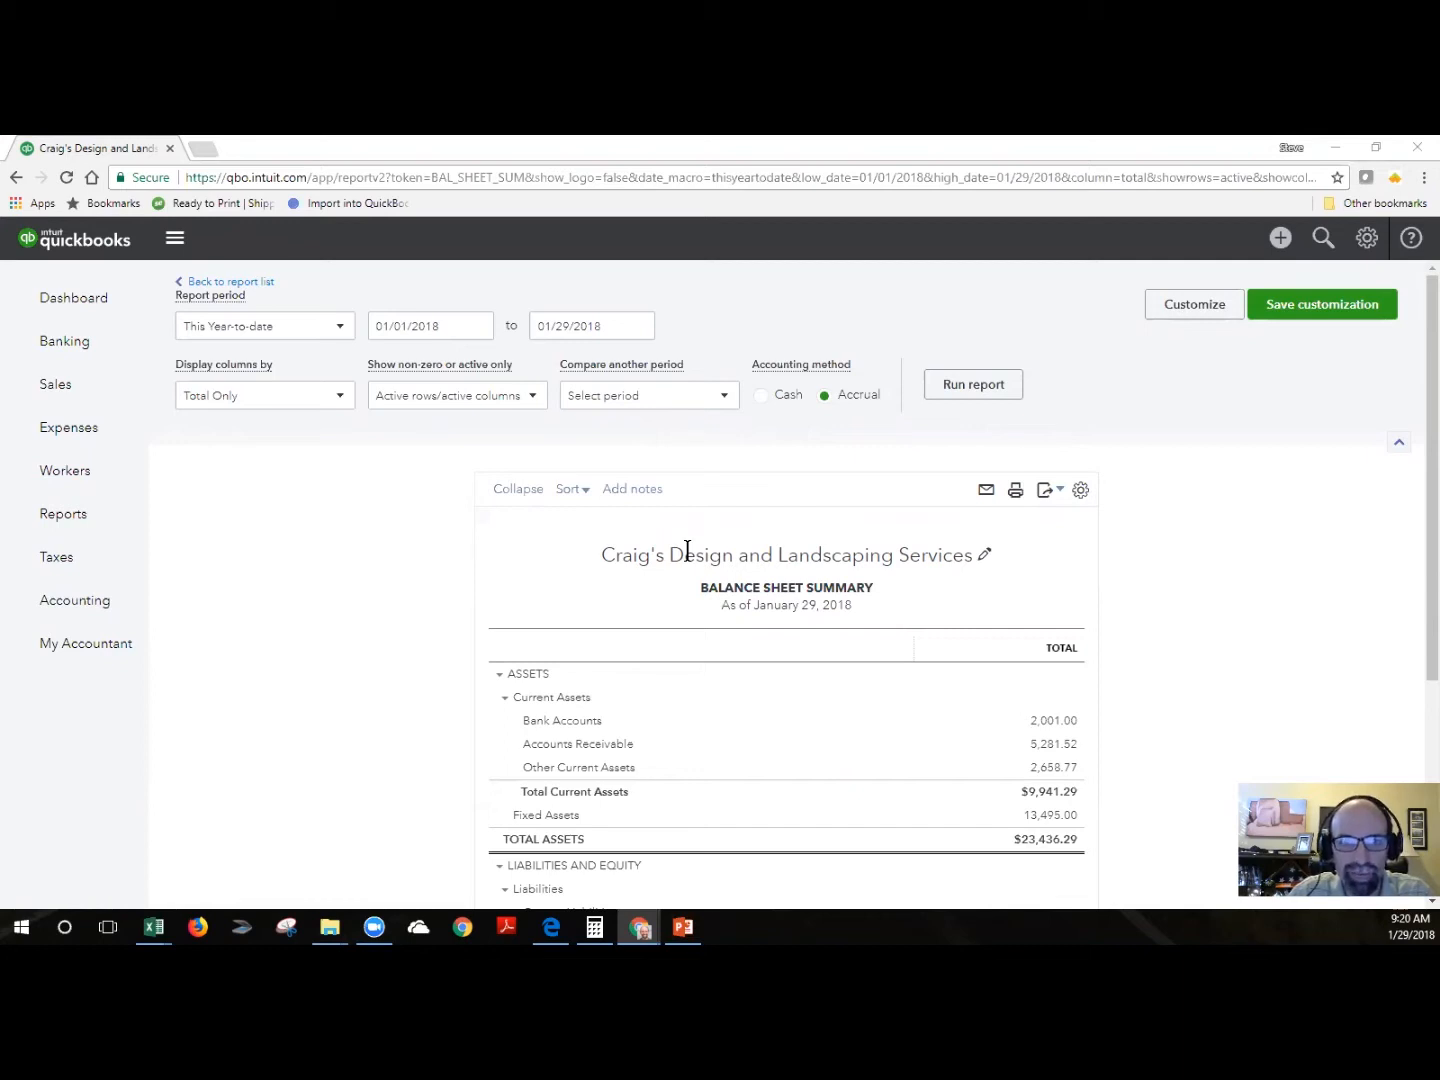
mouse_move(264, 496)
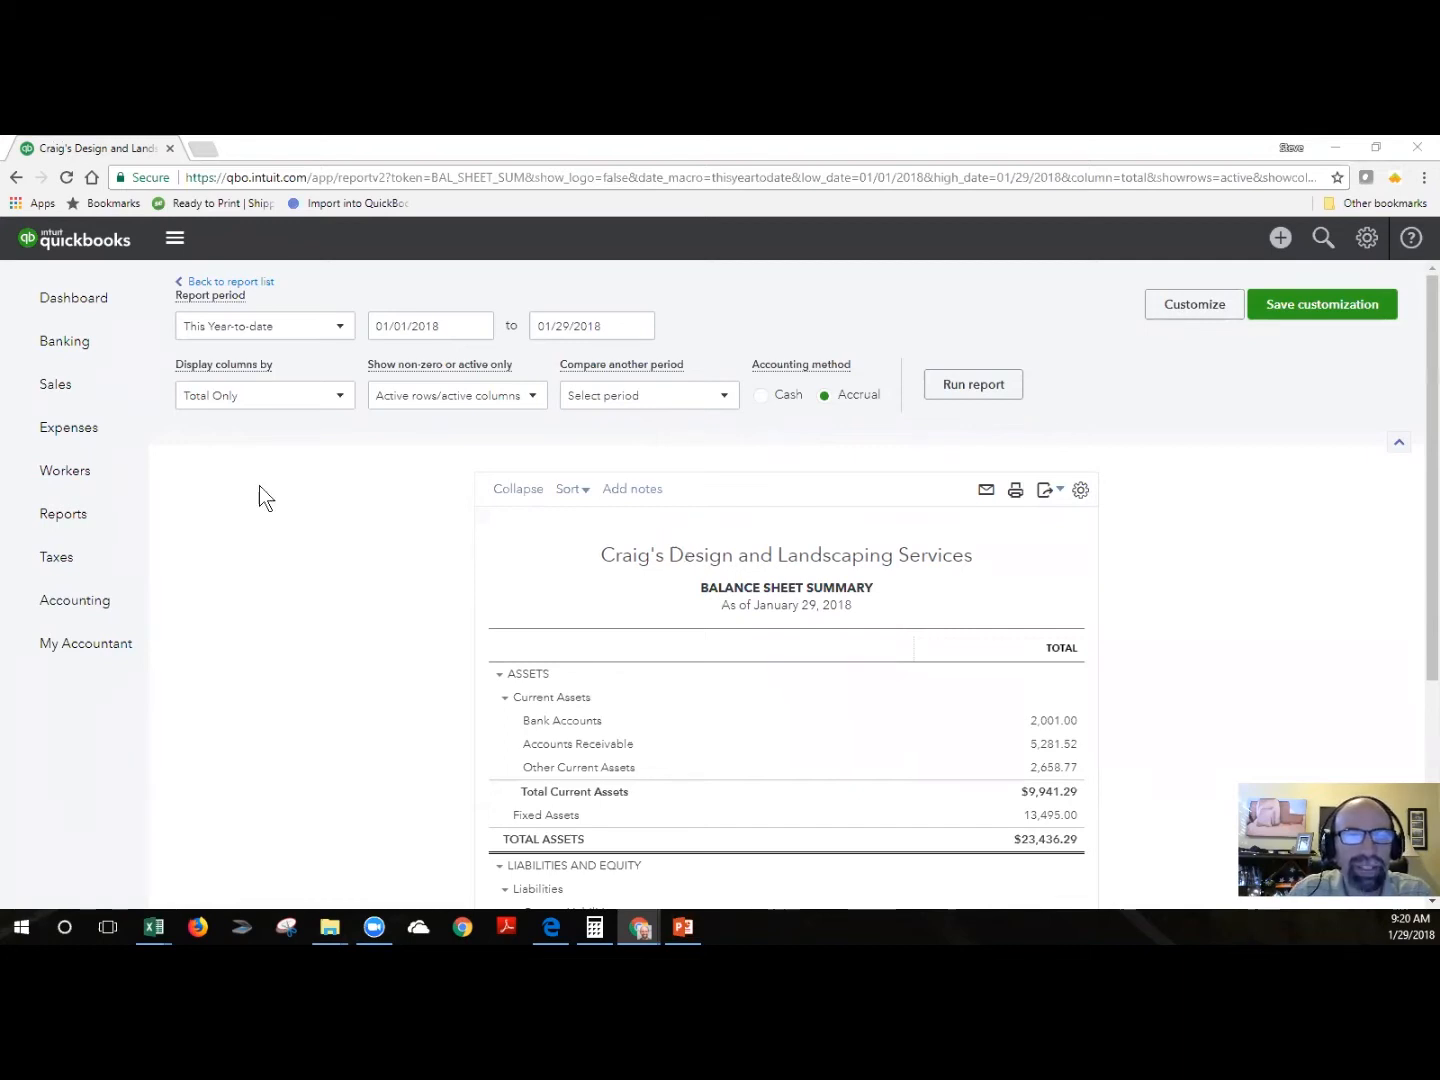
Go to Sales > Customers and open the Amy's Bird Sanctuary customer record
left_click(56, 384)
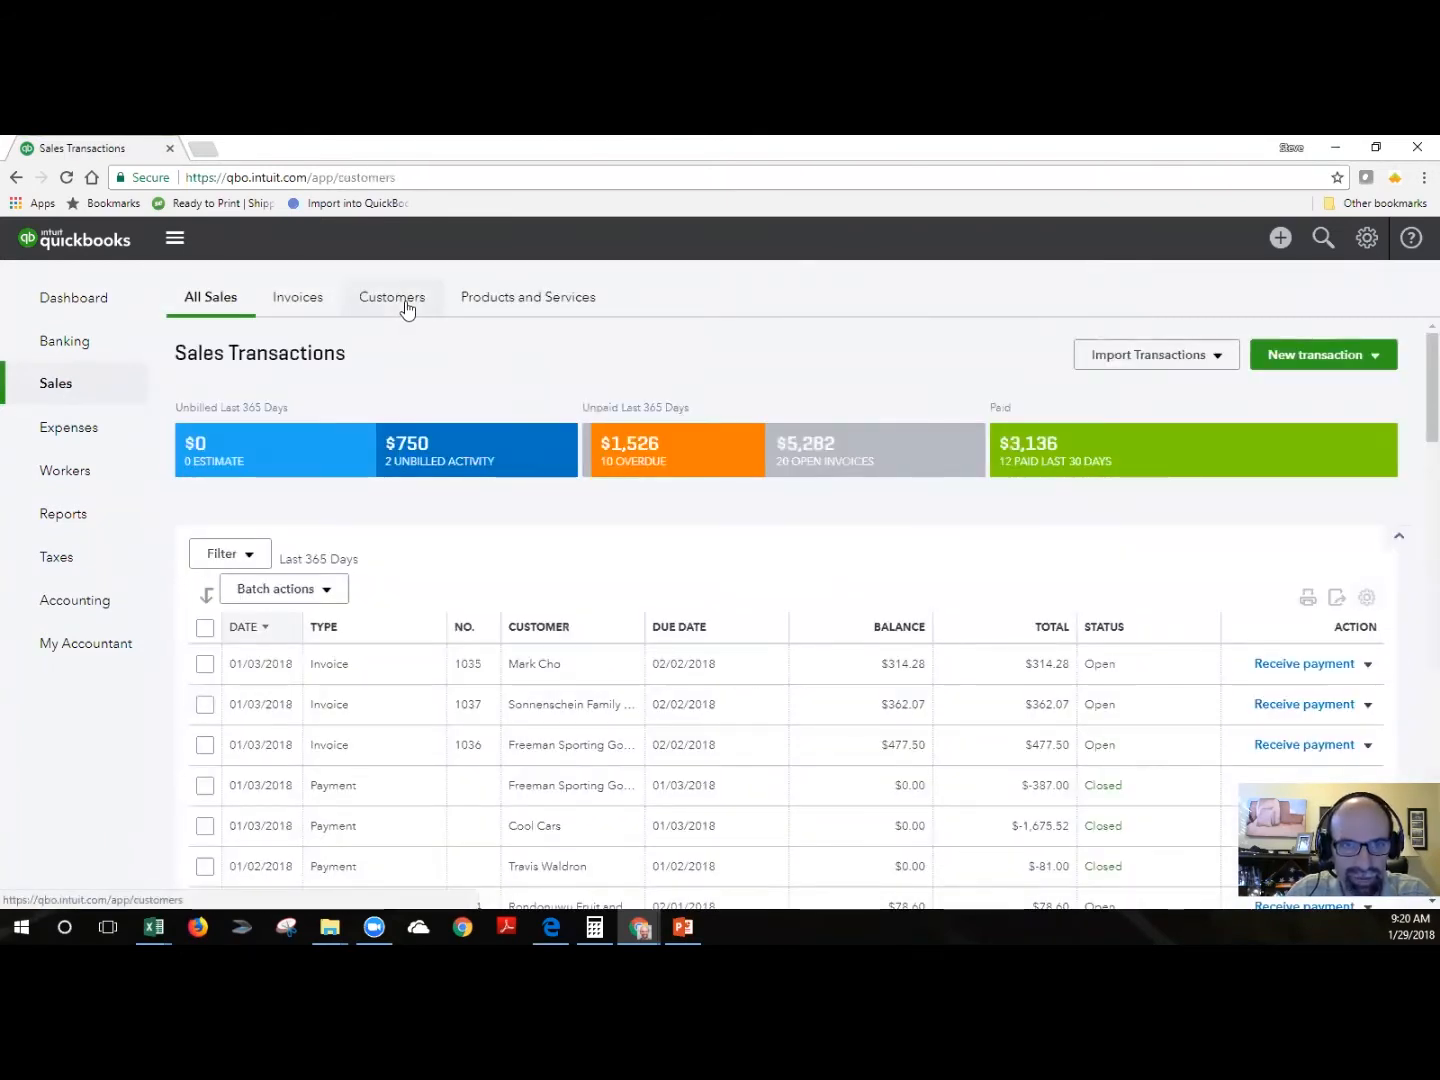
left_click(390, 296)
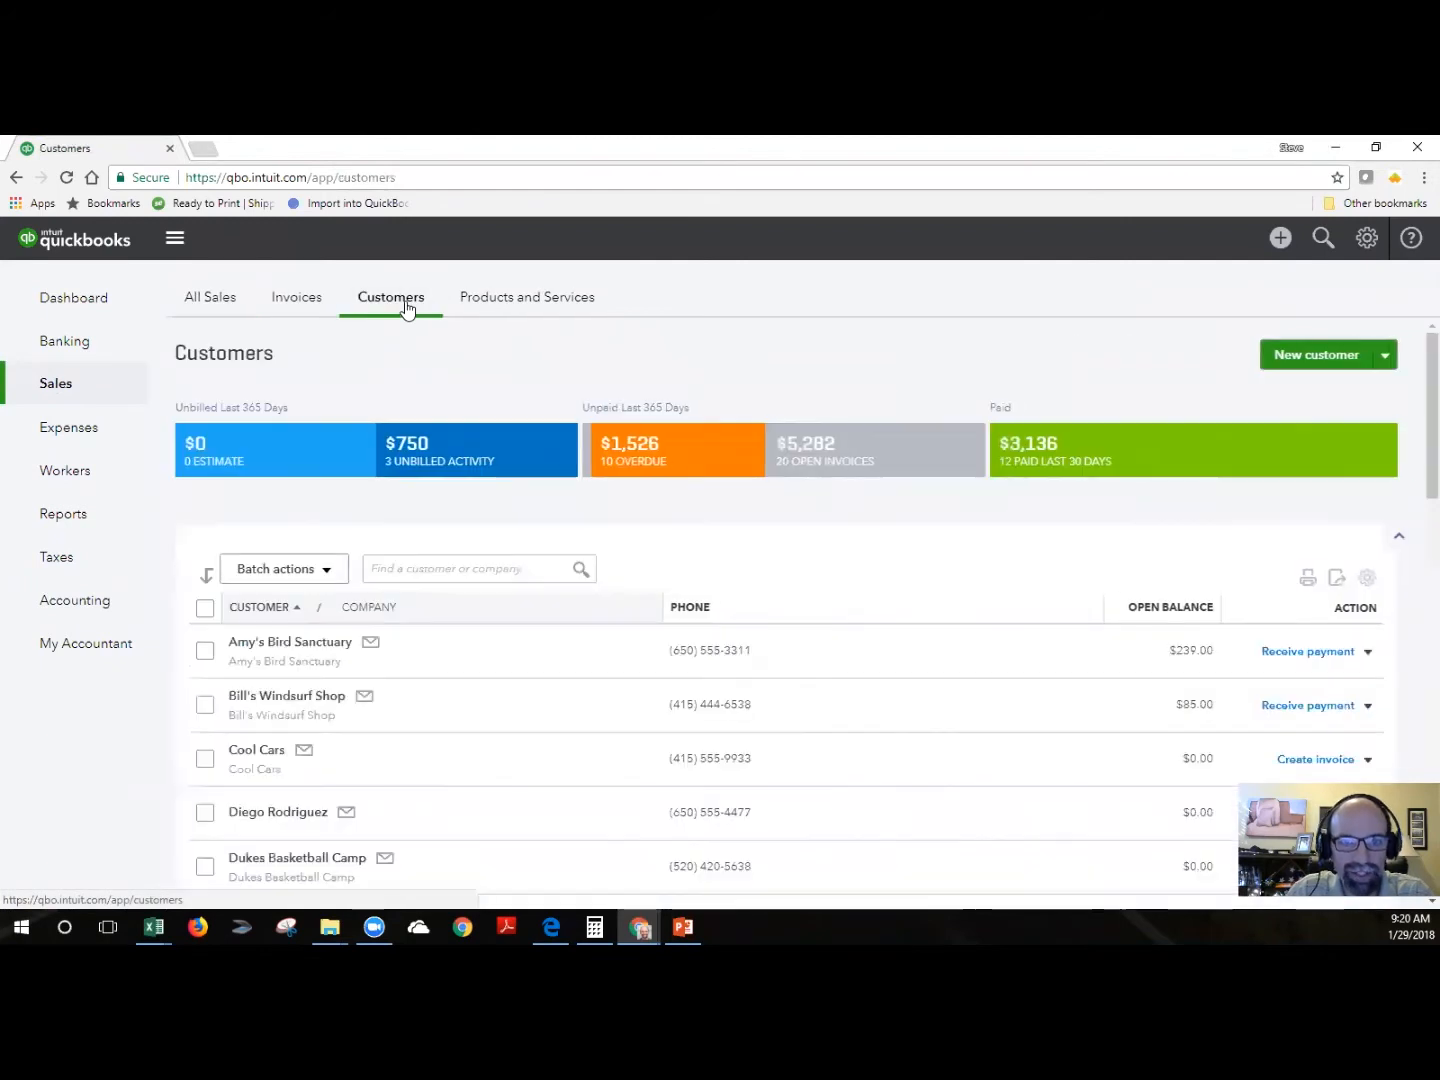
mouse_move(504, 548)
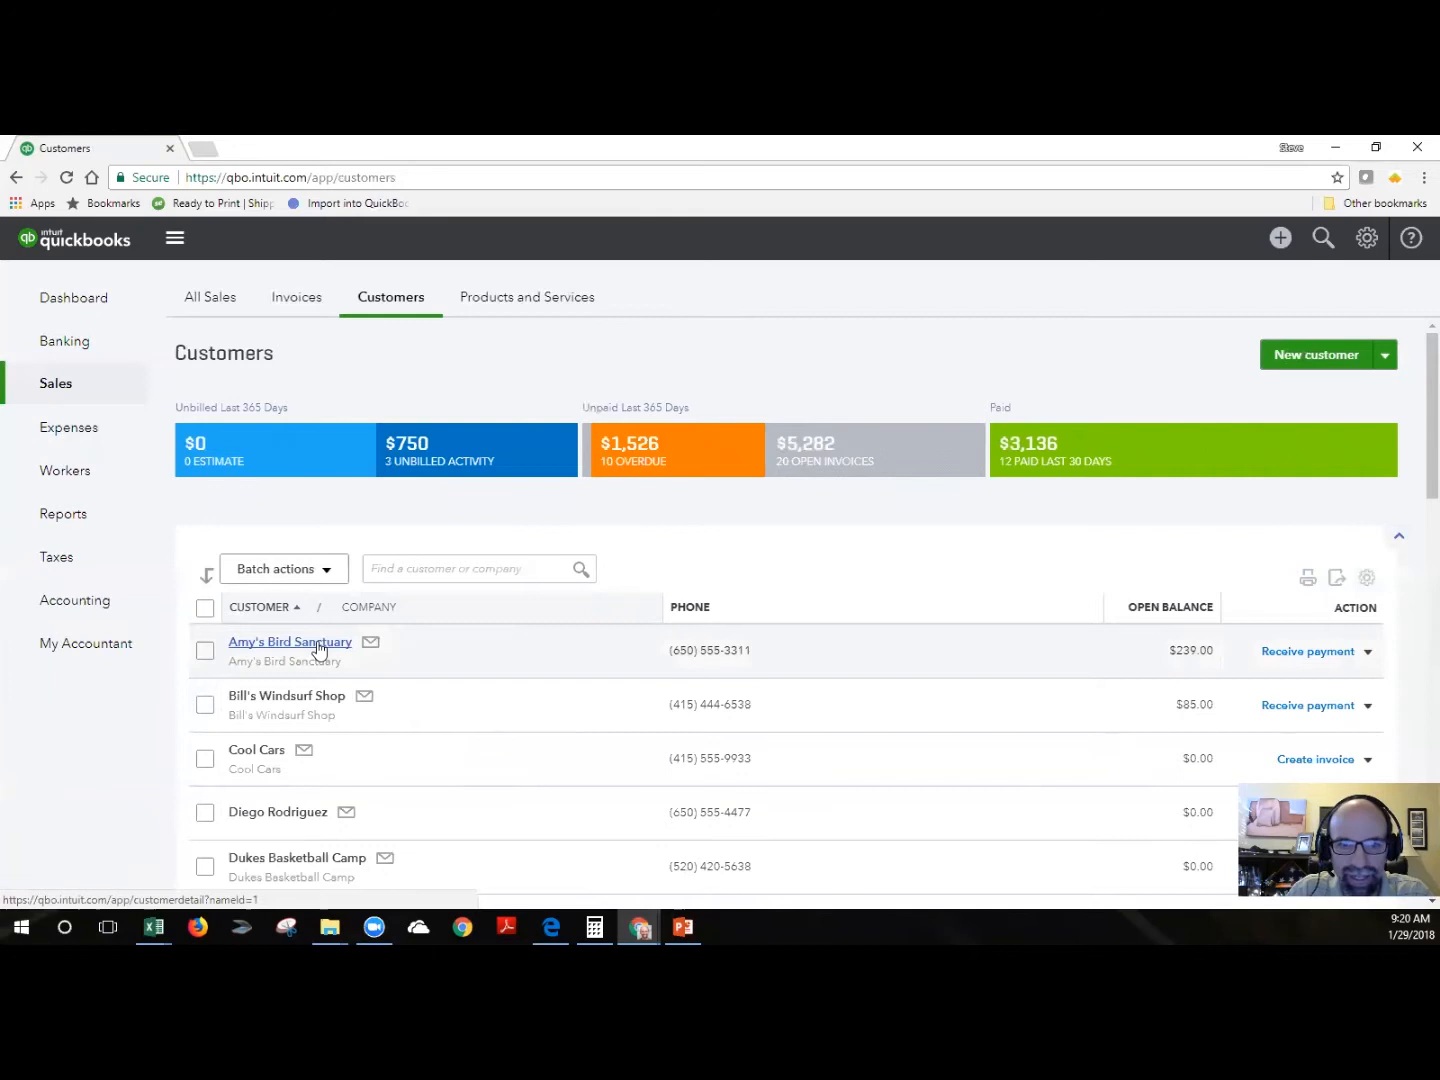
left_click(288, 640)
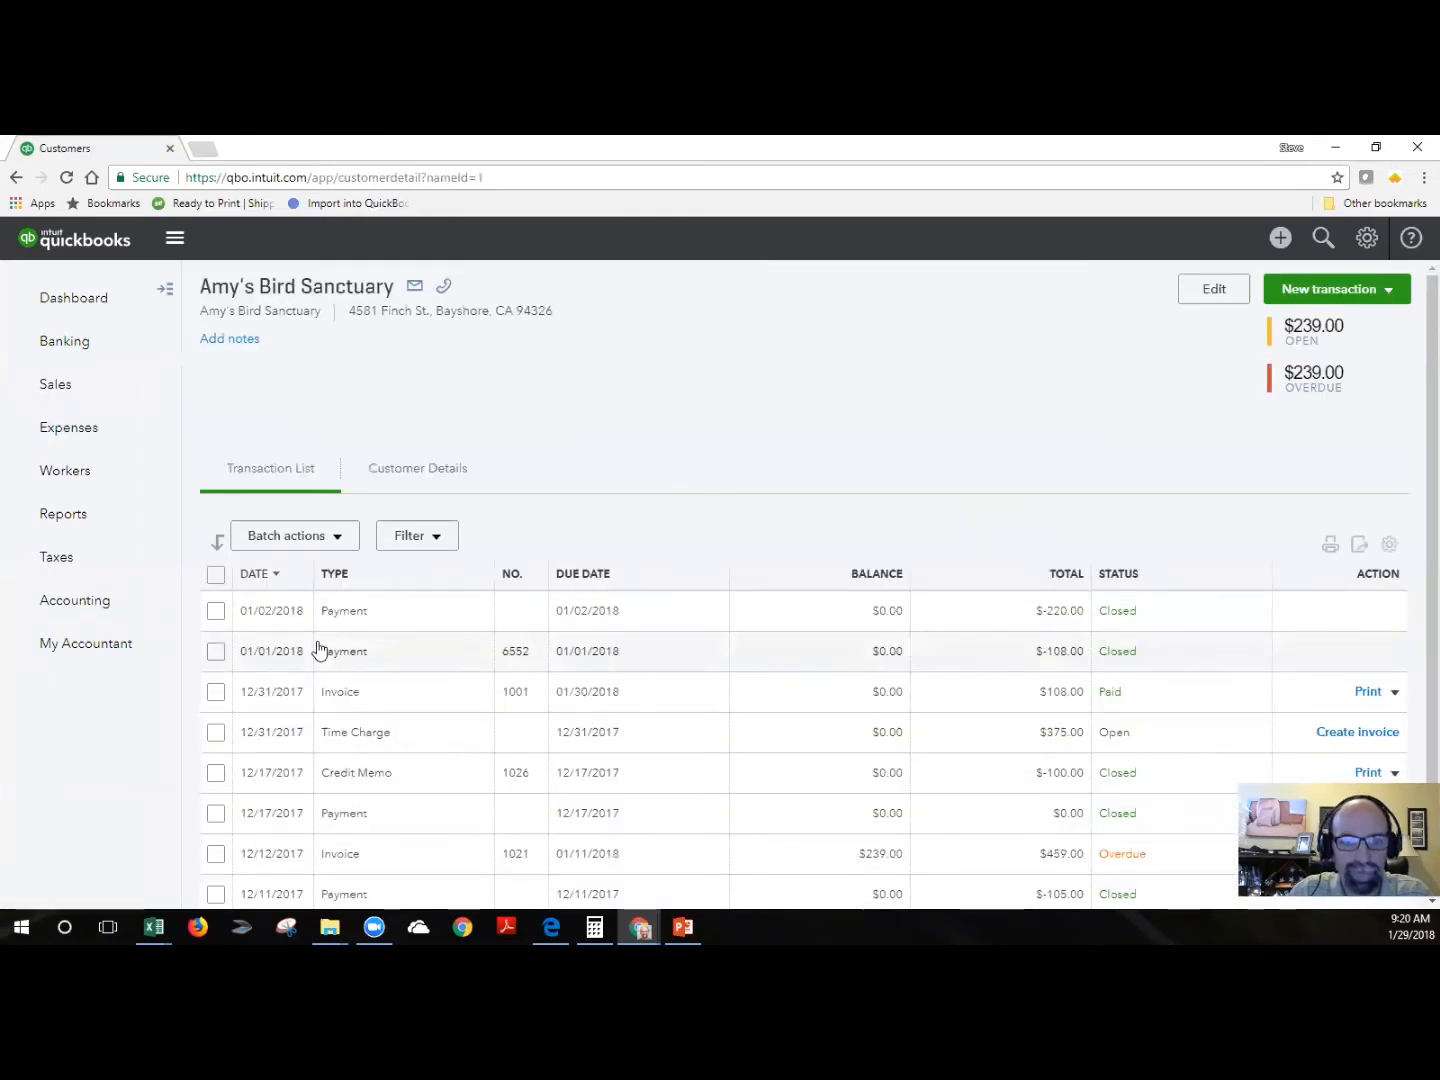
mouse_move(362, 446)
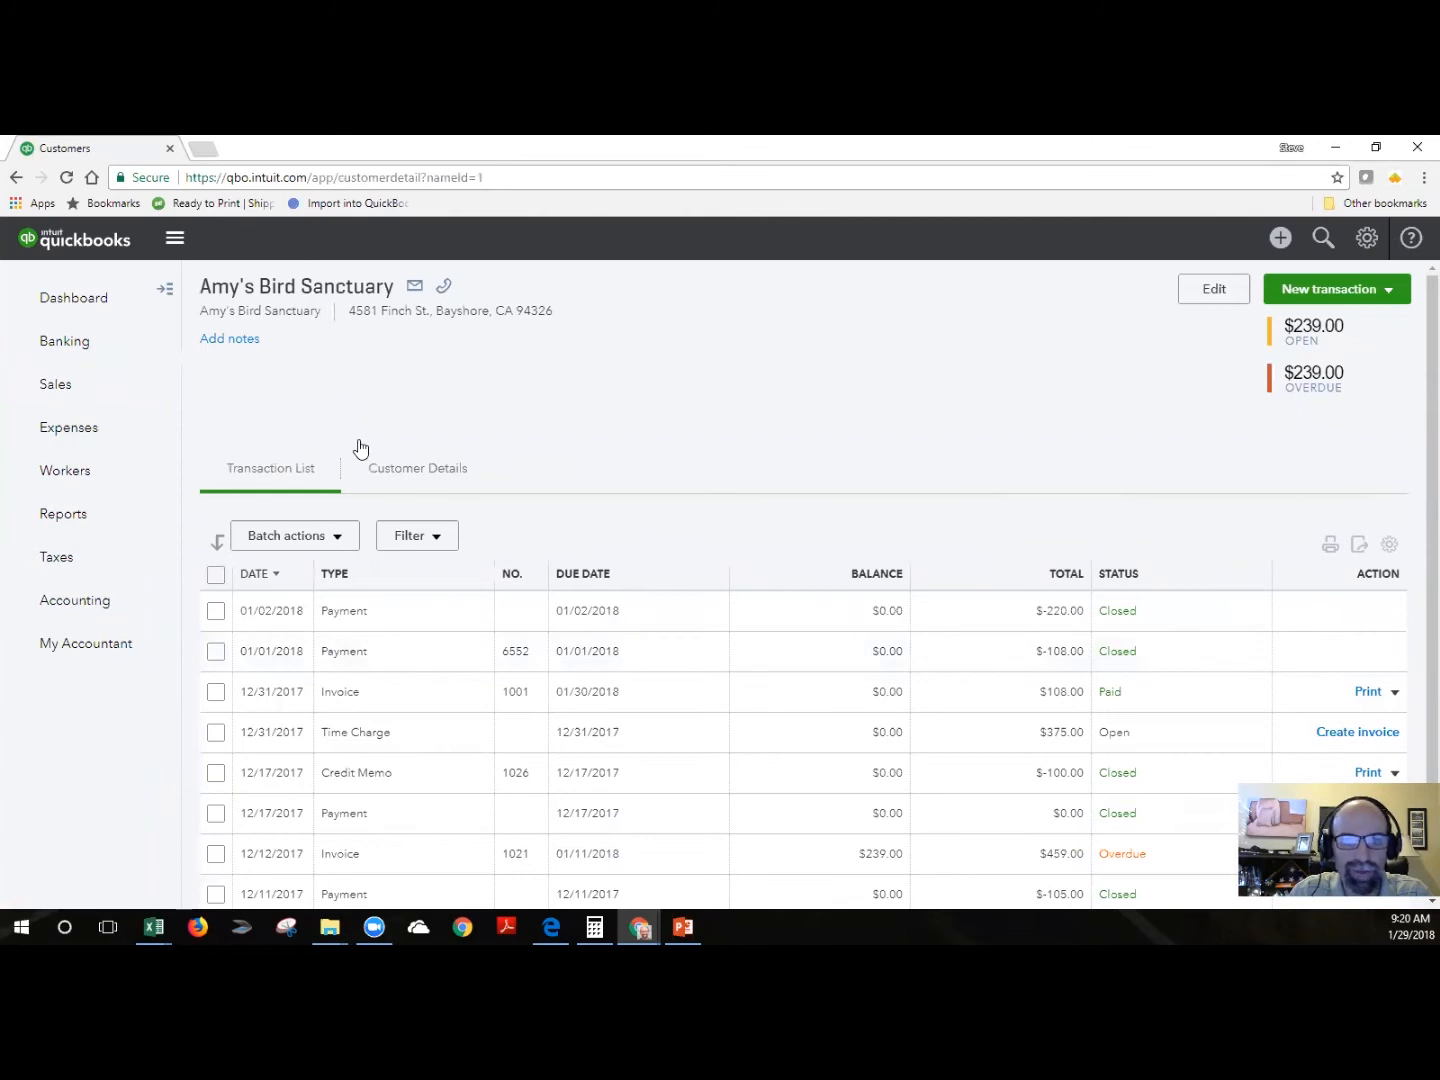
mouse_move(1212, 288)
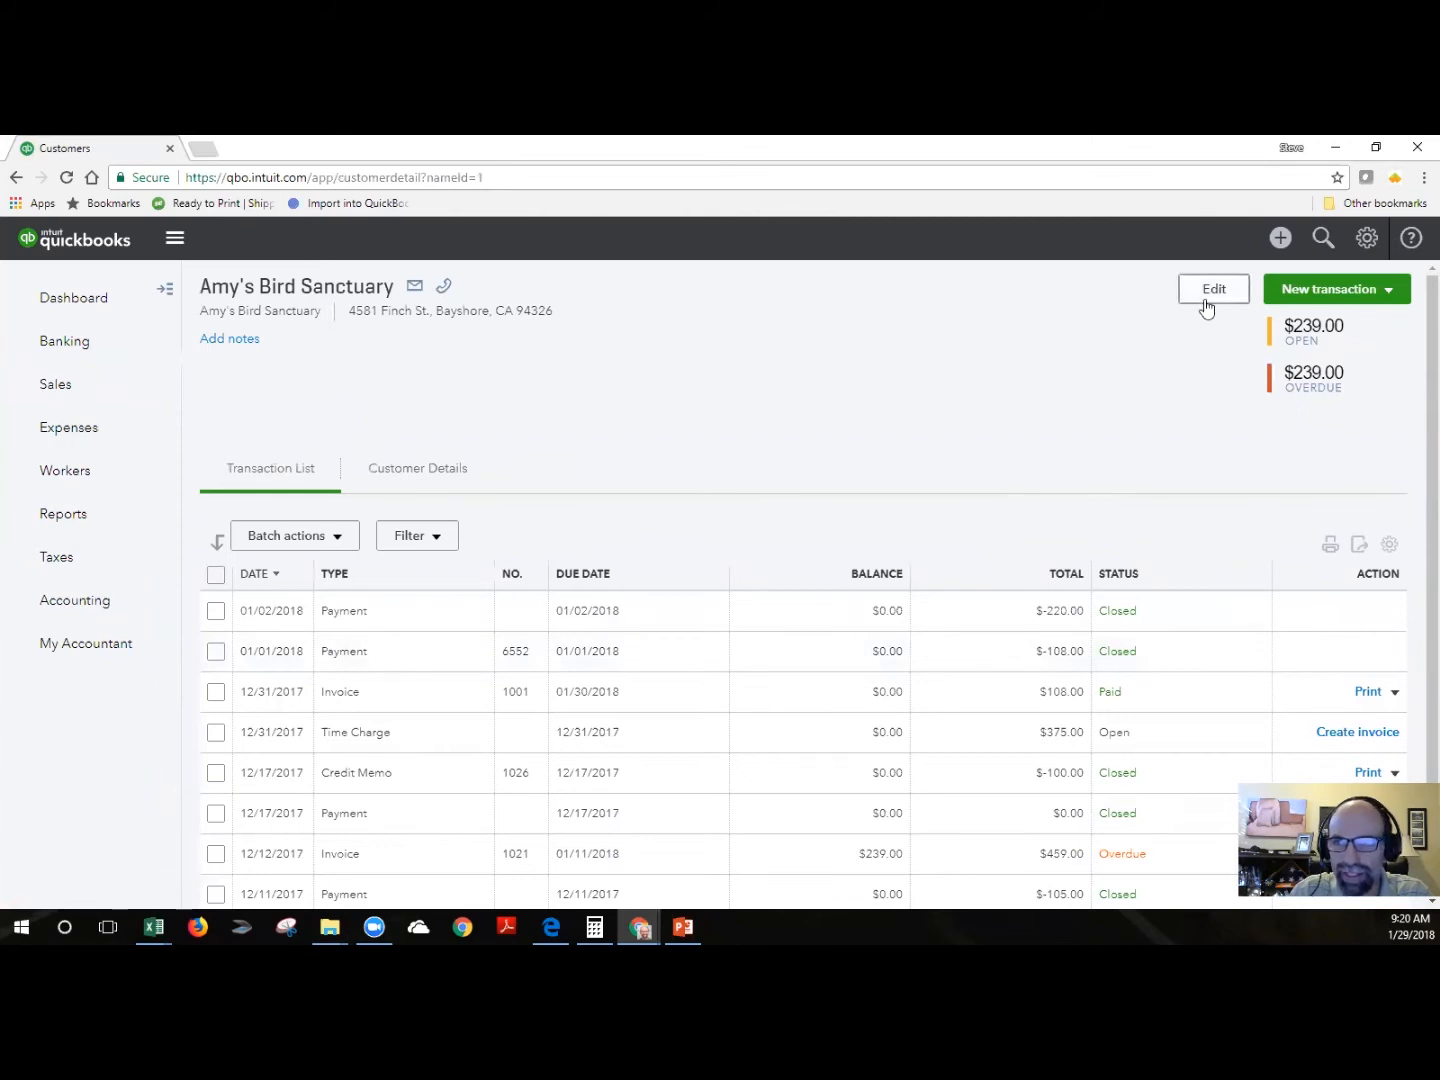
left_click(1212, 288)
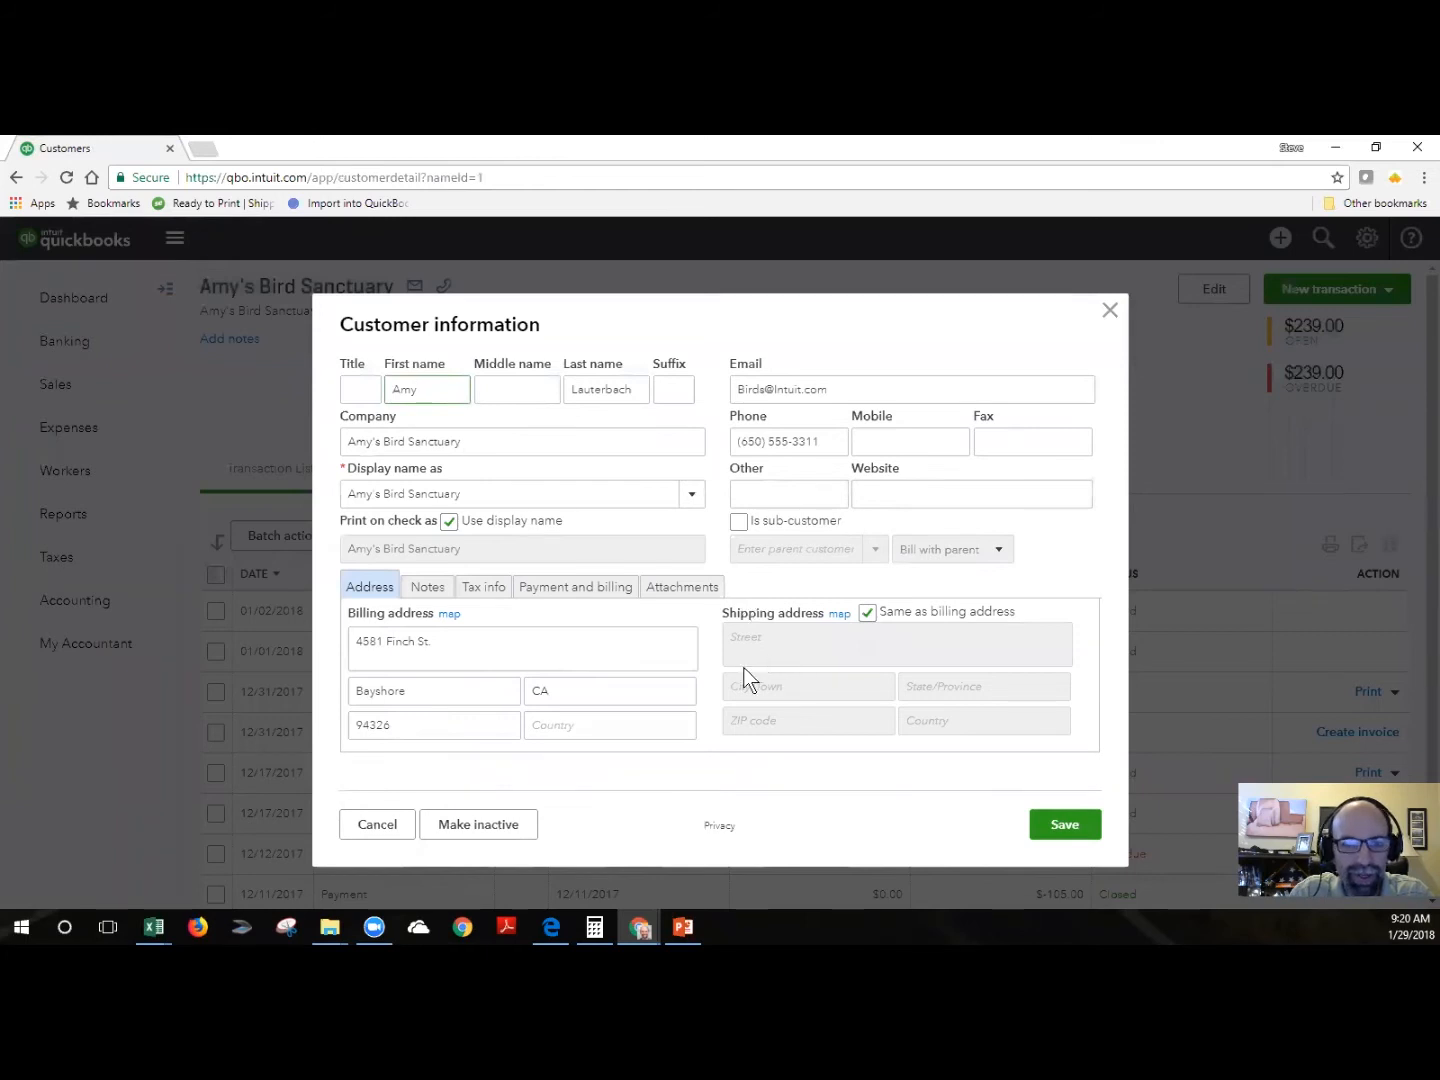
mouse_move(736, 728)
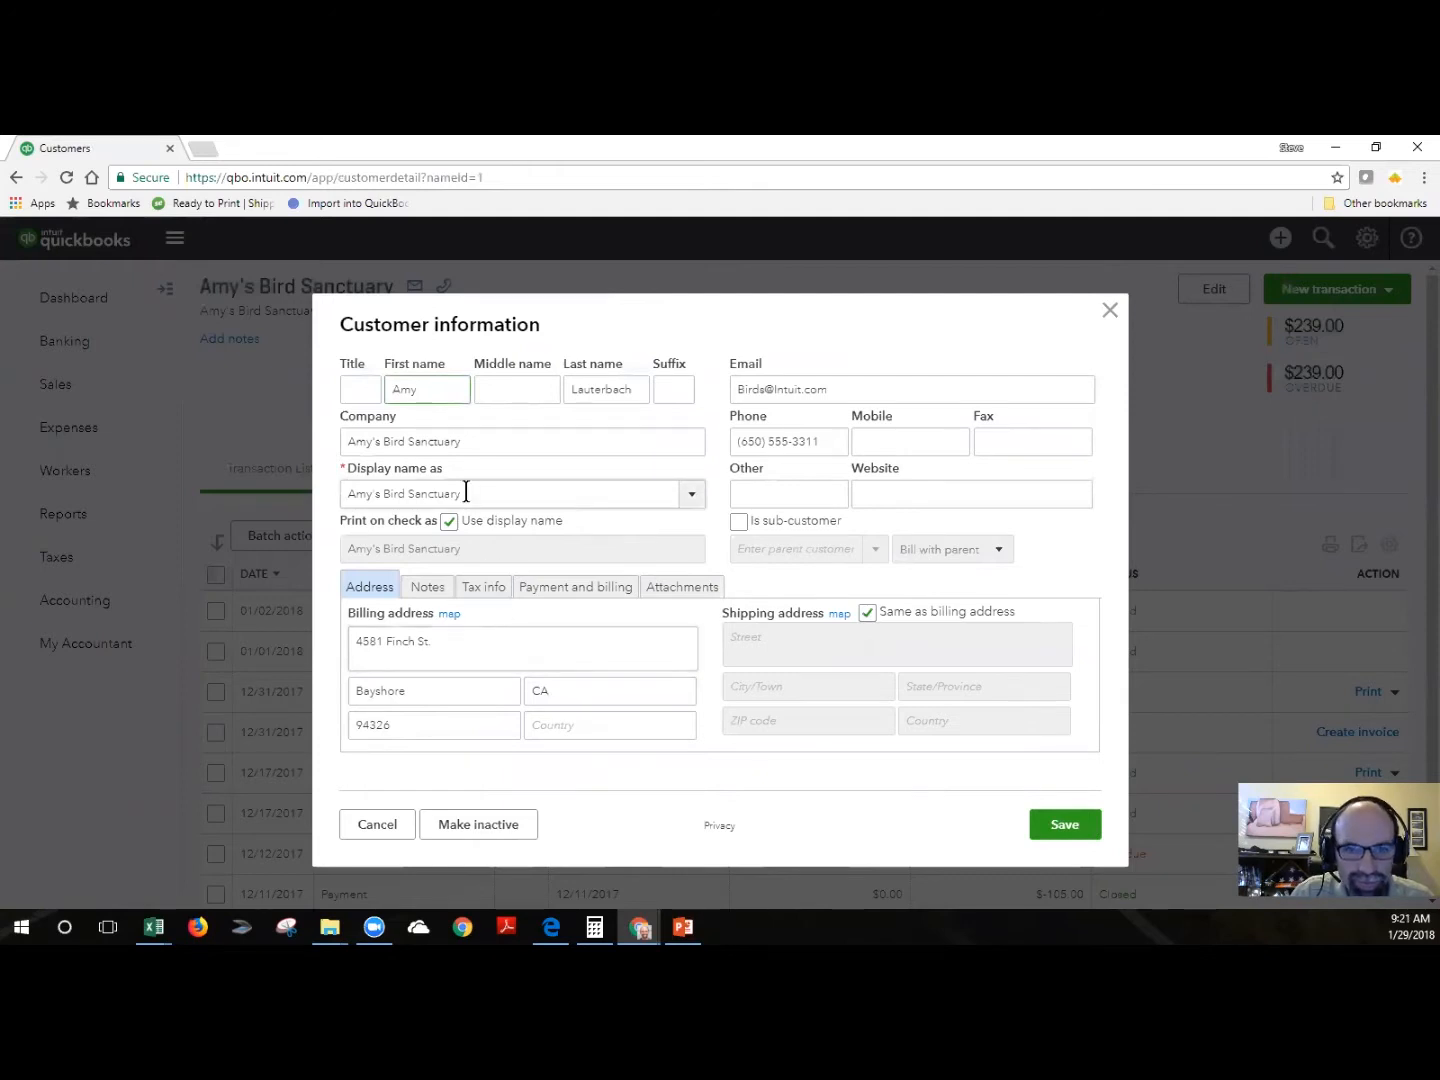
double_click(360, 492)
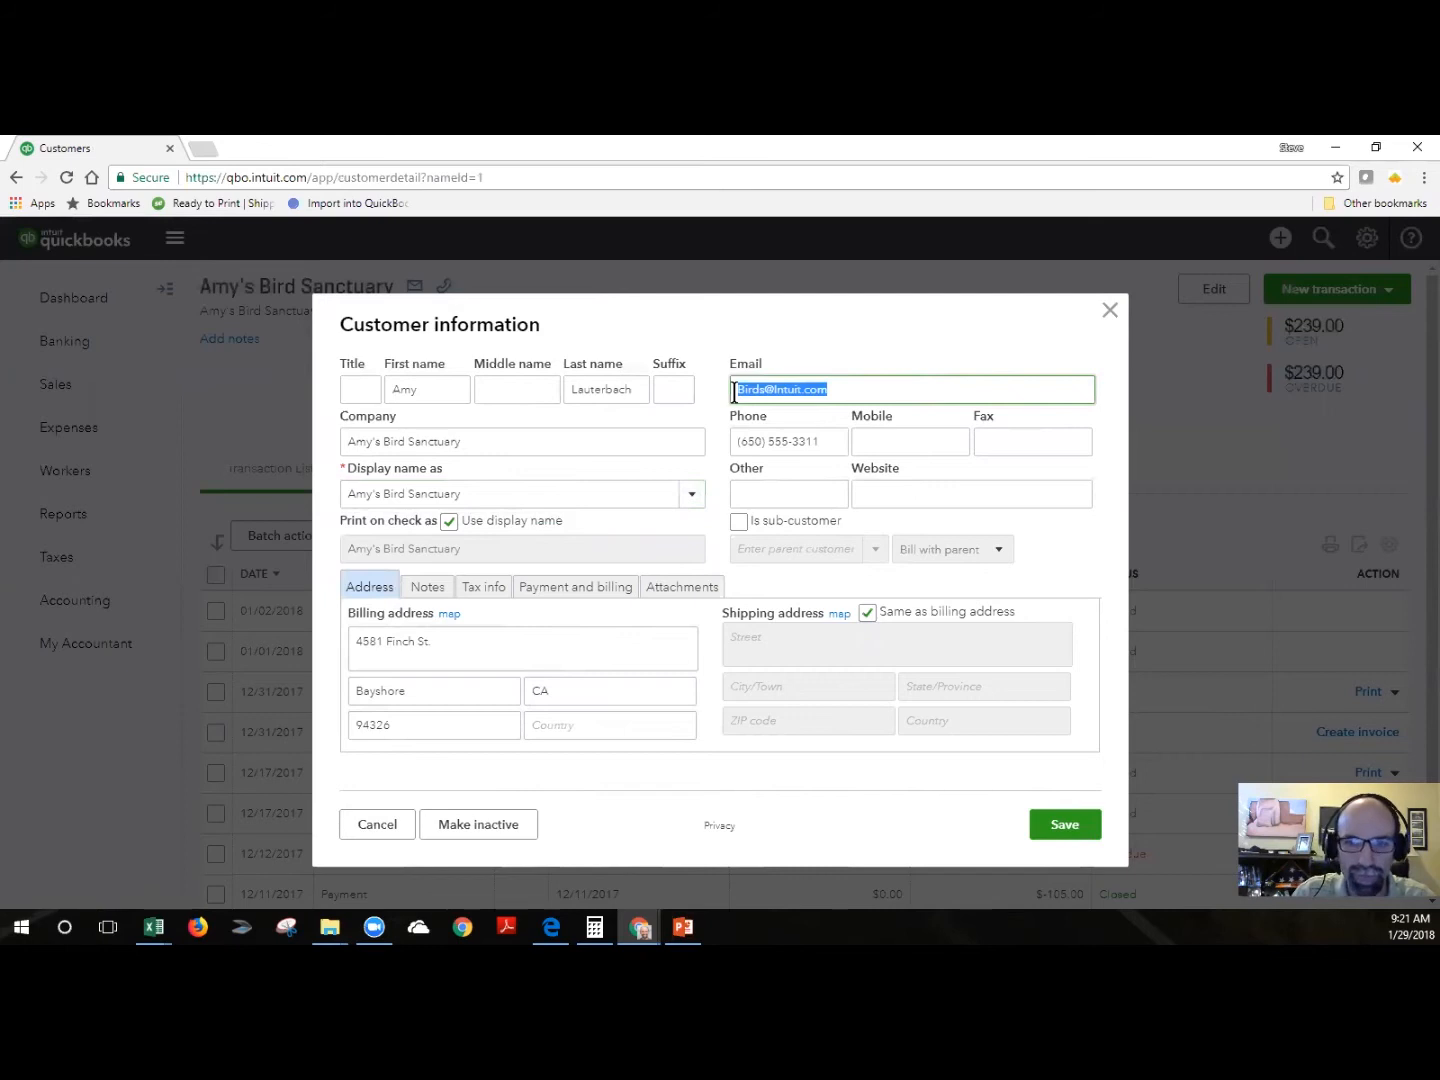
left_click(1108, 310)
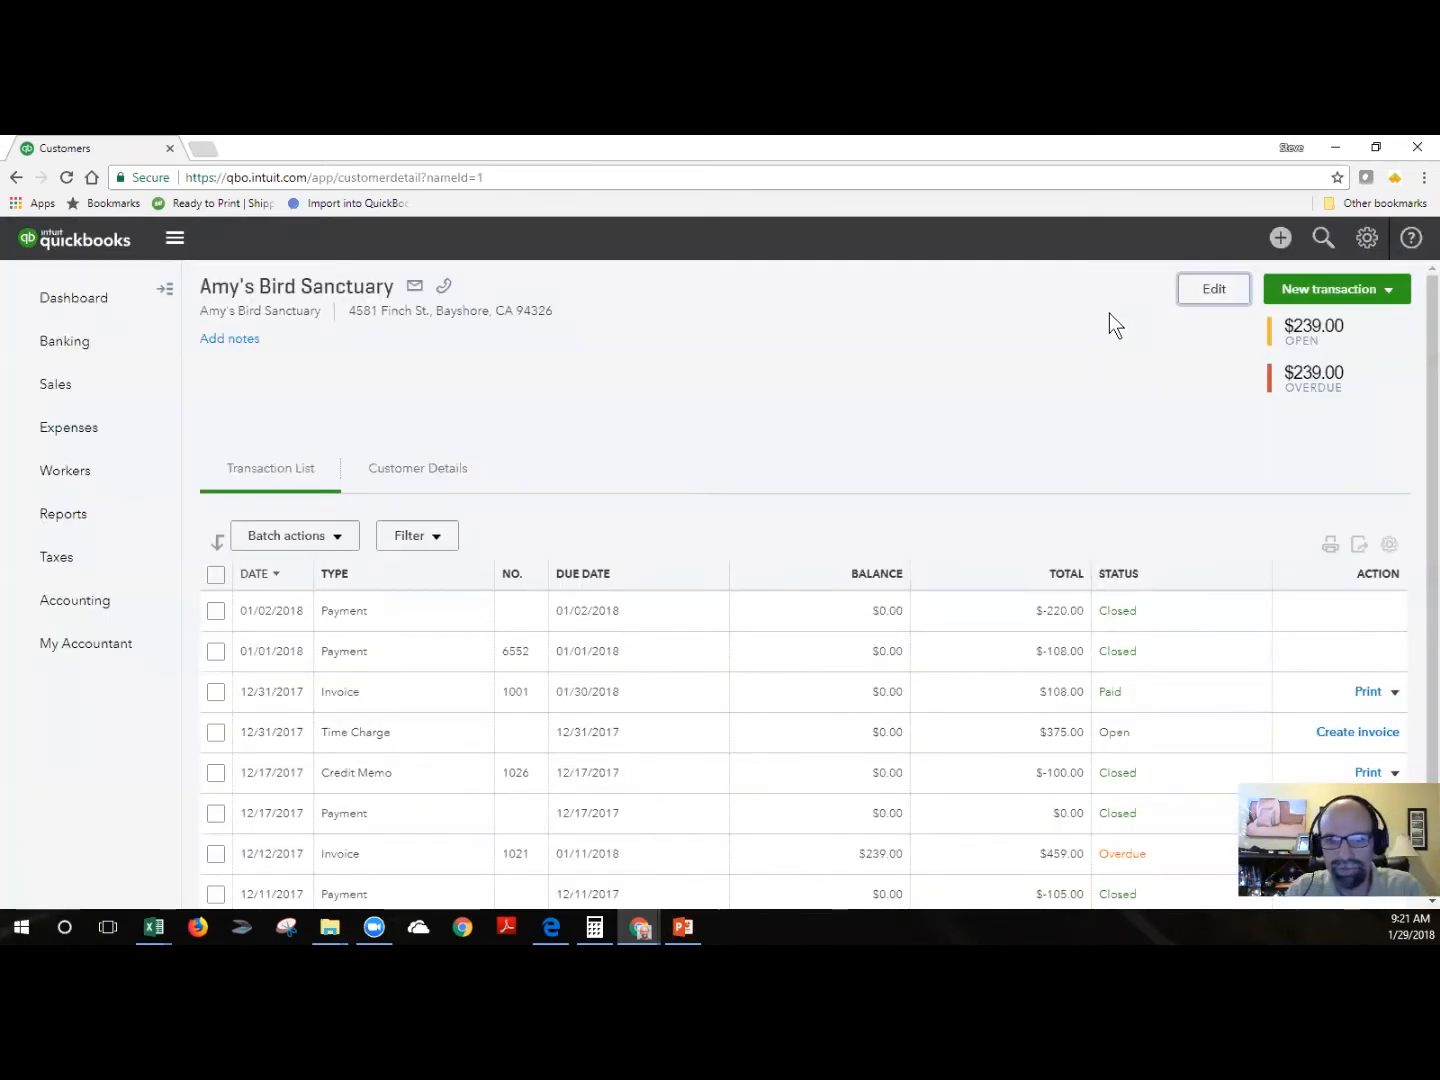
Return to the Customers list and show its column and row display settings
left_click(56, 384)
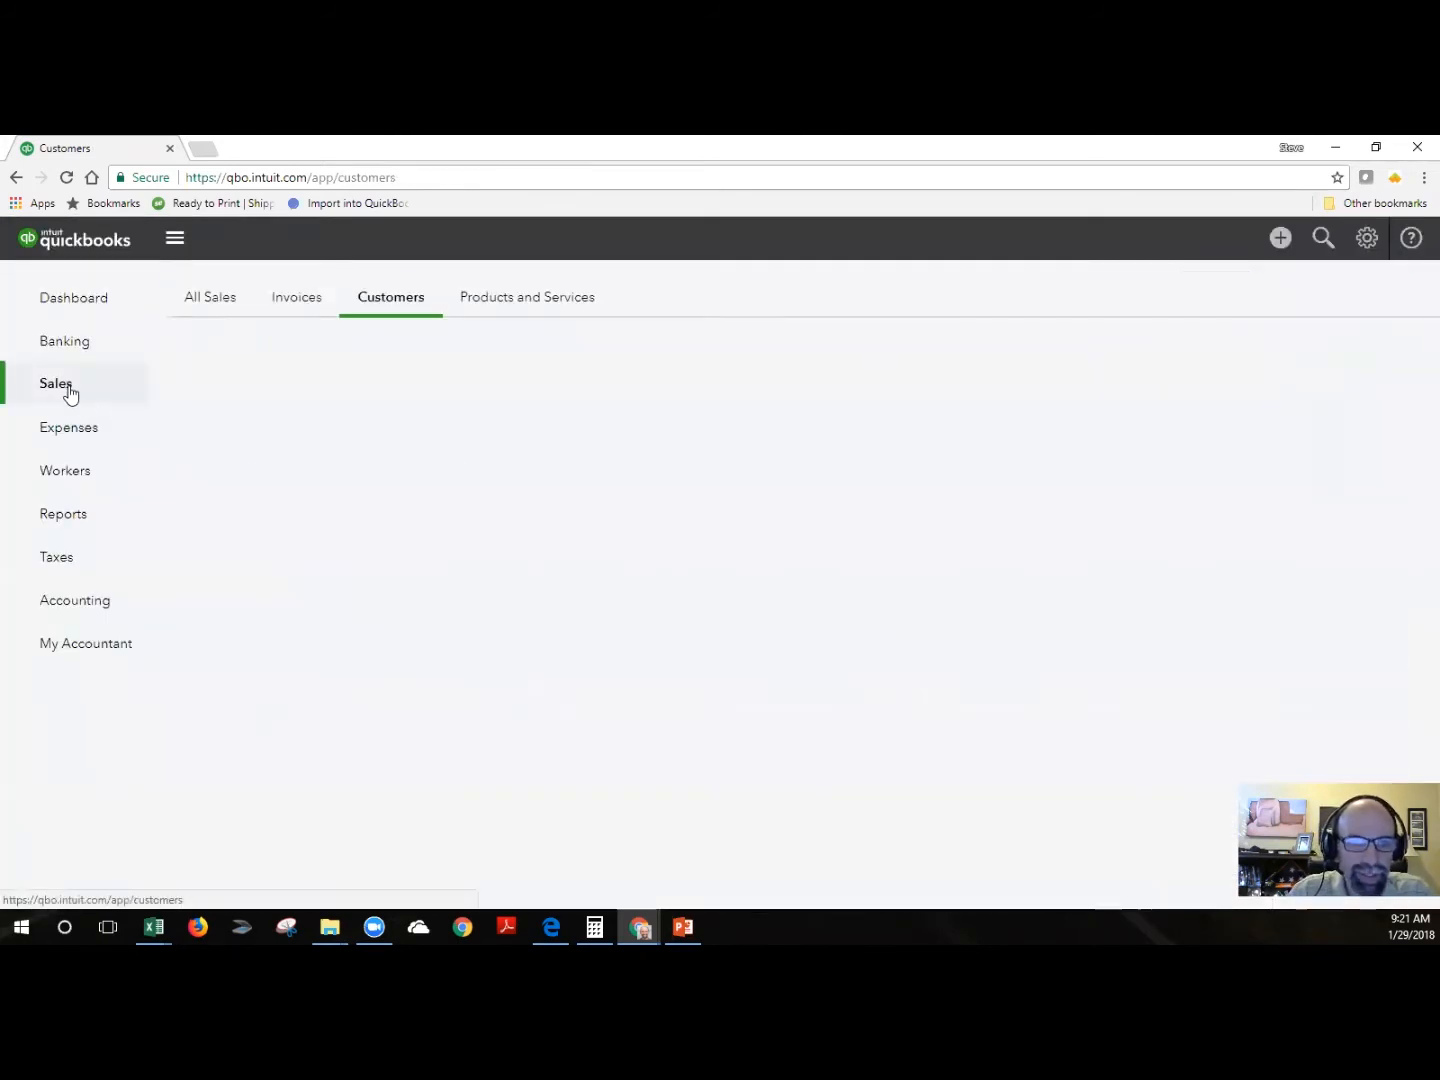
left_click(390, 296)
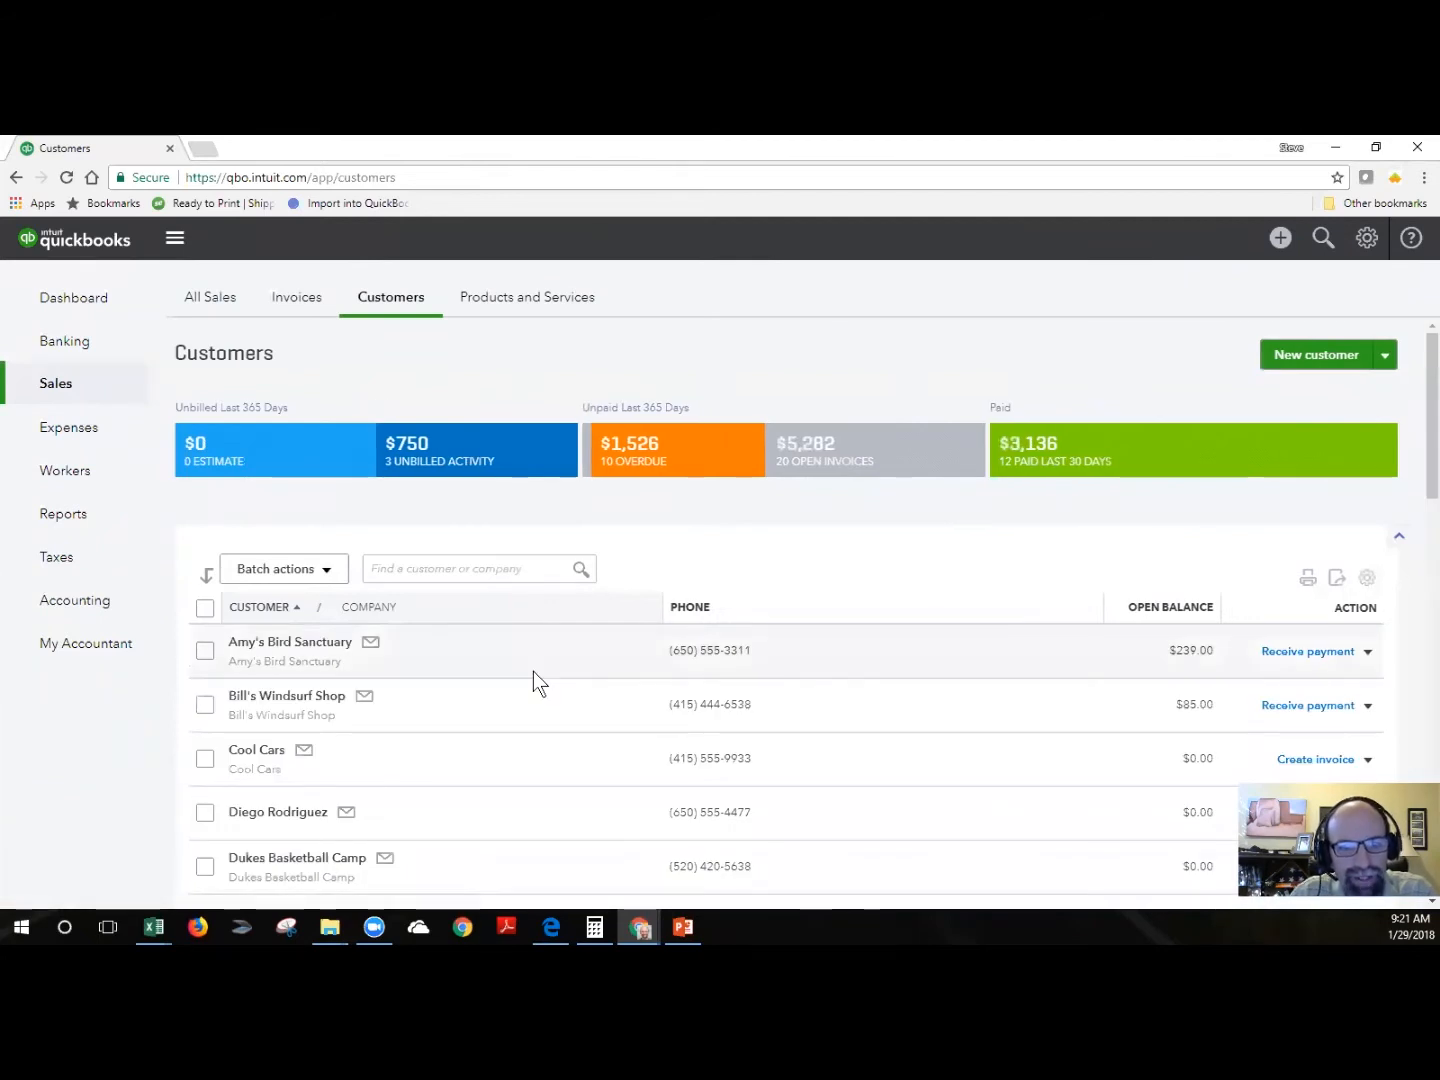
scroll("down", 3)
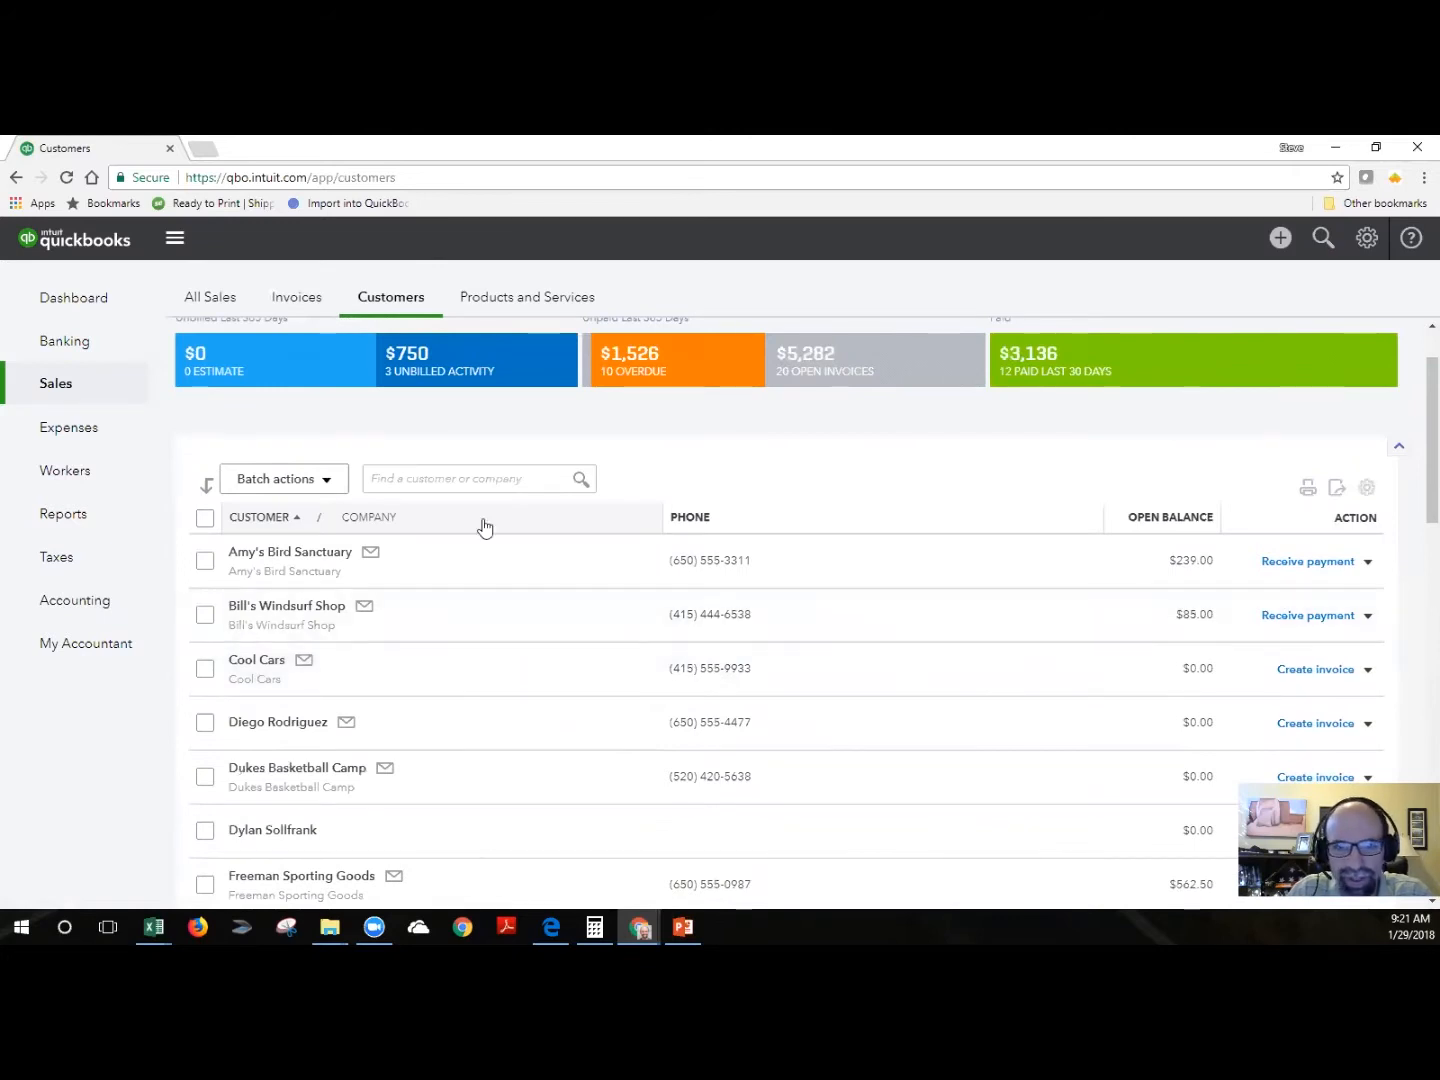
left_click(1368, 488)
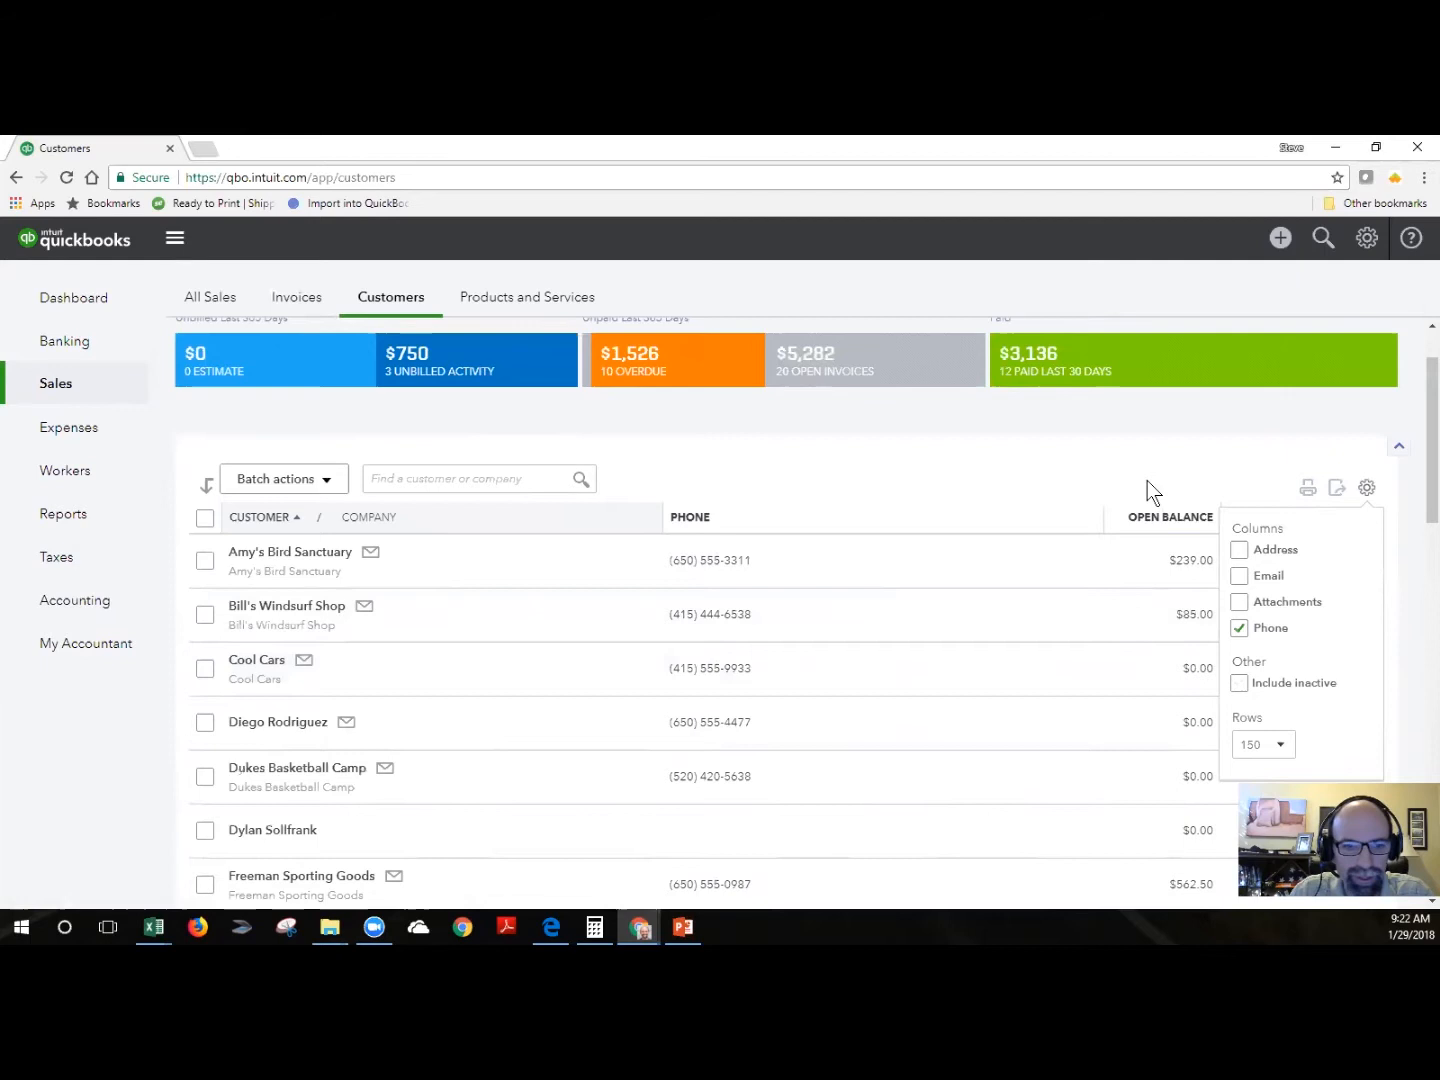
mouse_move(152, 928)
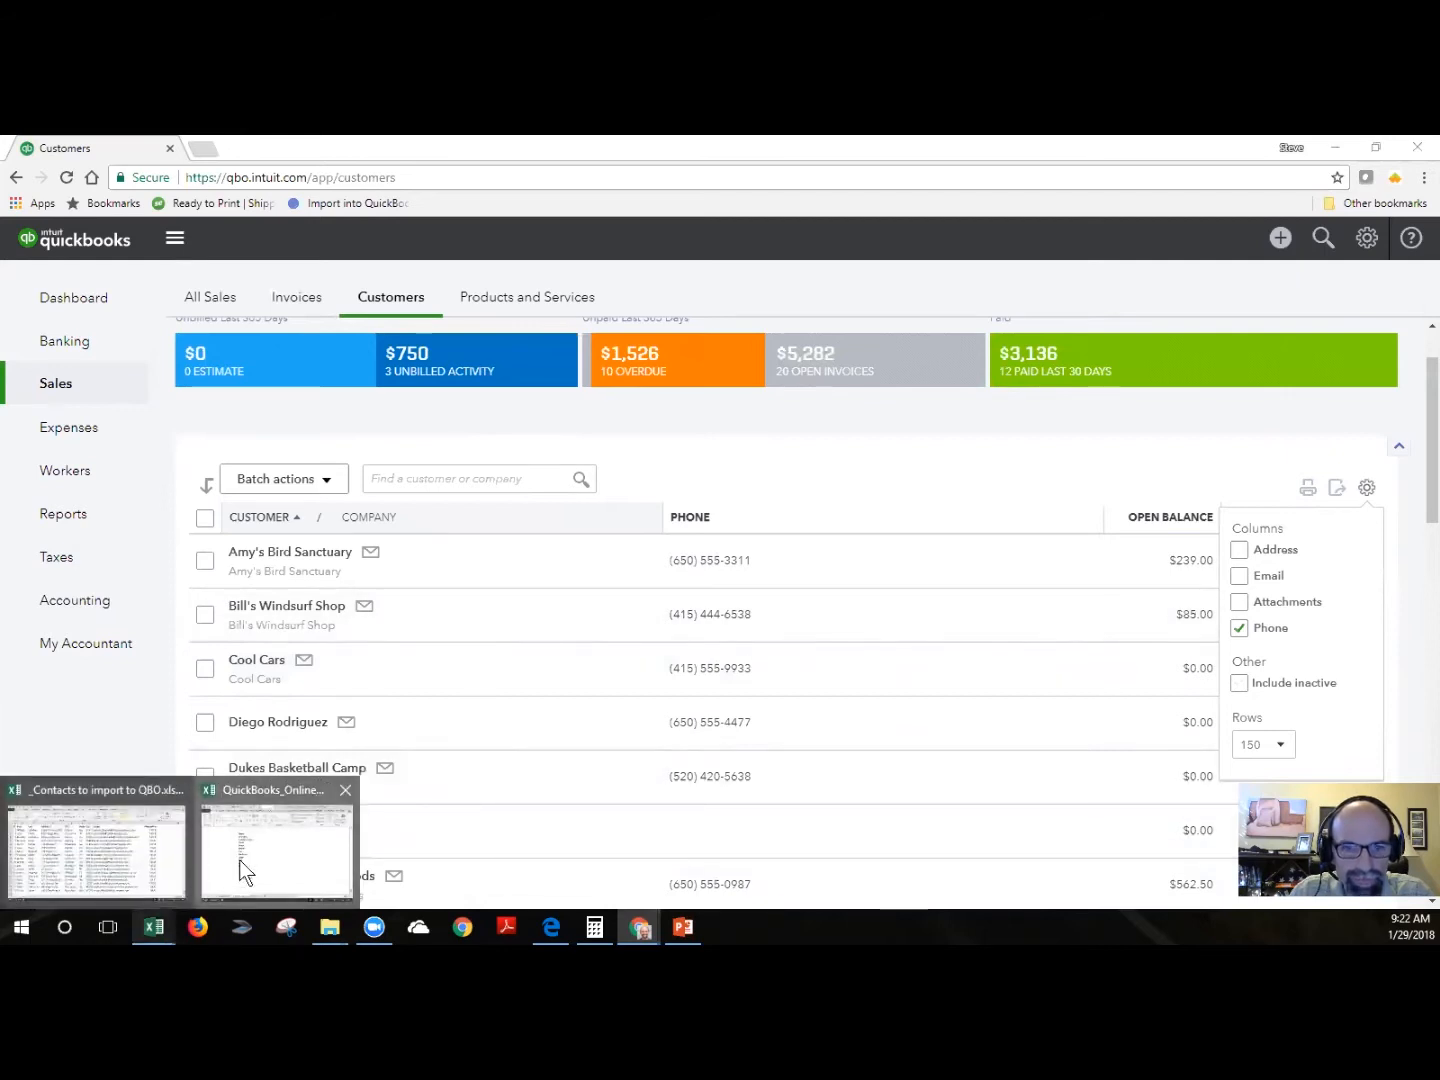
Mark Name and Email in orange in the sample file, select Street–ZIP, and show the 18-contact workbook
left_click(276, 850)
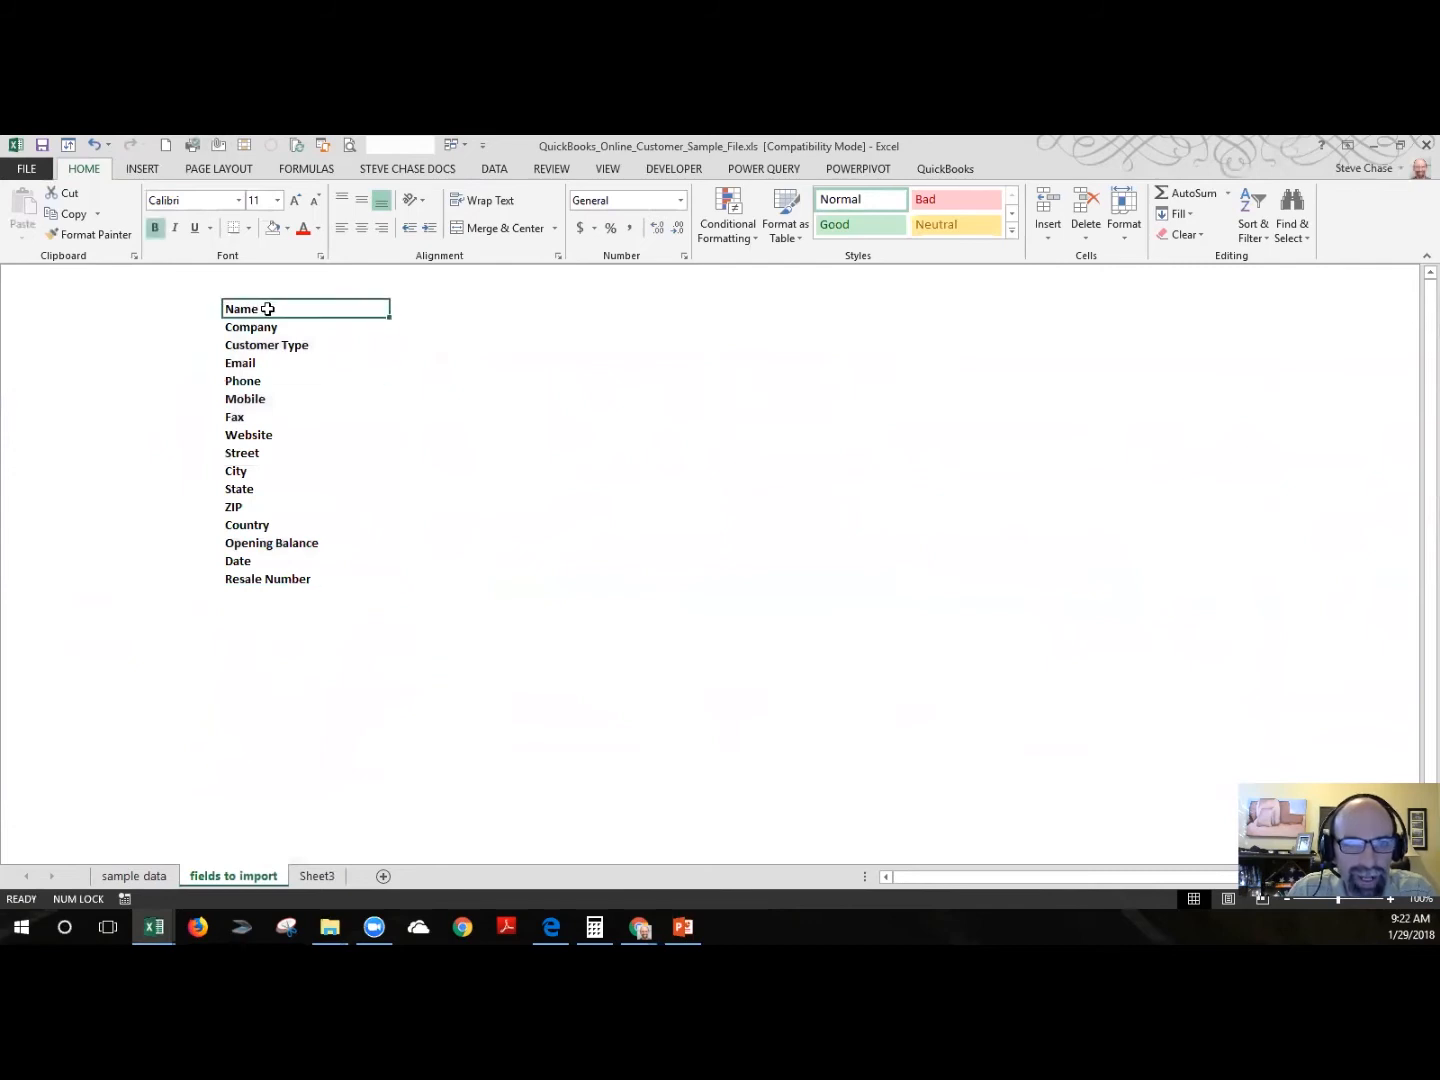
left_click(290, 228)
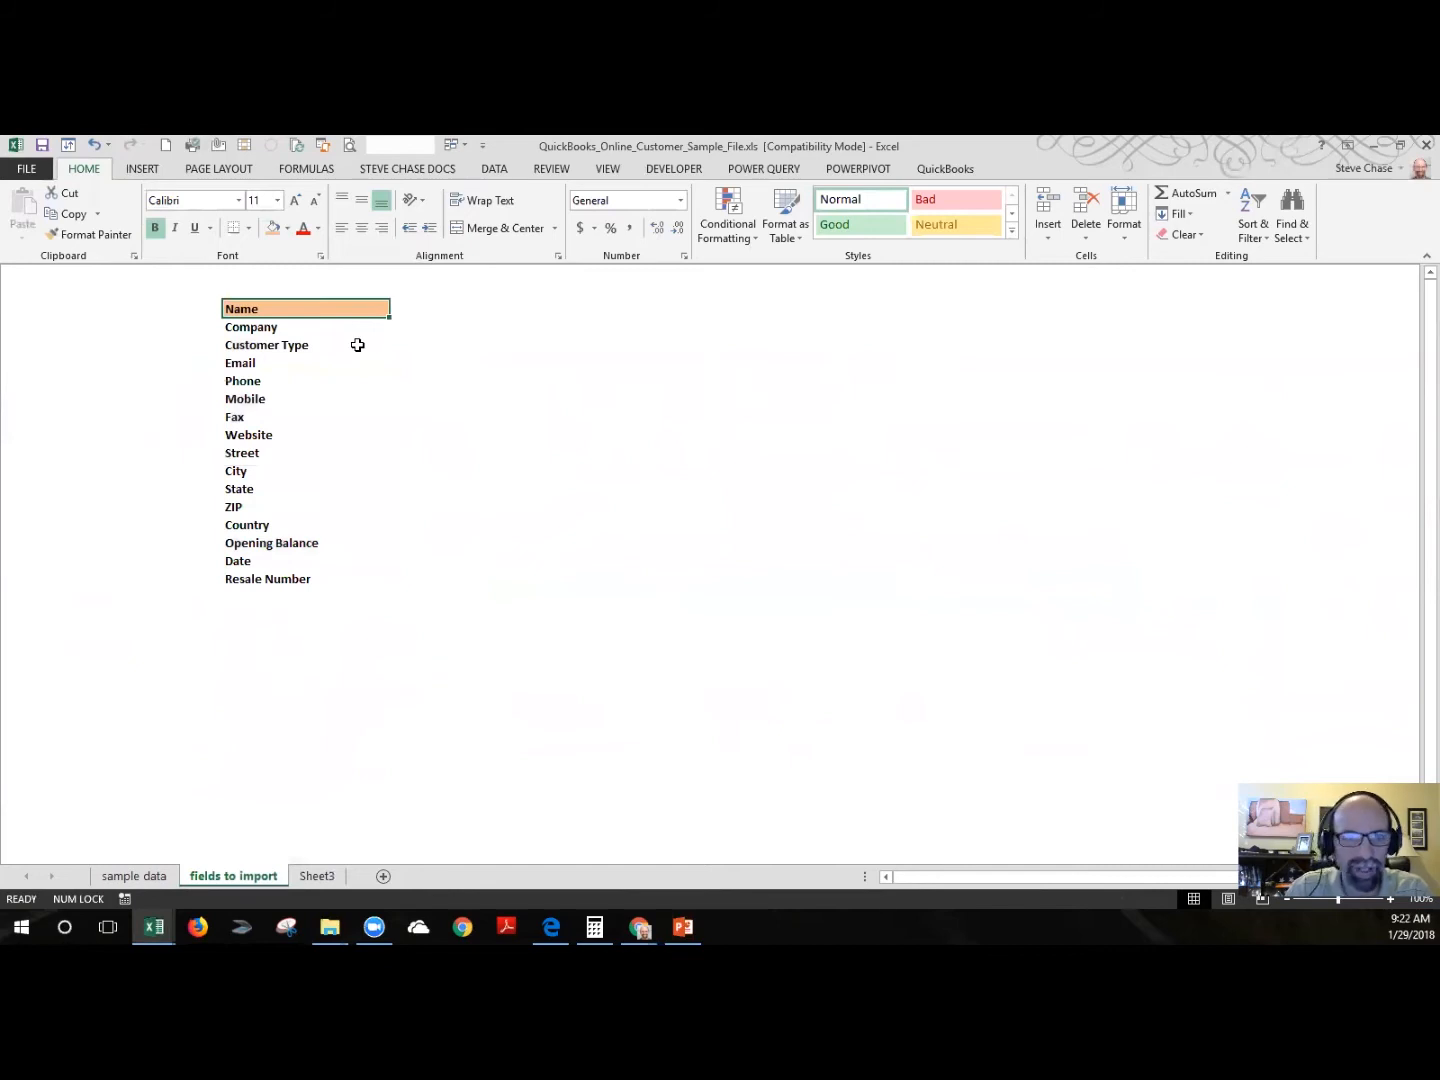
mouse_move(348, 344)
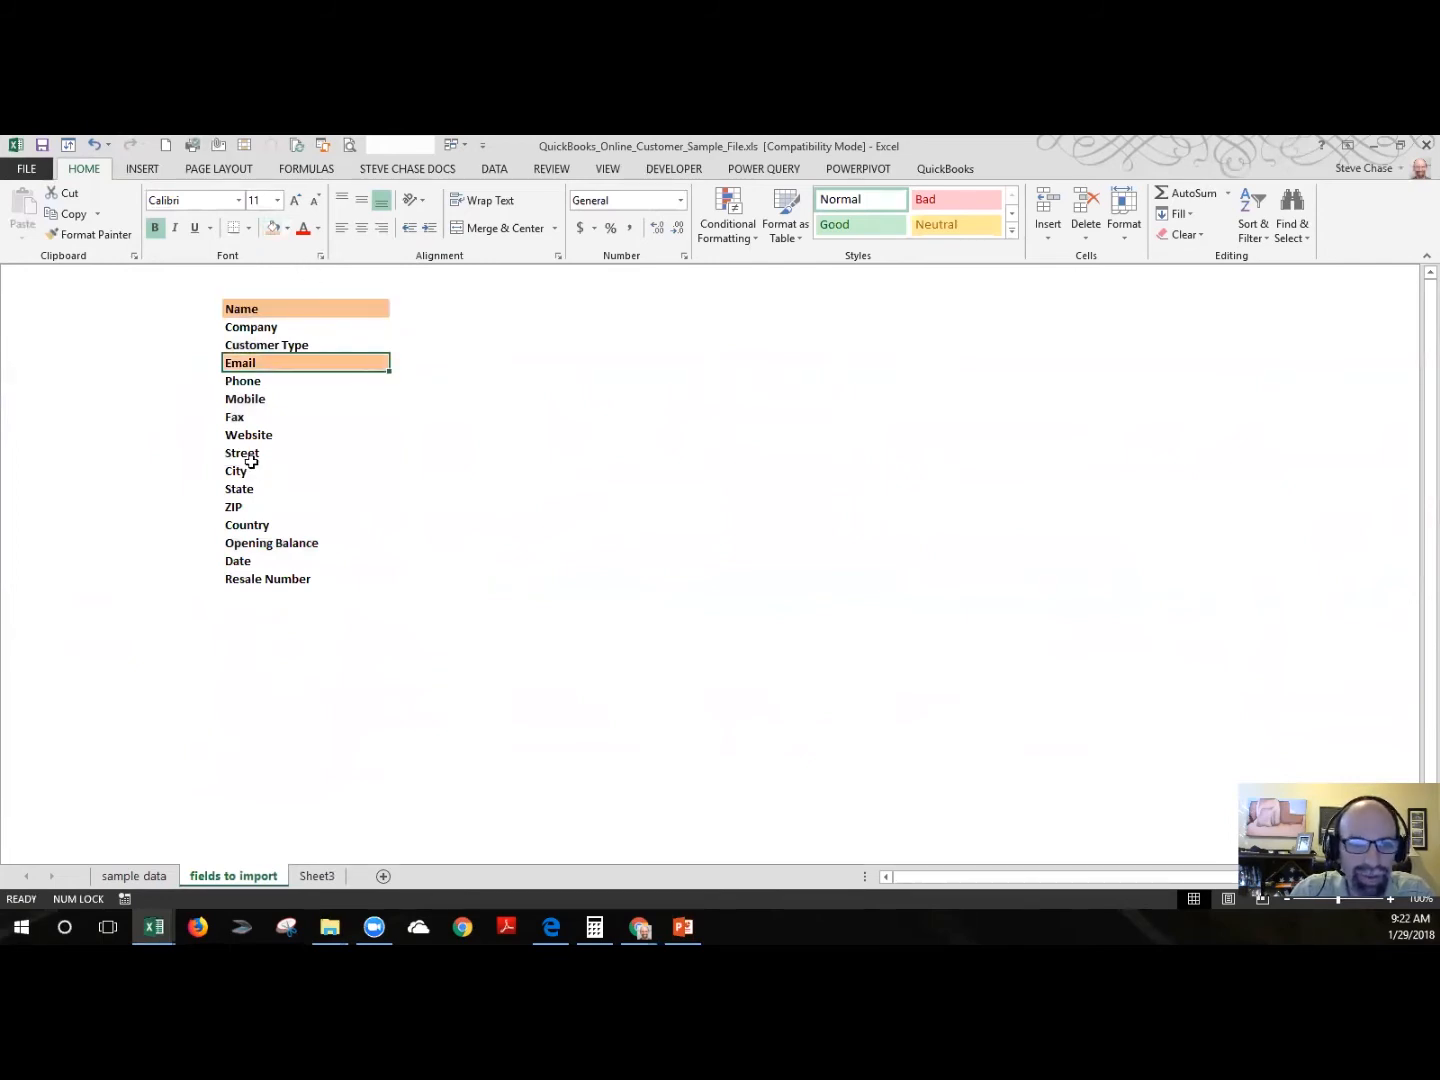
left_click_drag(242, 452, 234, 506)
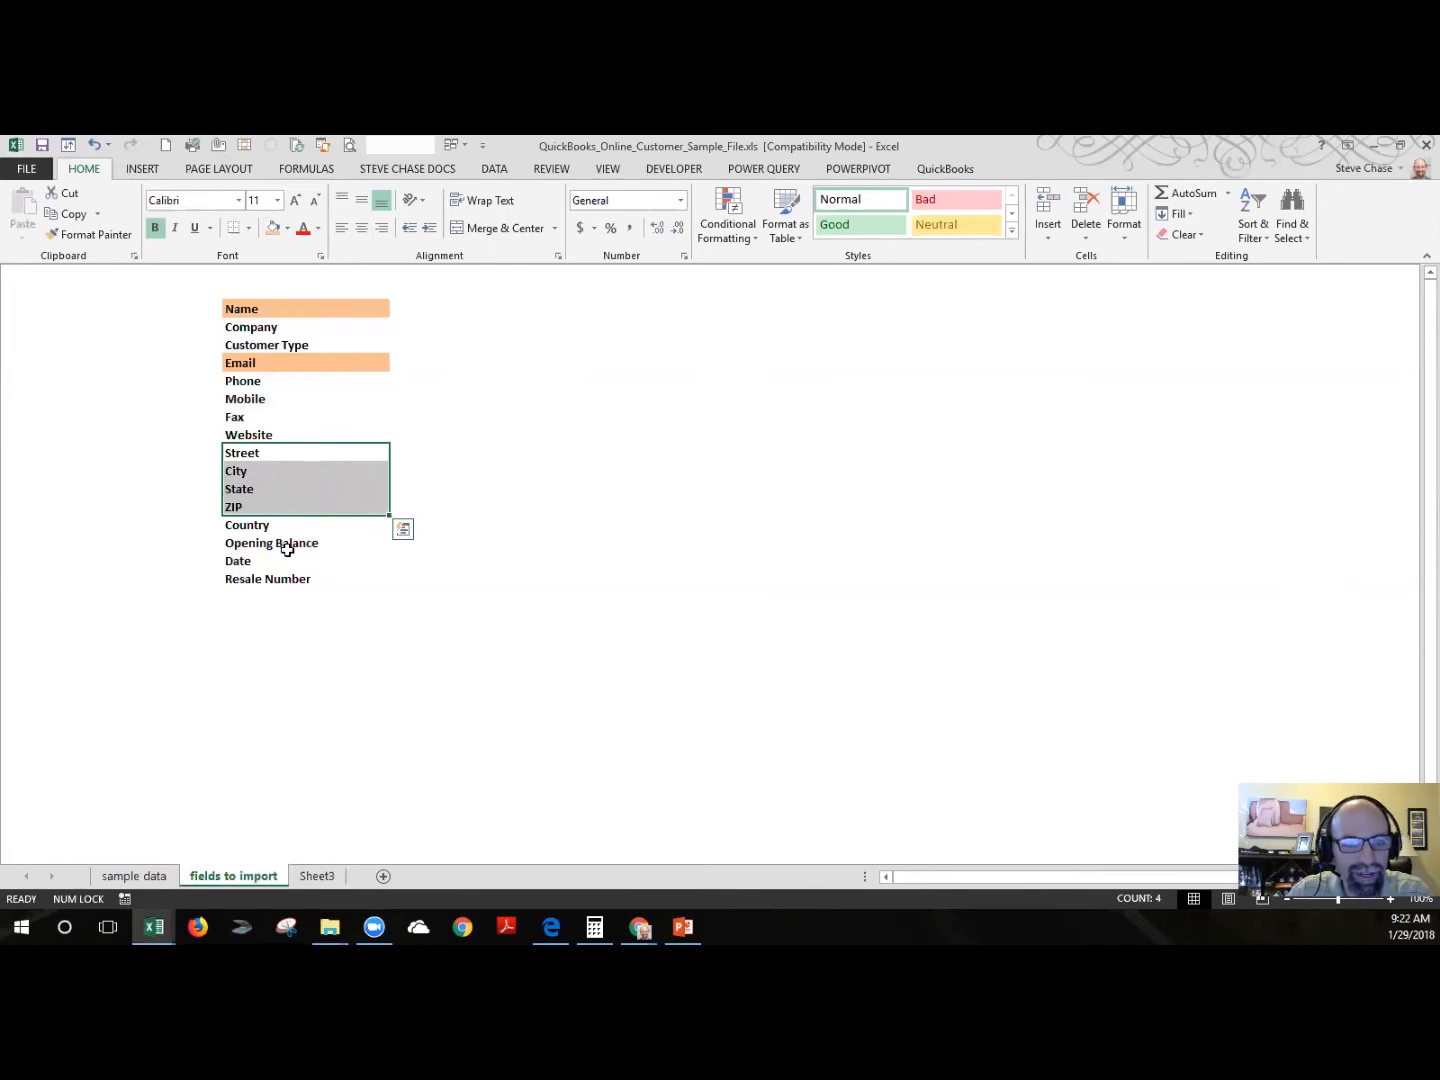
left_click(268, 578)
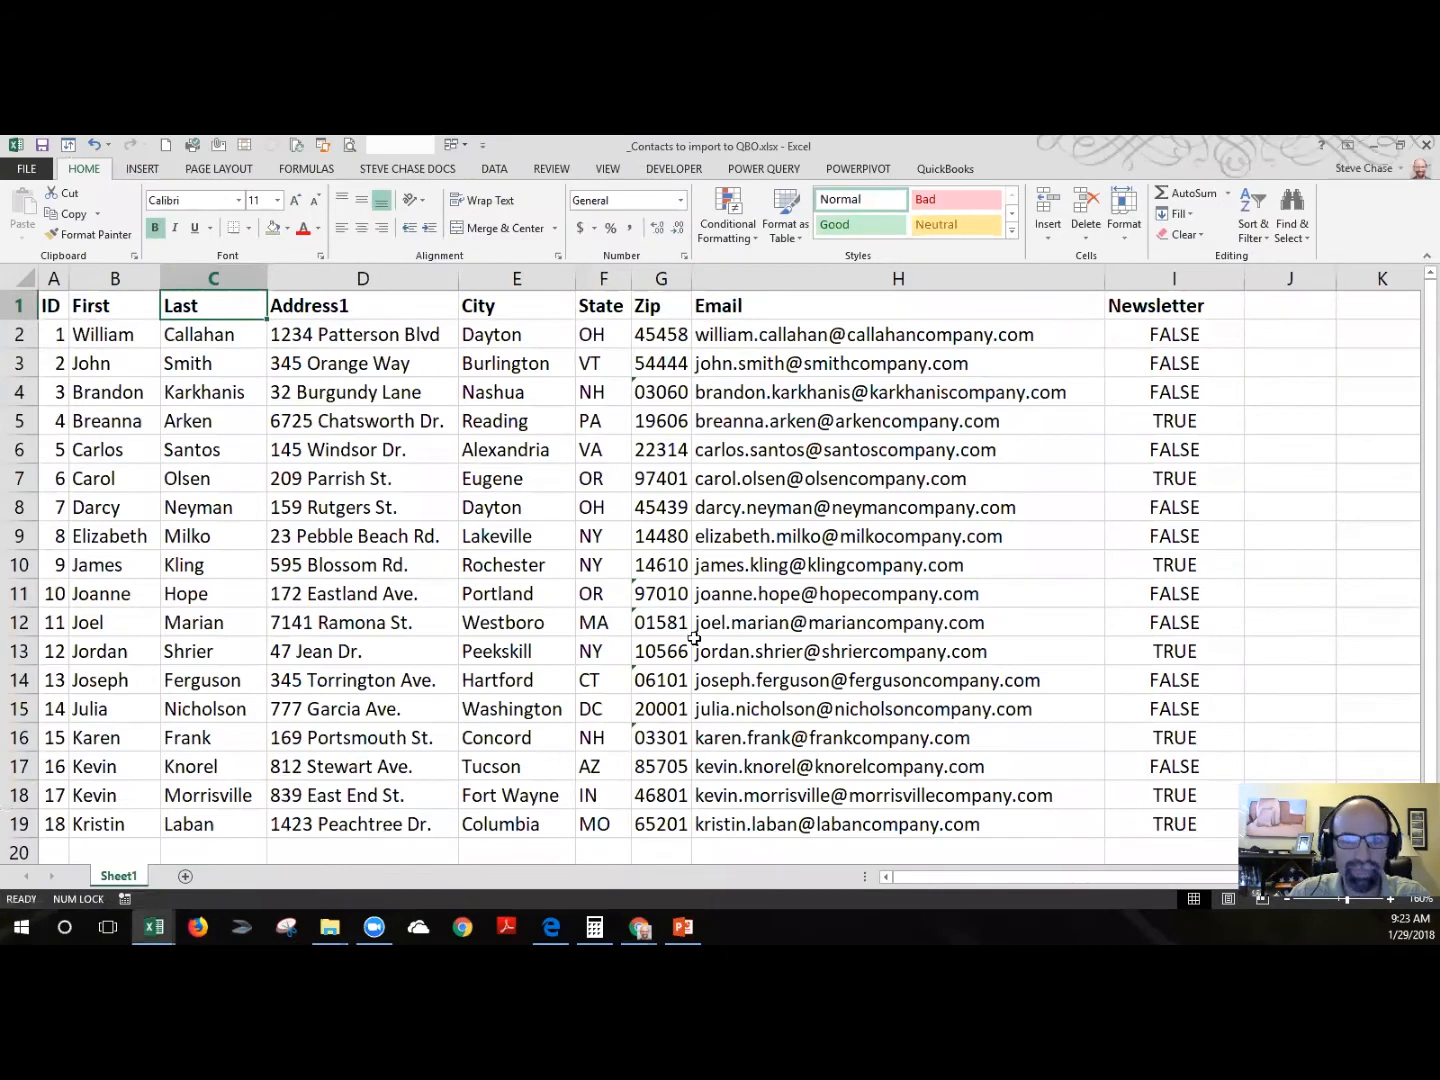
mouse_move(684, 608)
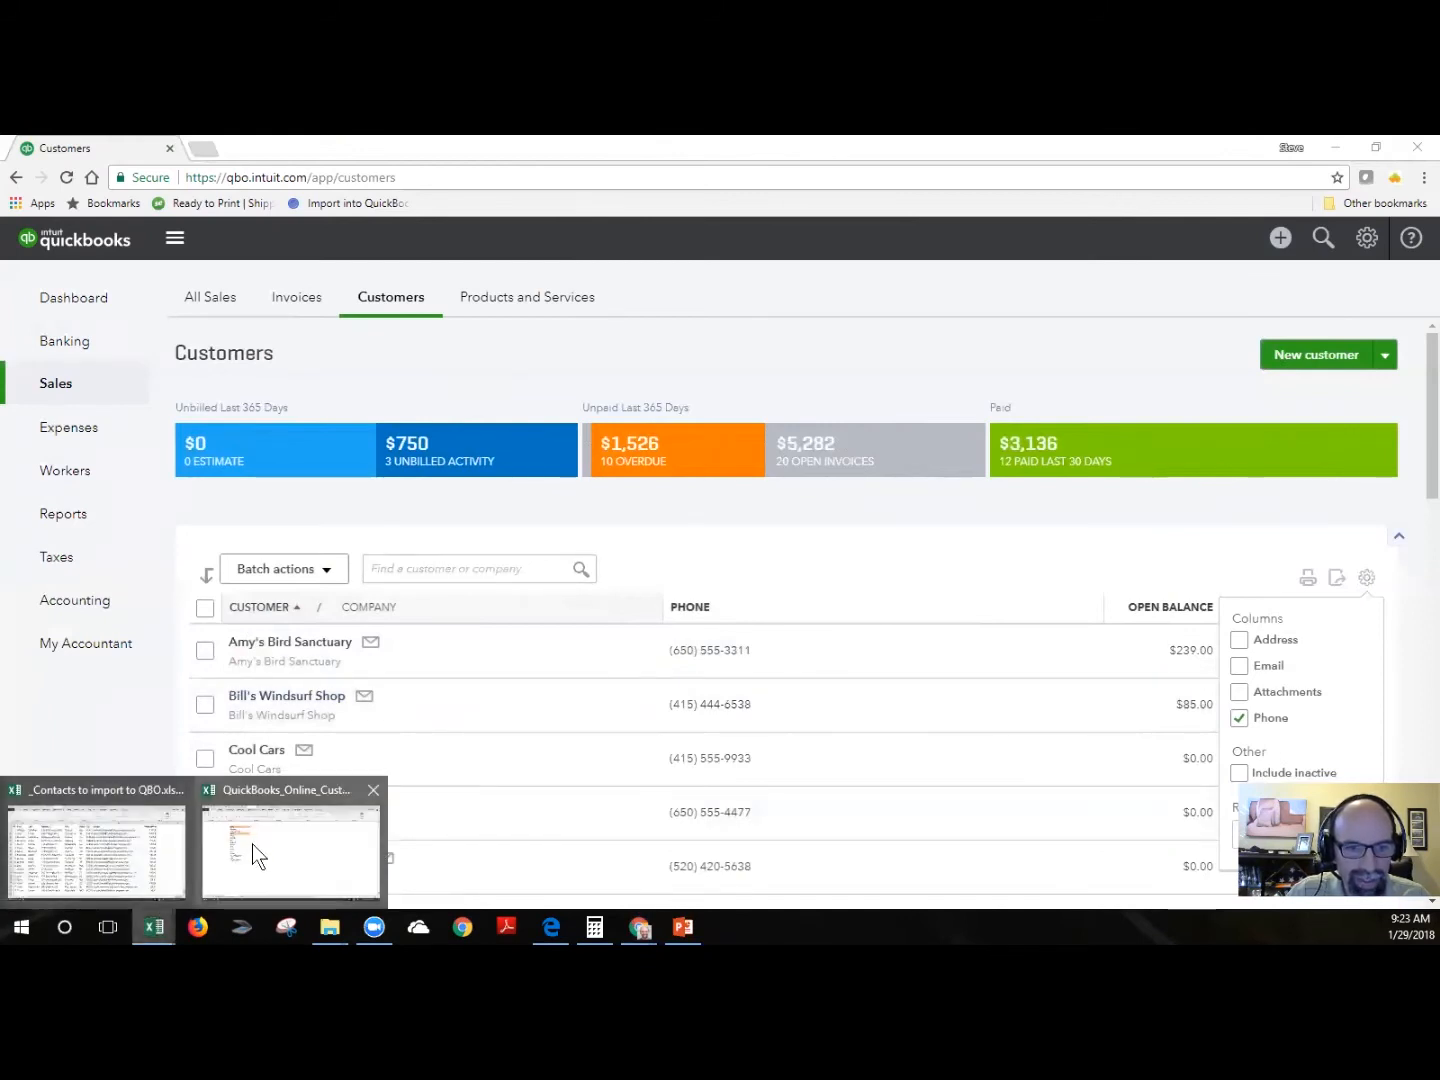
Note 'first and last' beside the Name field in the sample file and return to the contacts workbook
left_click(290, 848)
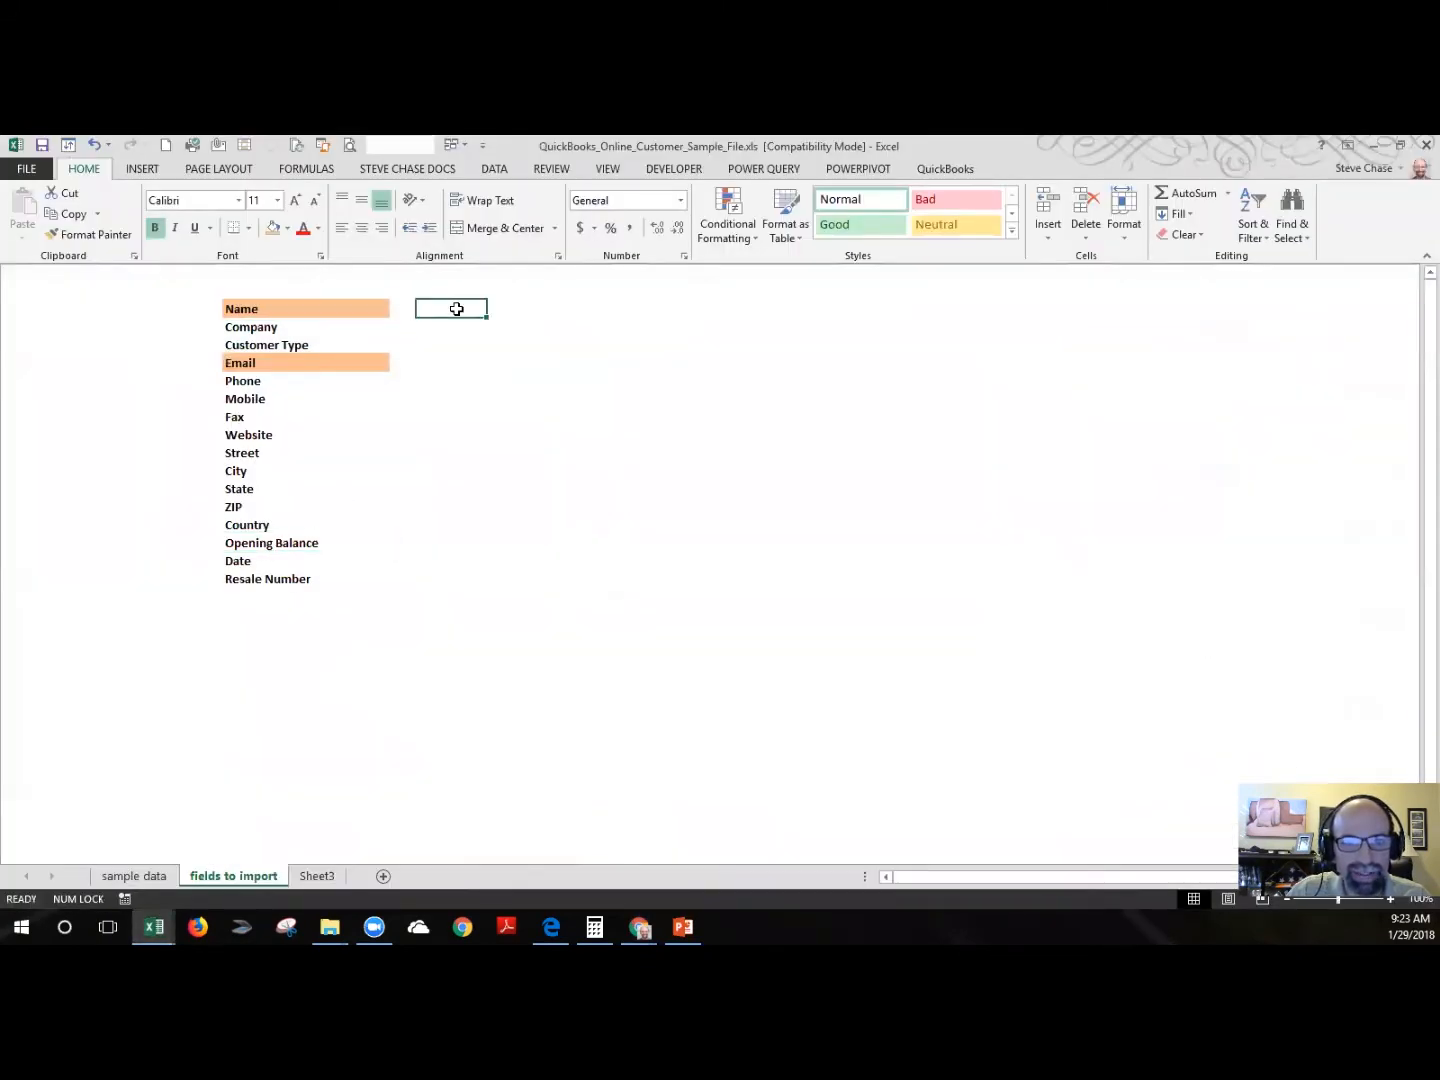
type("first")
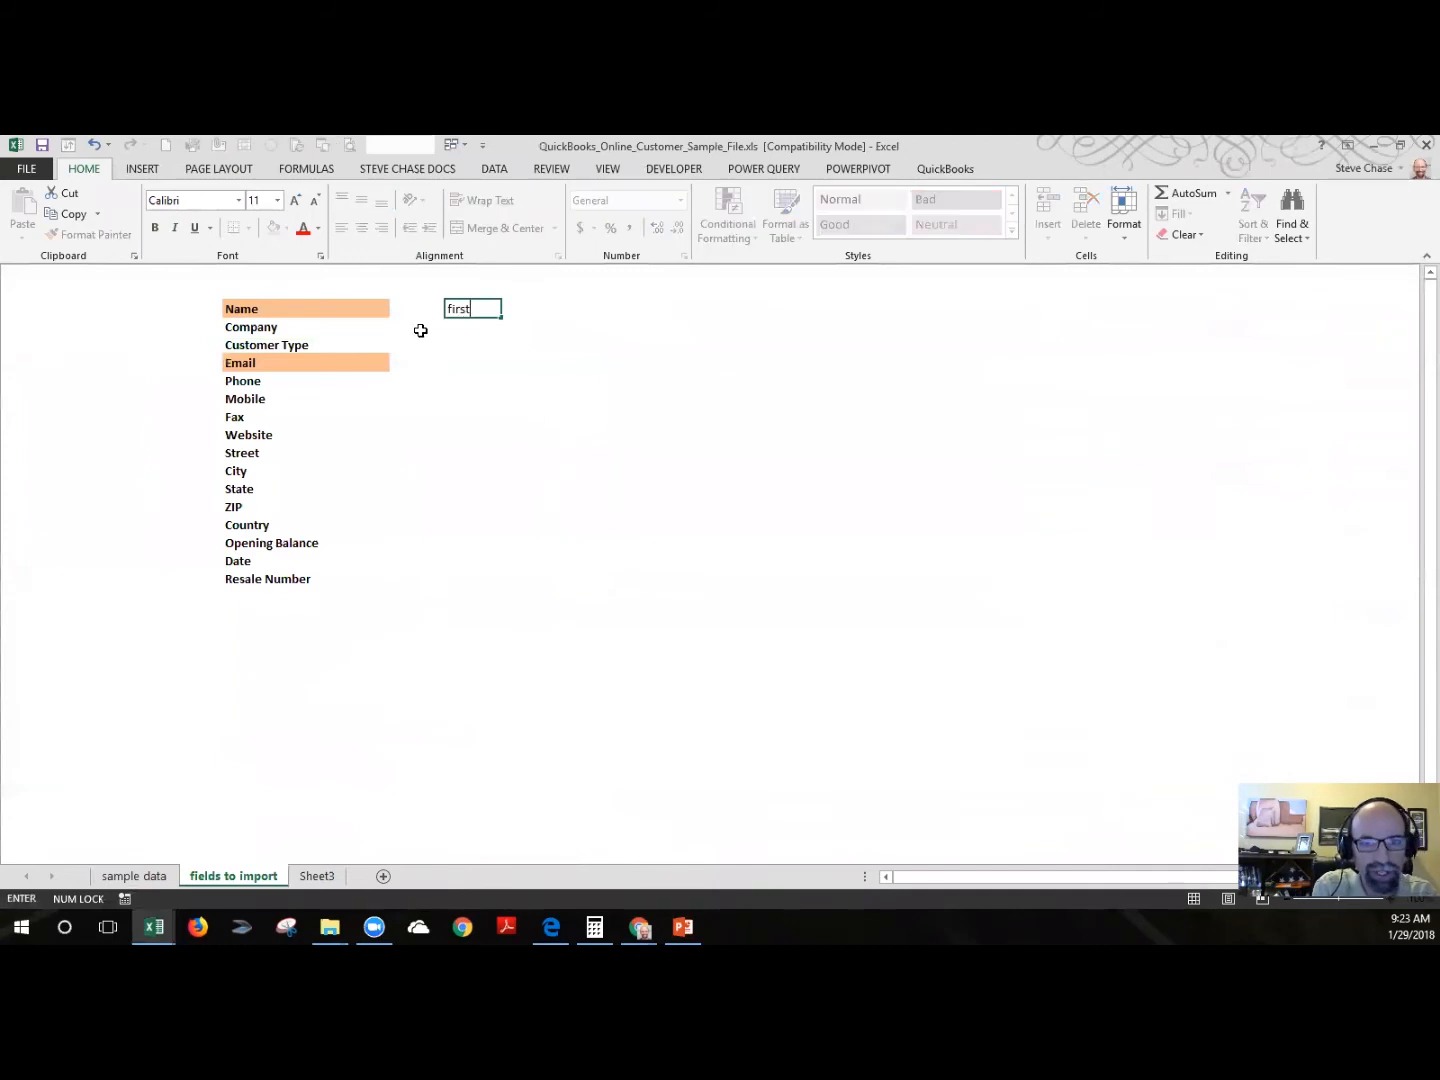
type("and last")
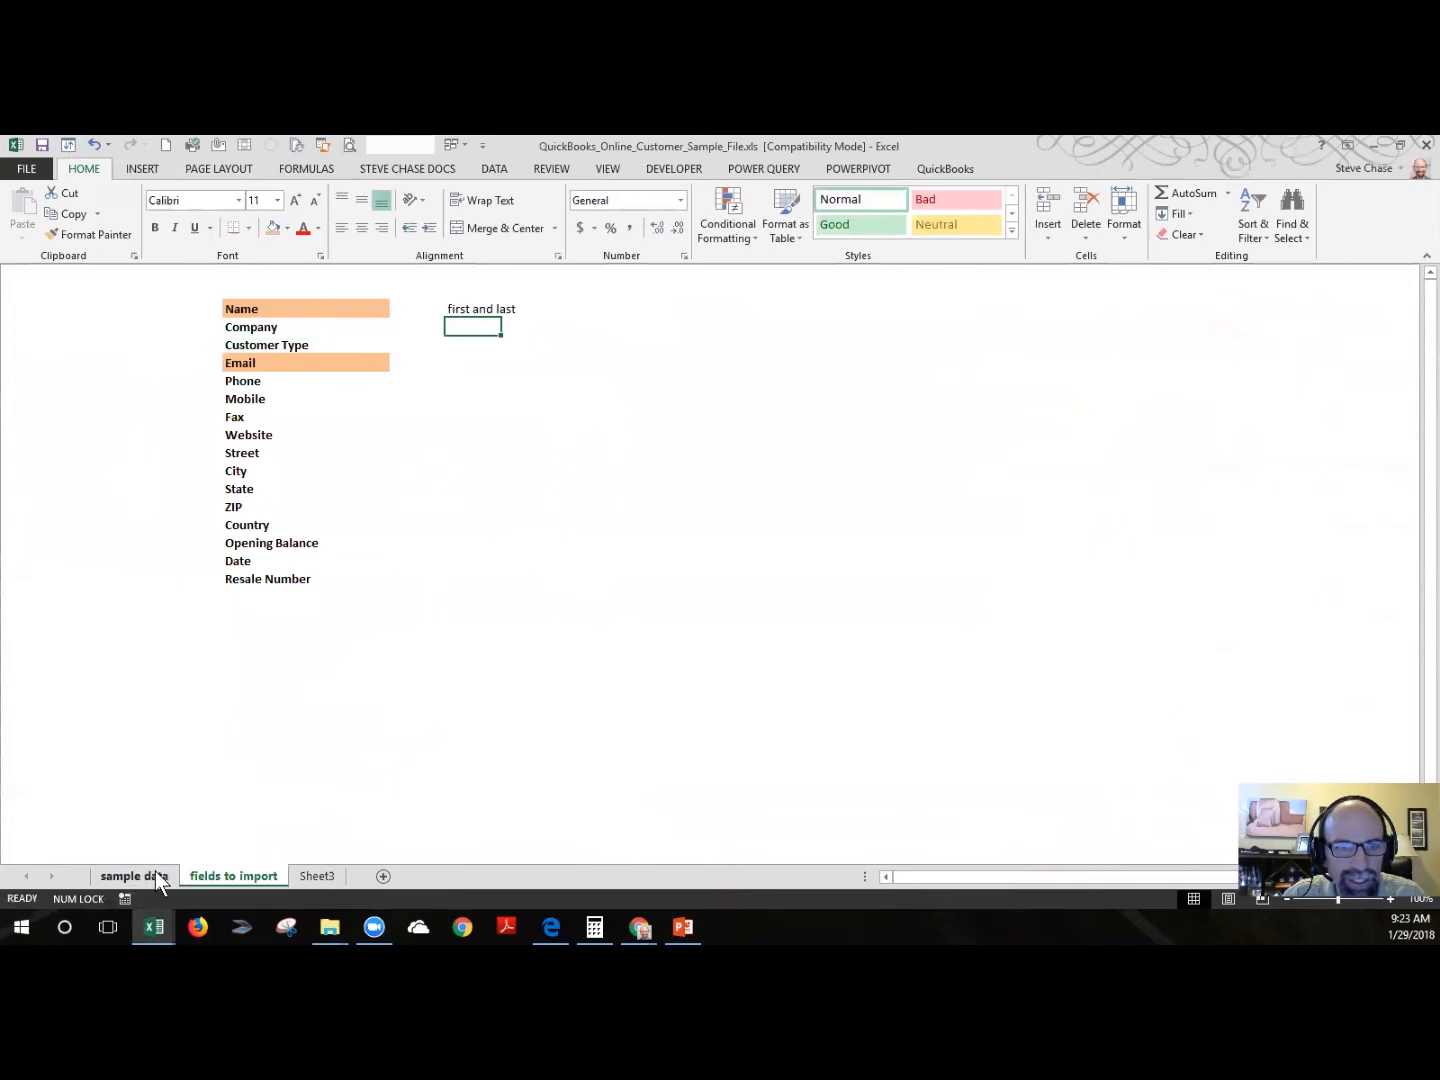
left_click(134, 876)
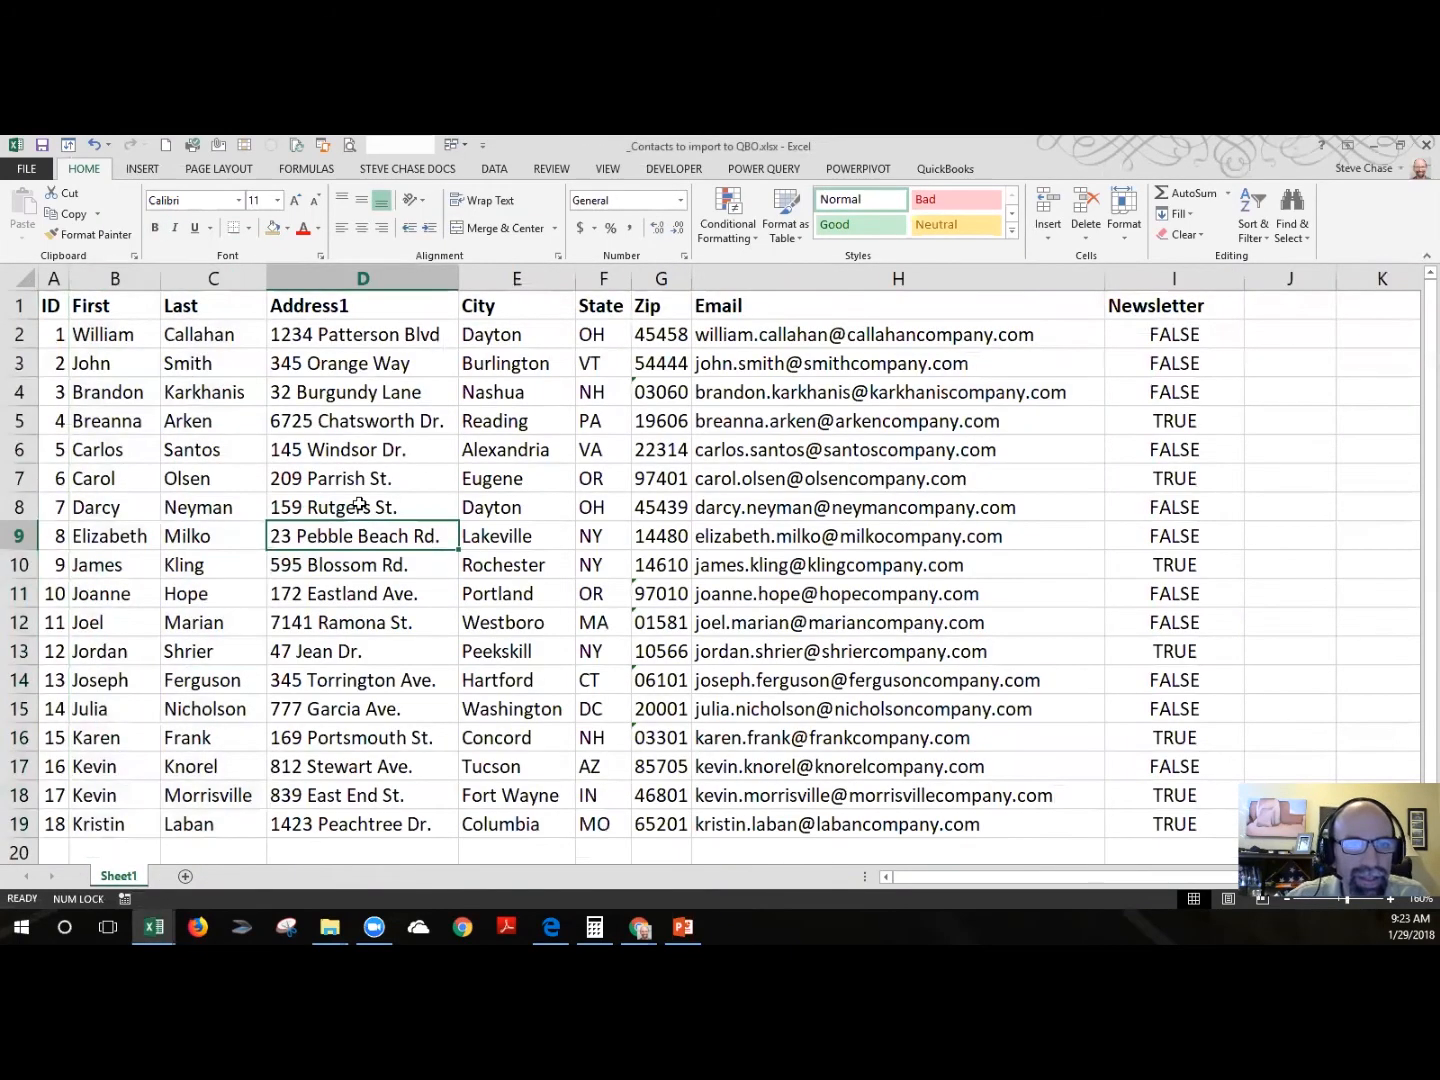
Insert a Name column, Flash Fill it from 'William Callahan', then select the filled names to clear them
right_click(364, 278)
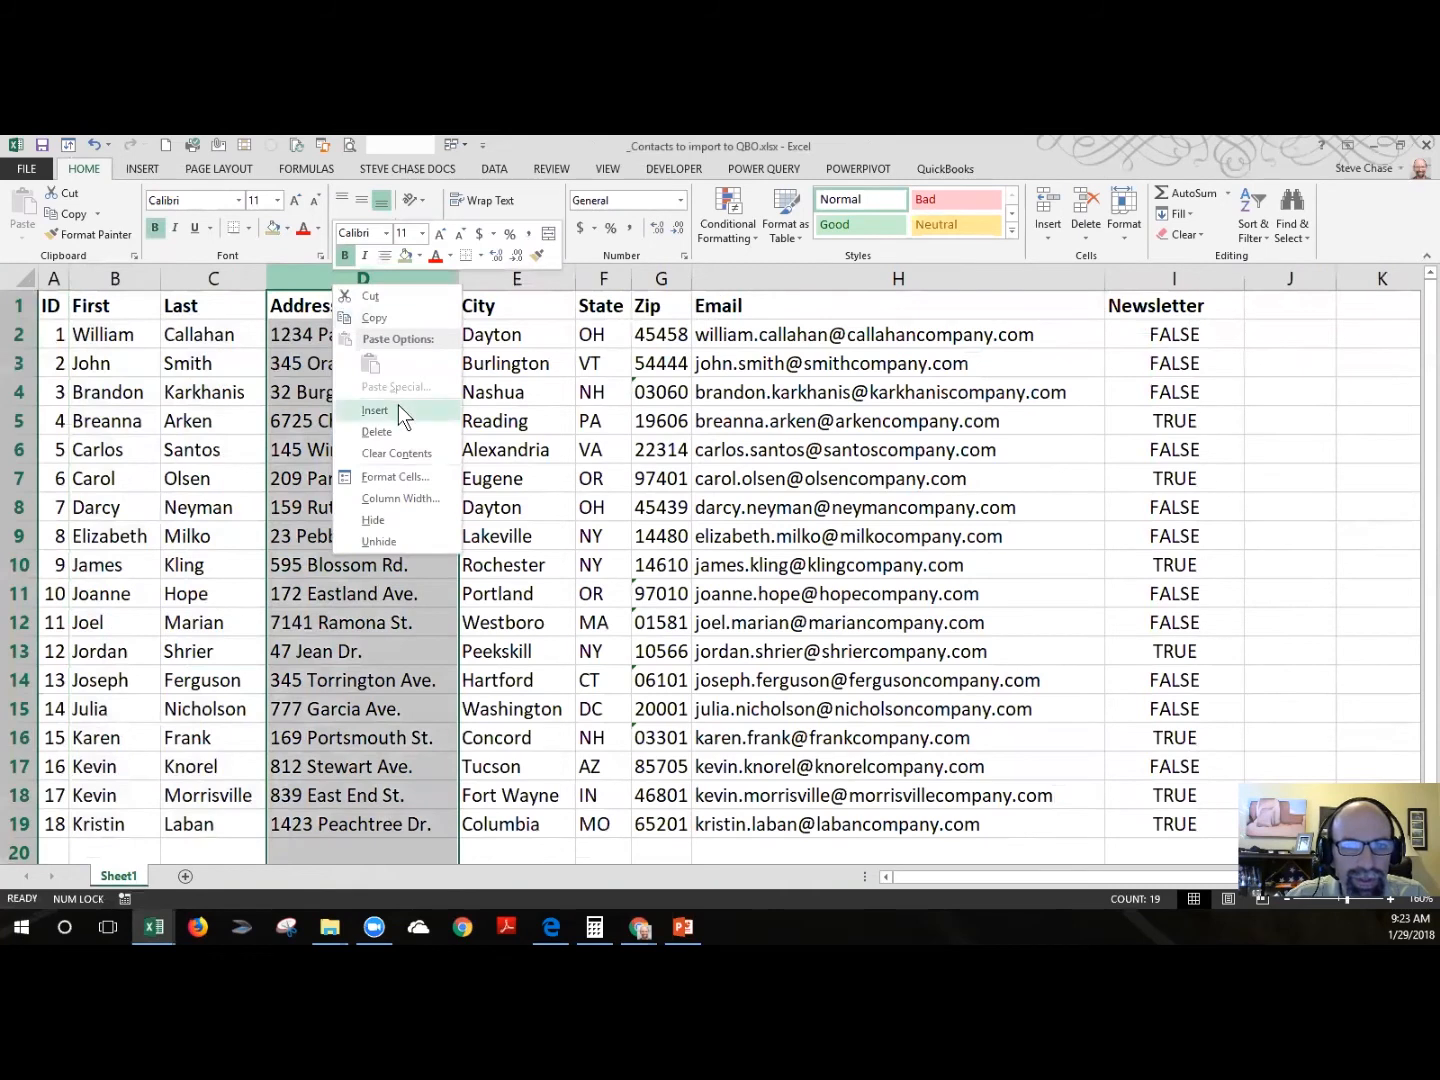
left_click(376, 410)
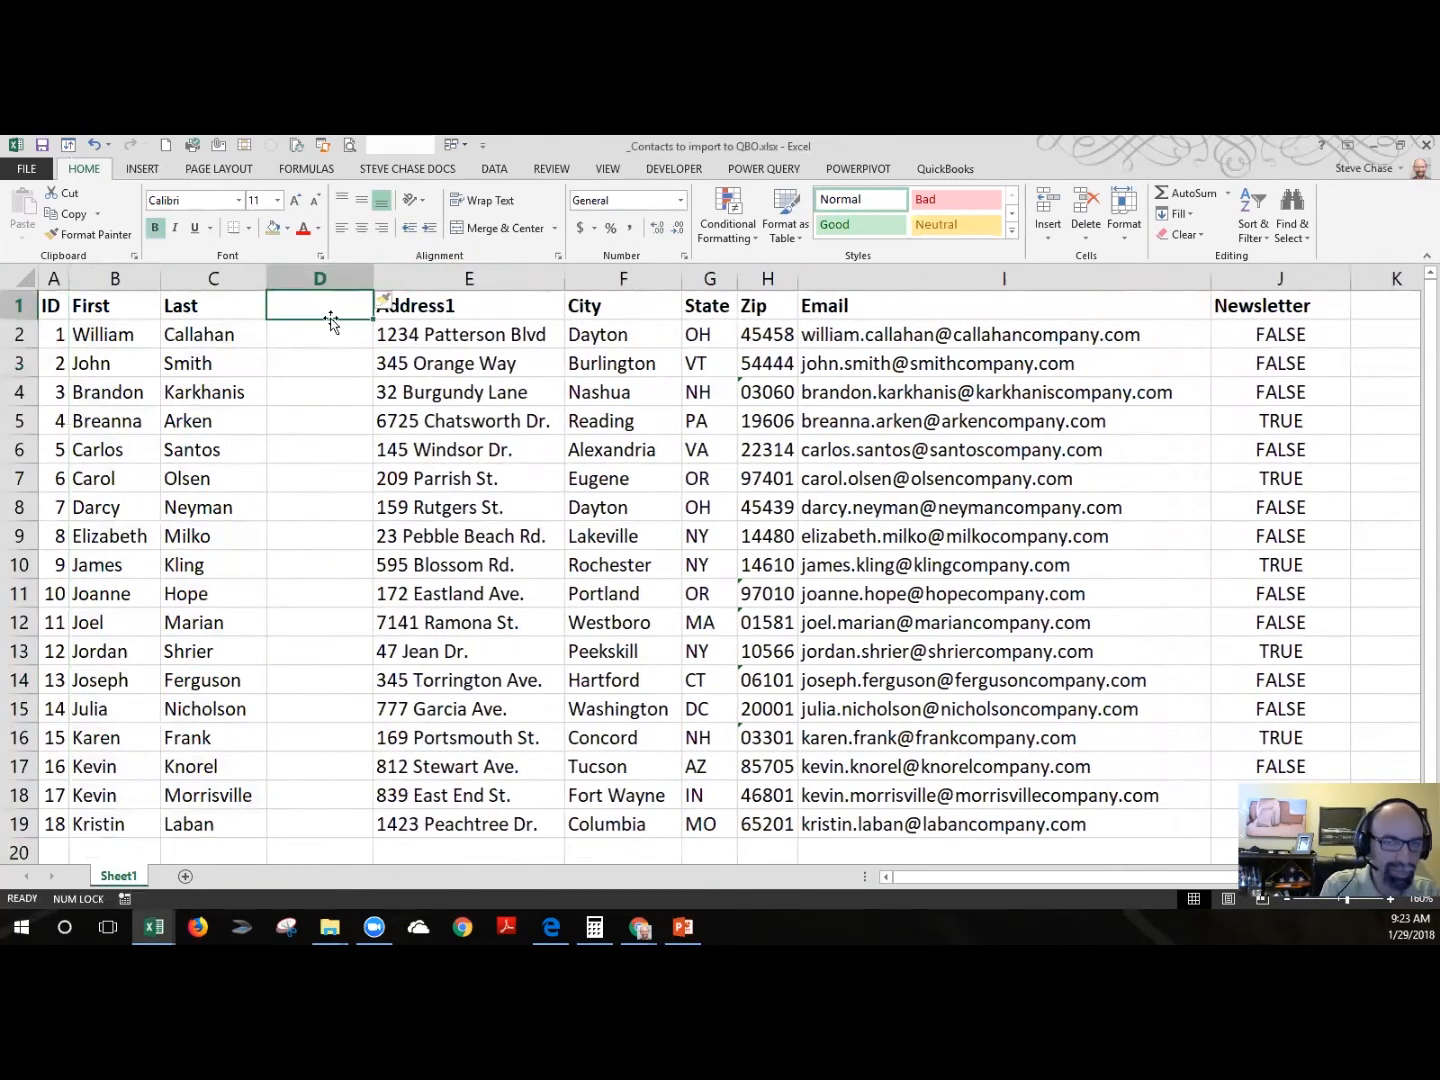
type("Name")
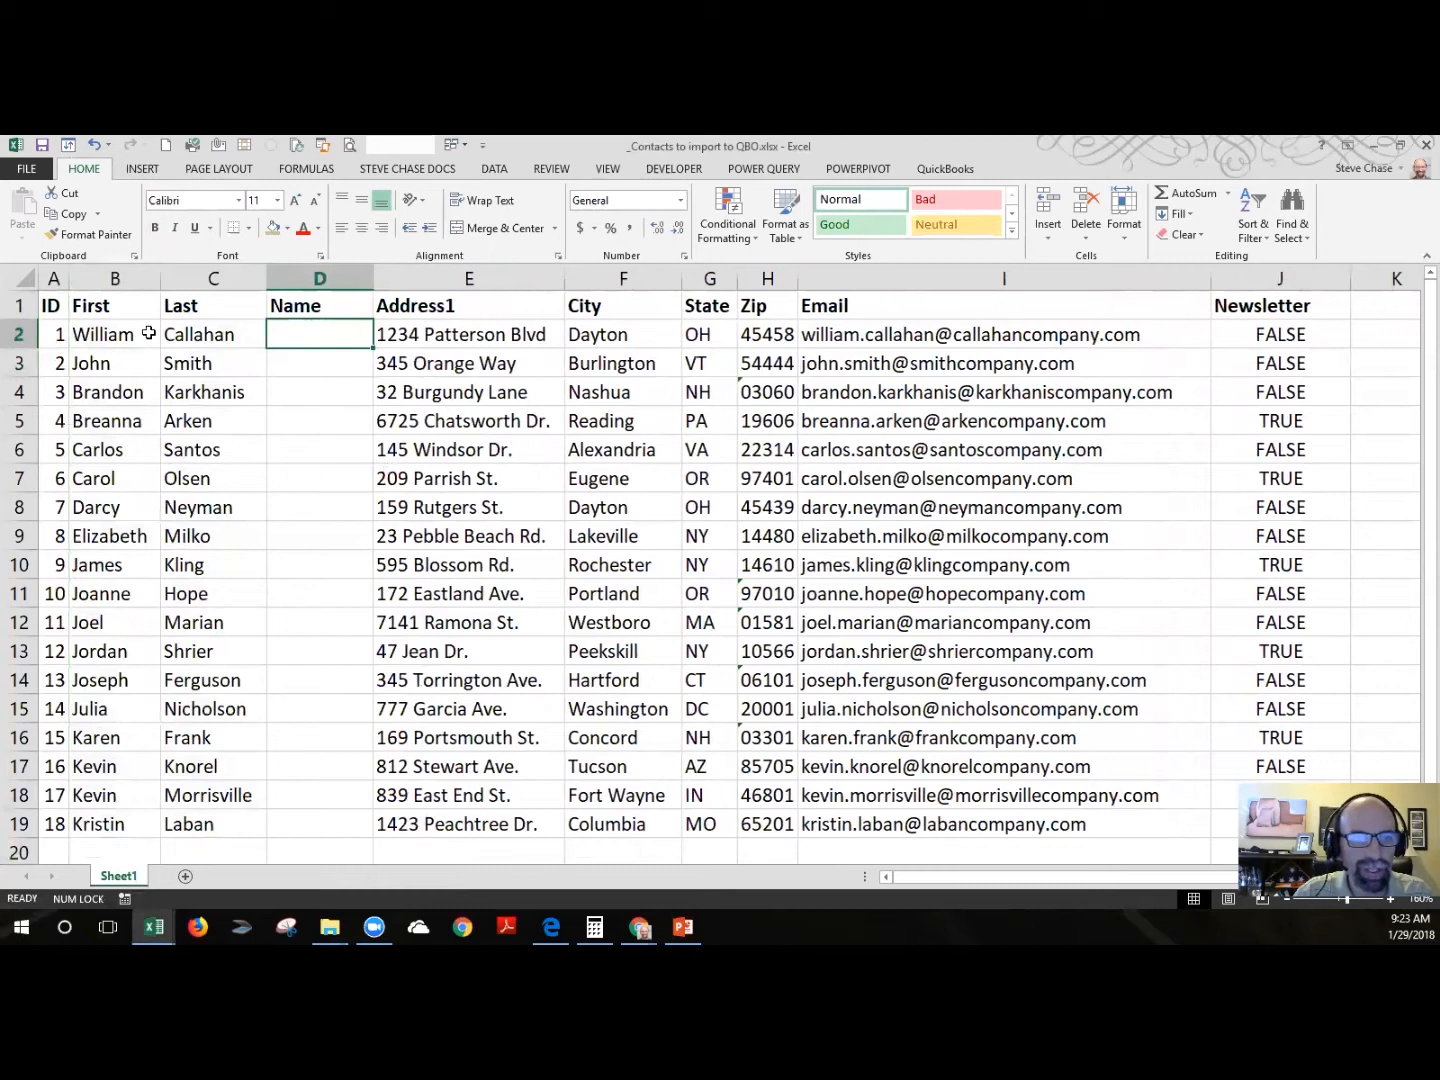
mouse_move(324, 356)
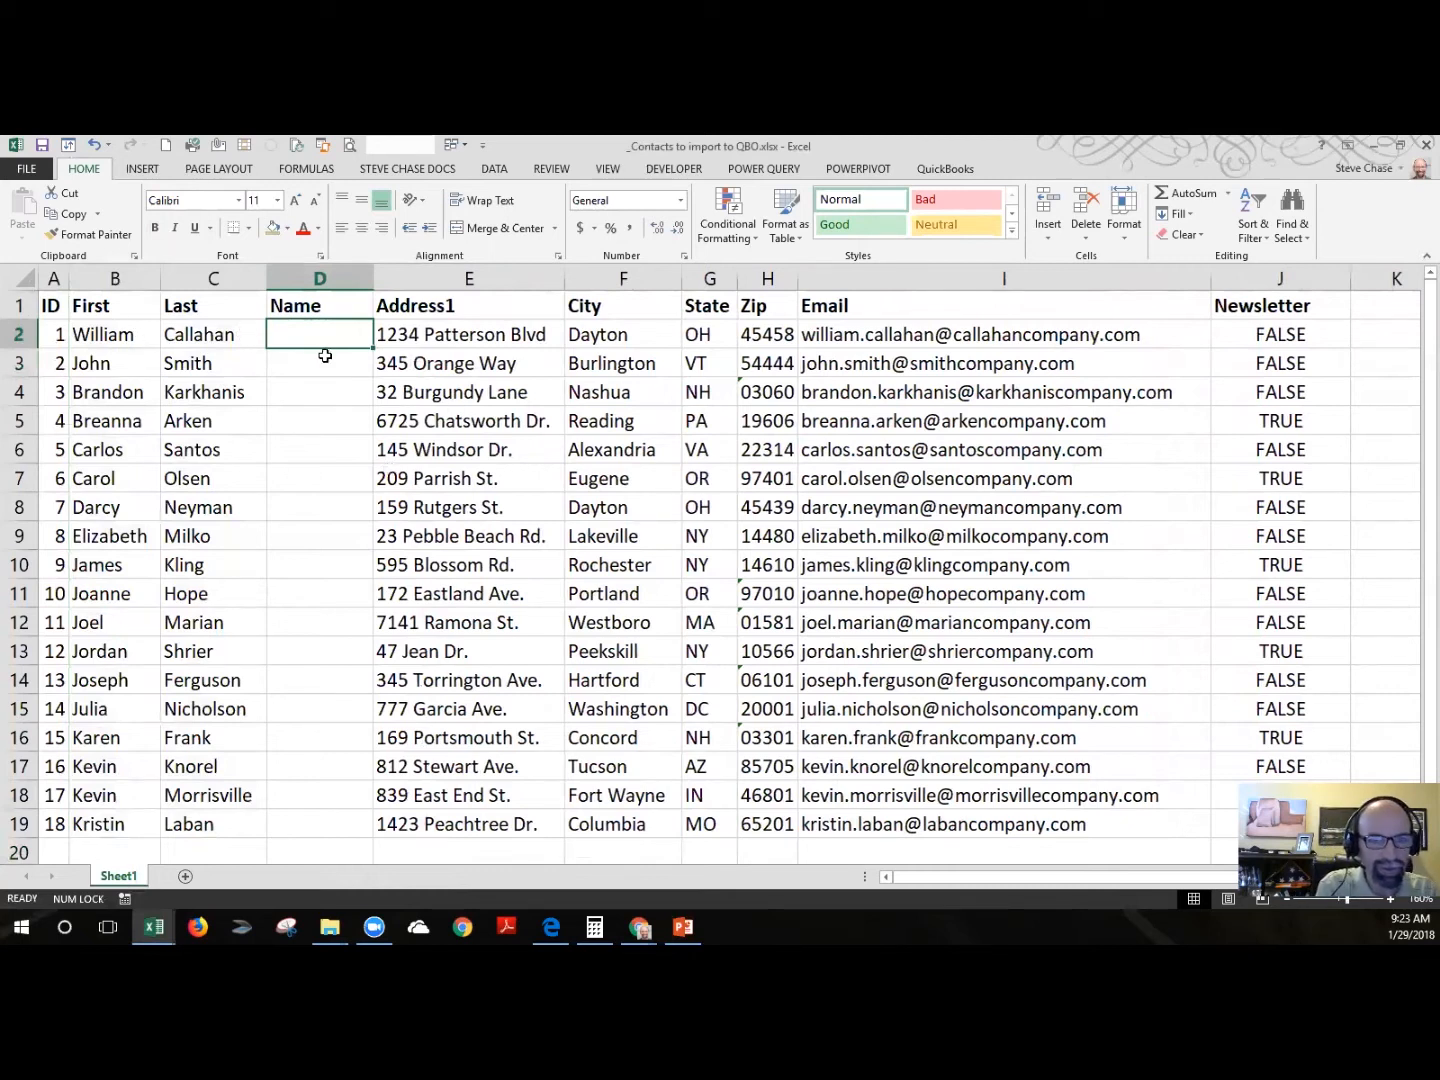
type("William Calla")
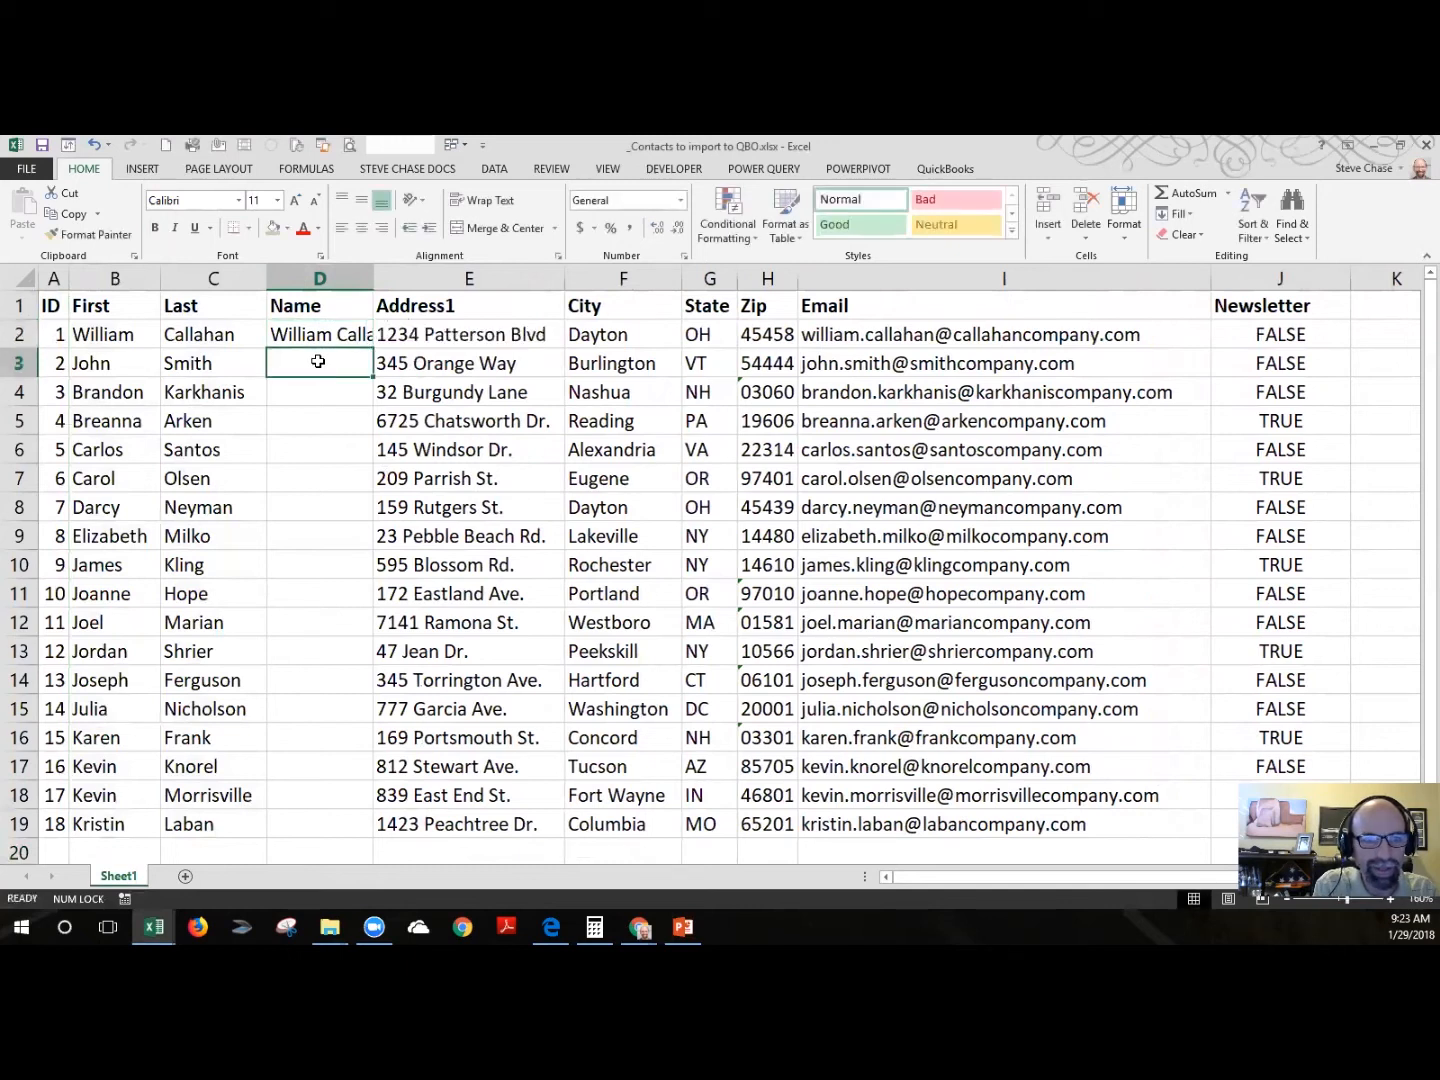
key("ctrl+e")
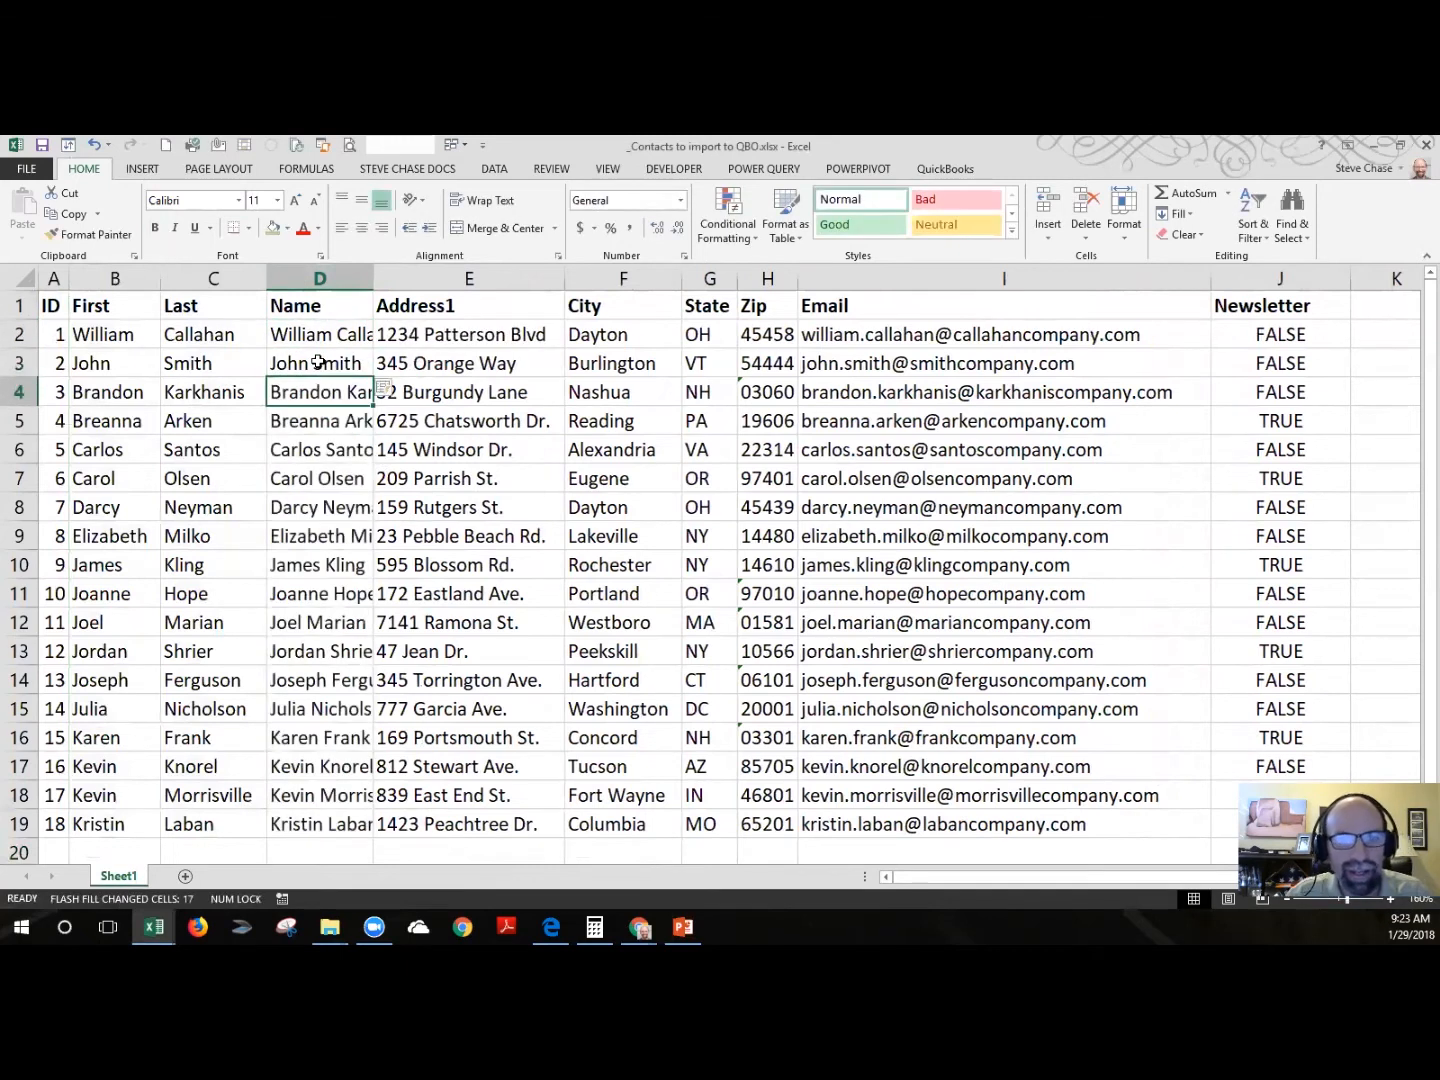
left_click(388, 392)
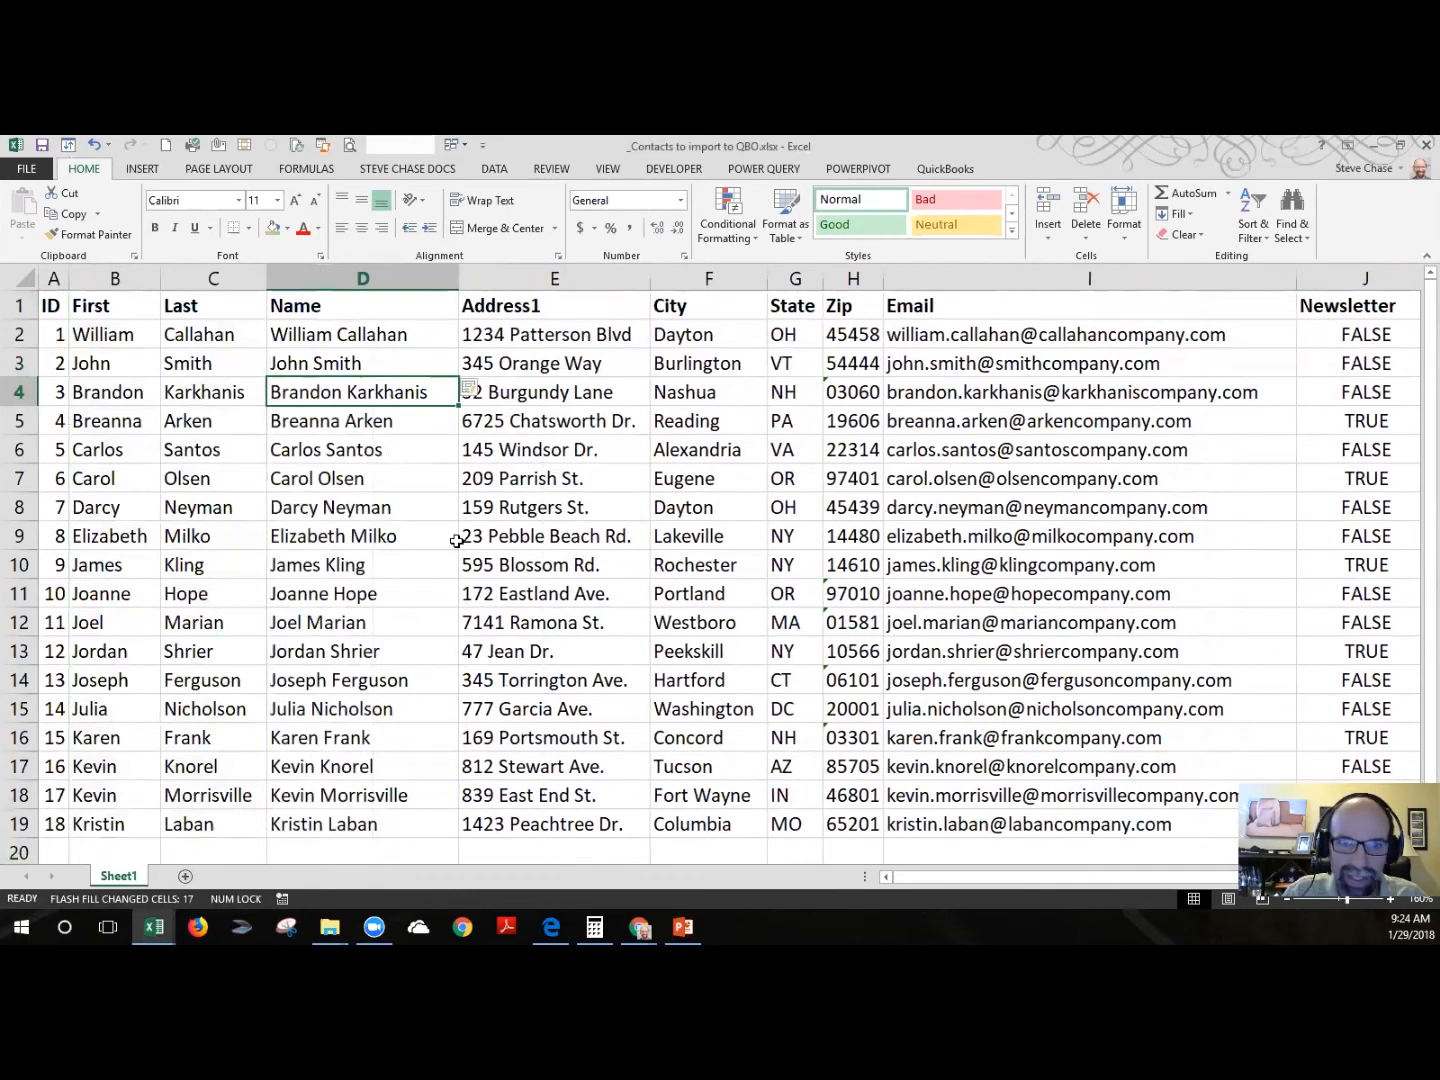
left_click_drag(364, 334, 364, 796)
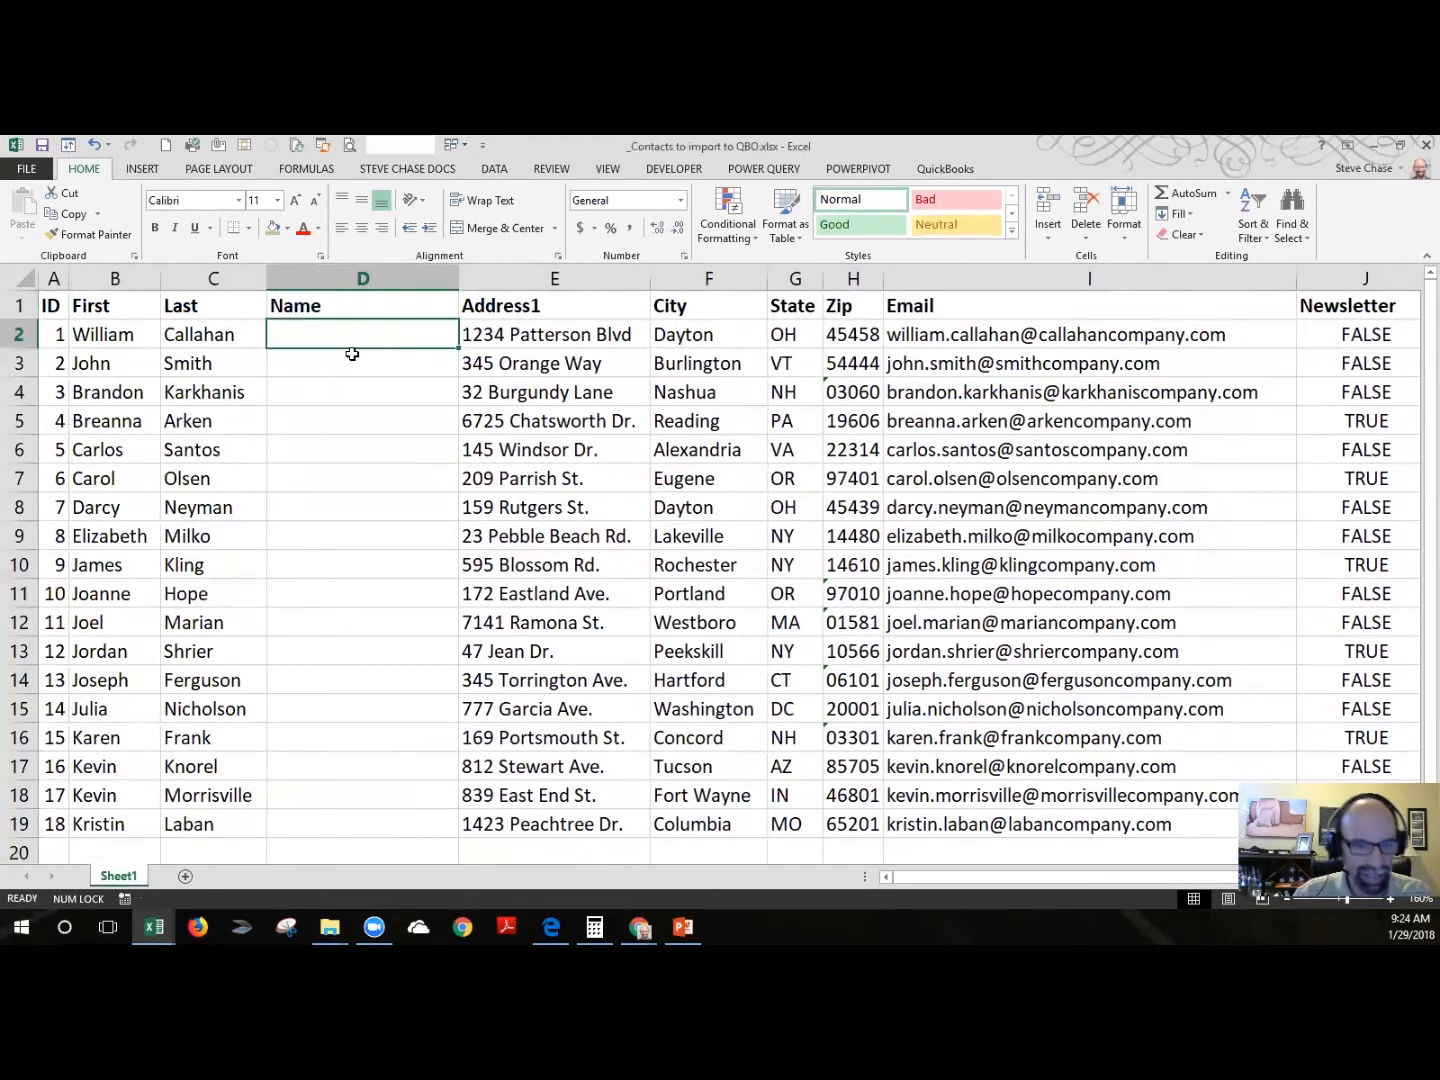
type("=")
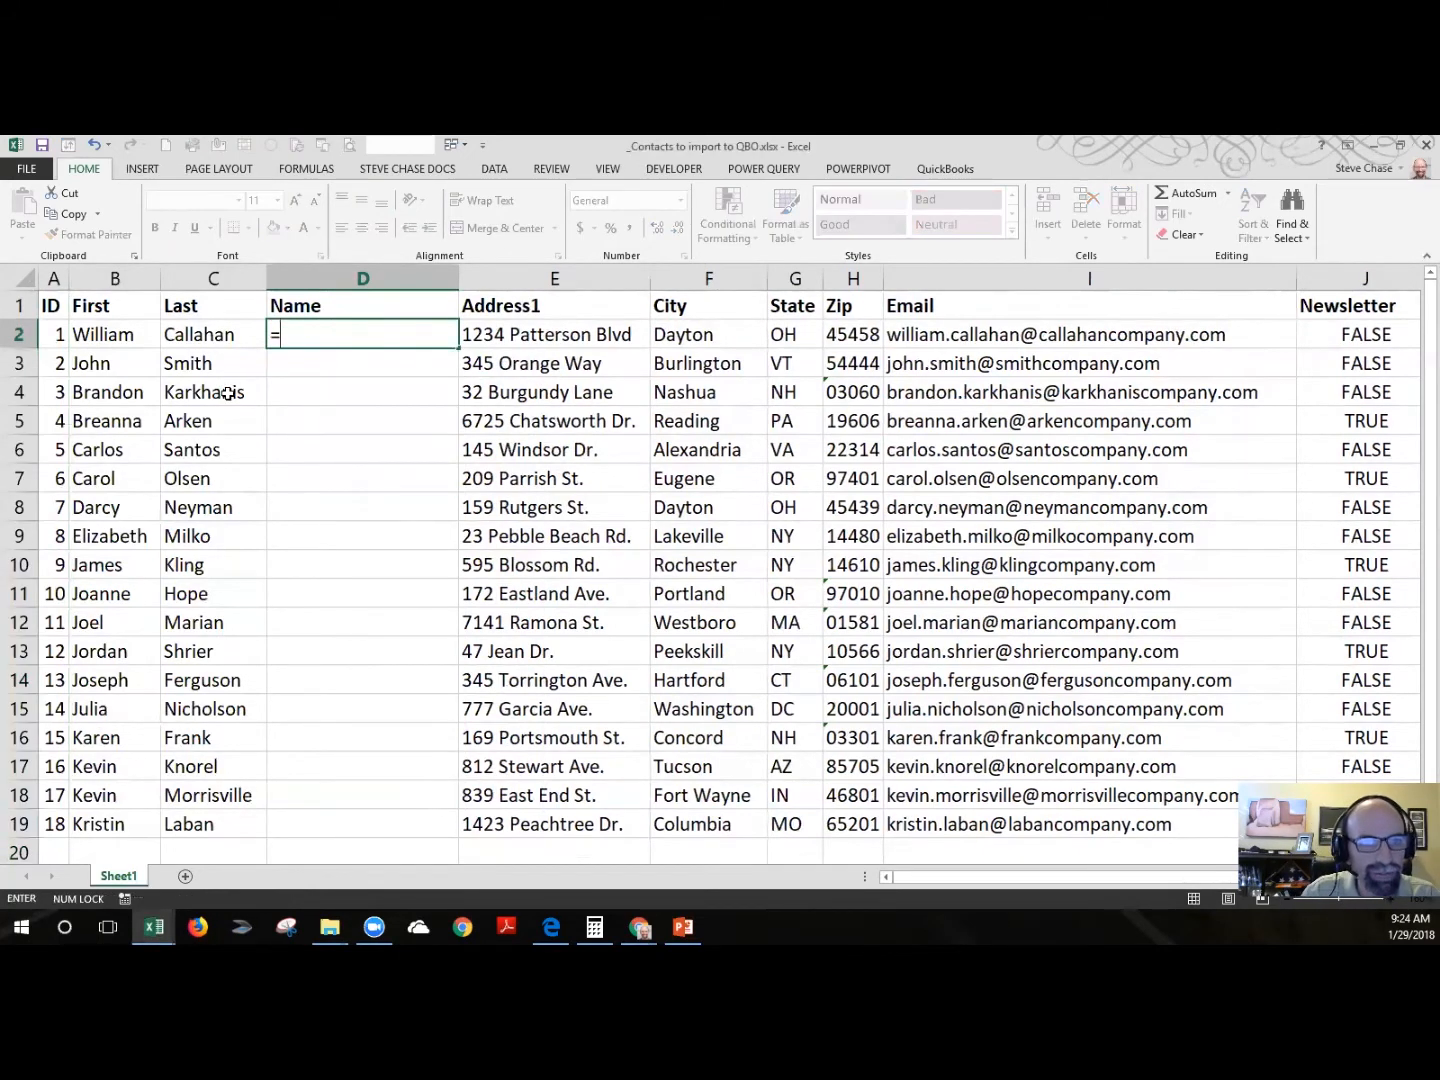
left_click(114, 334)
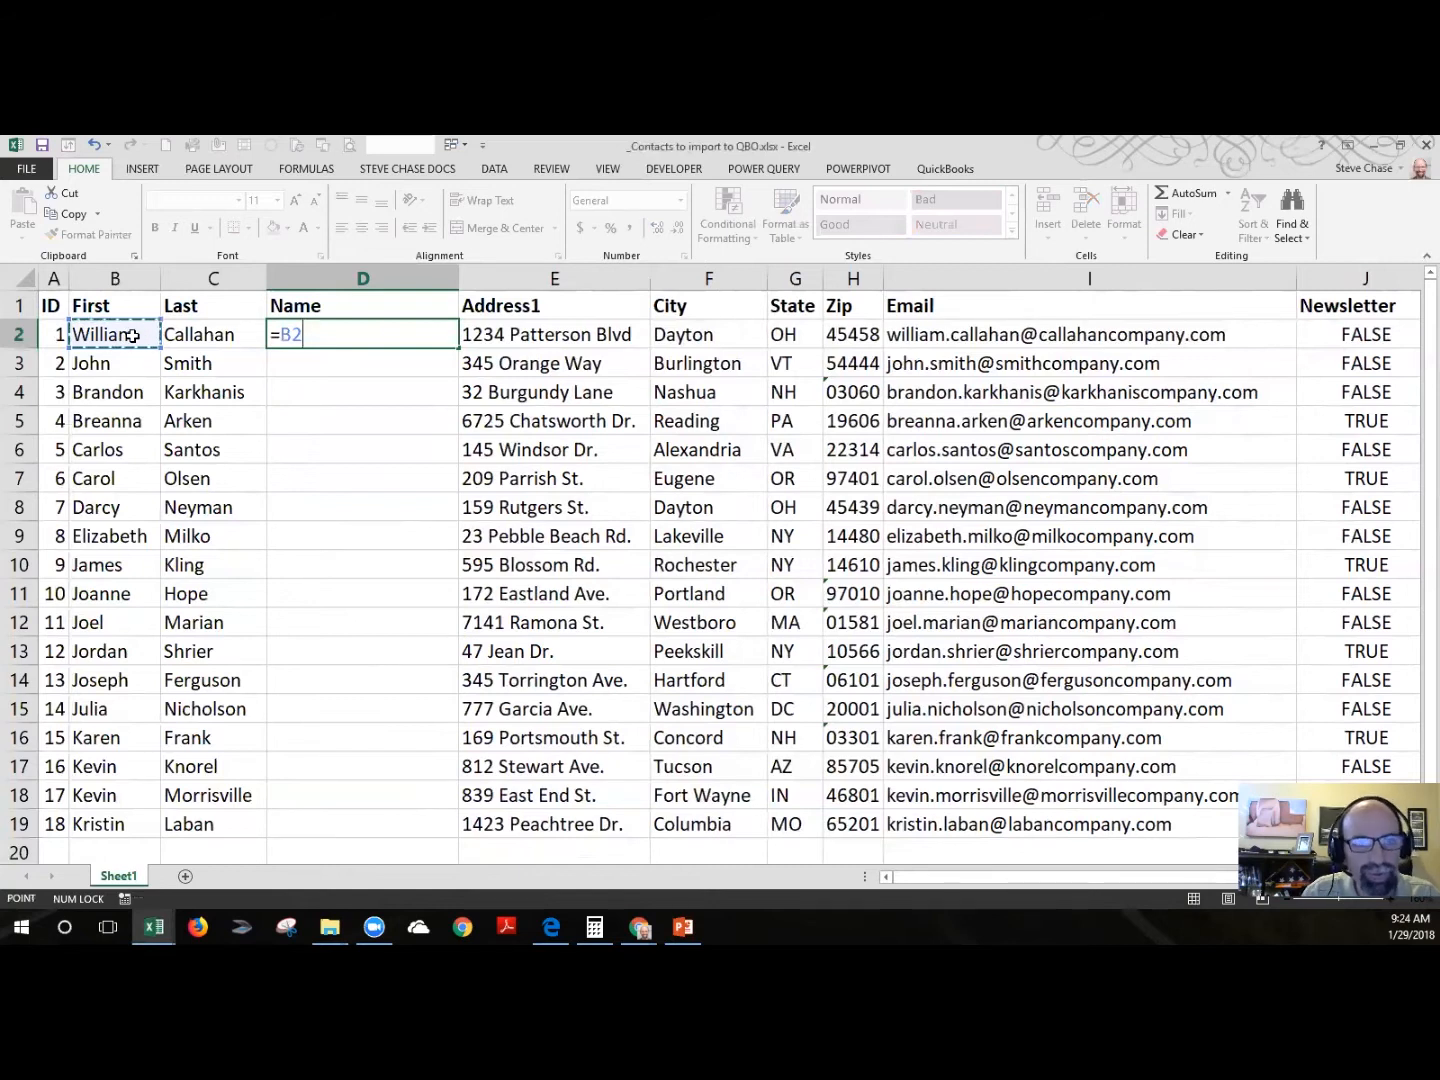
type("&")
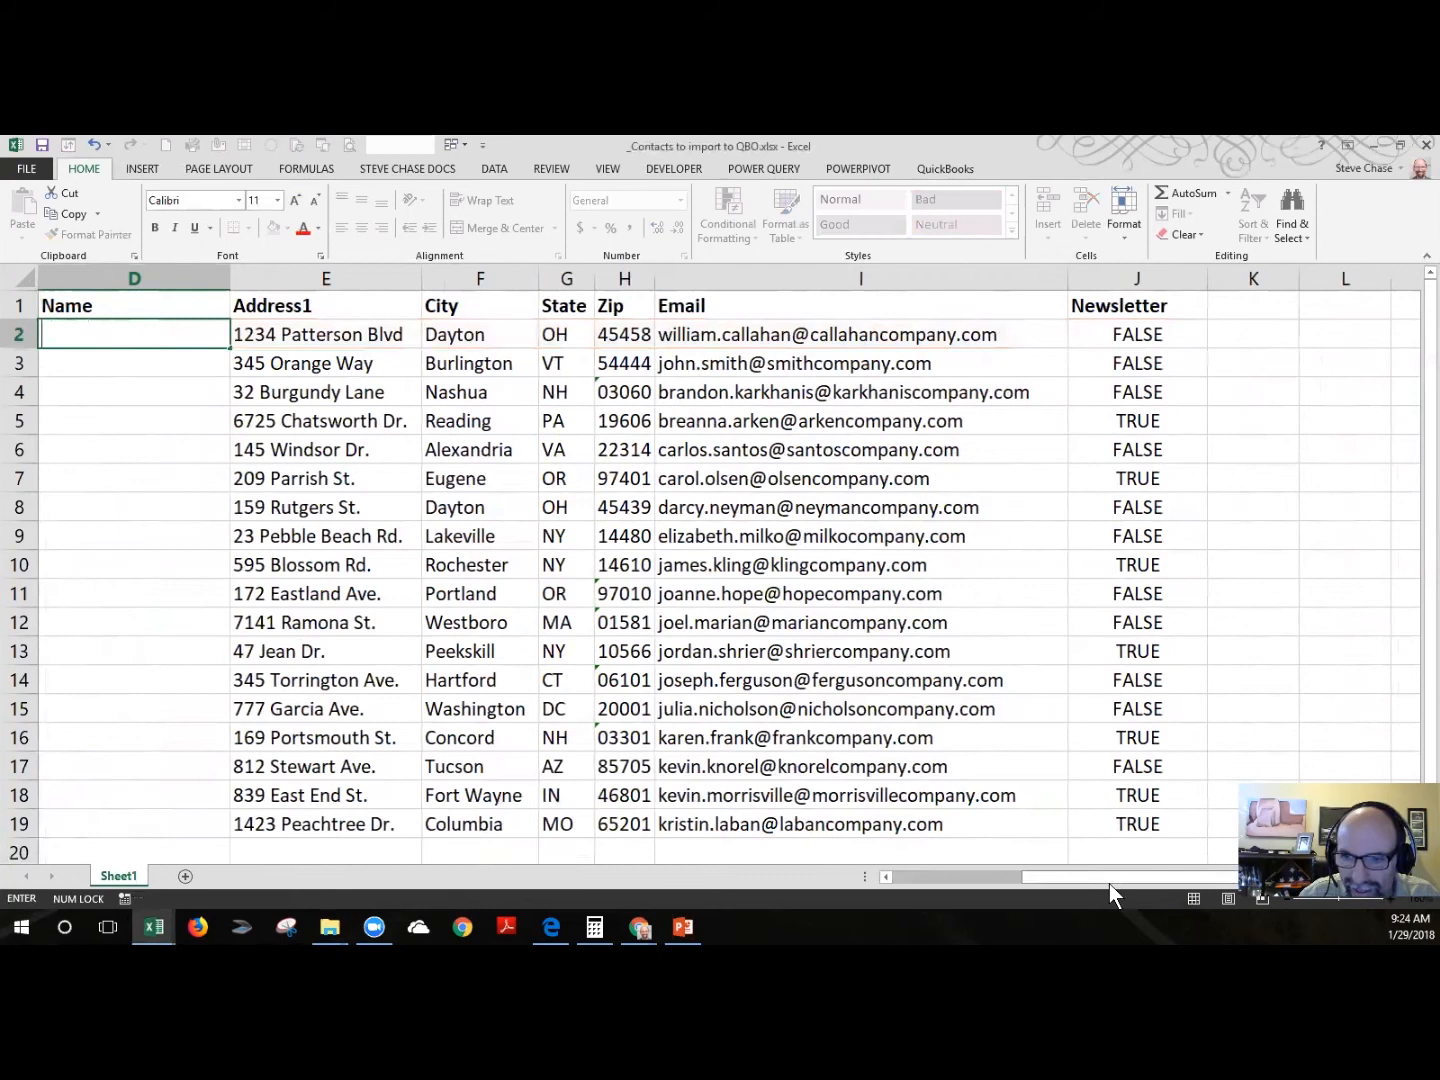
scroll("left", 3)
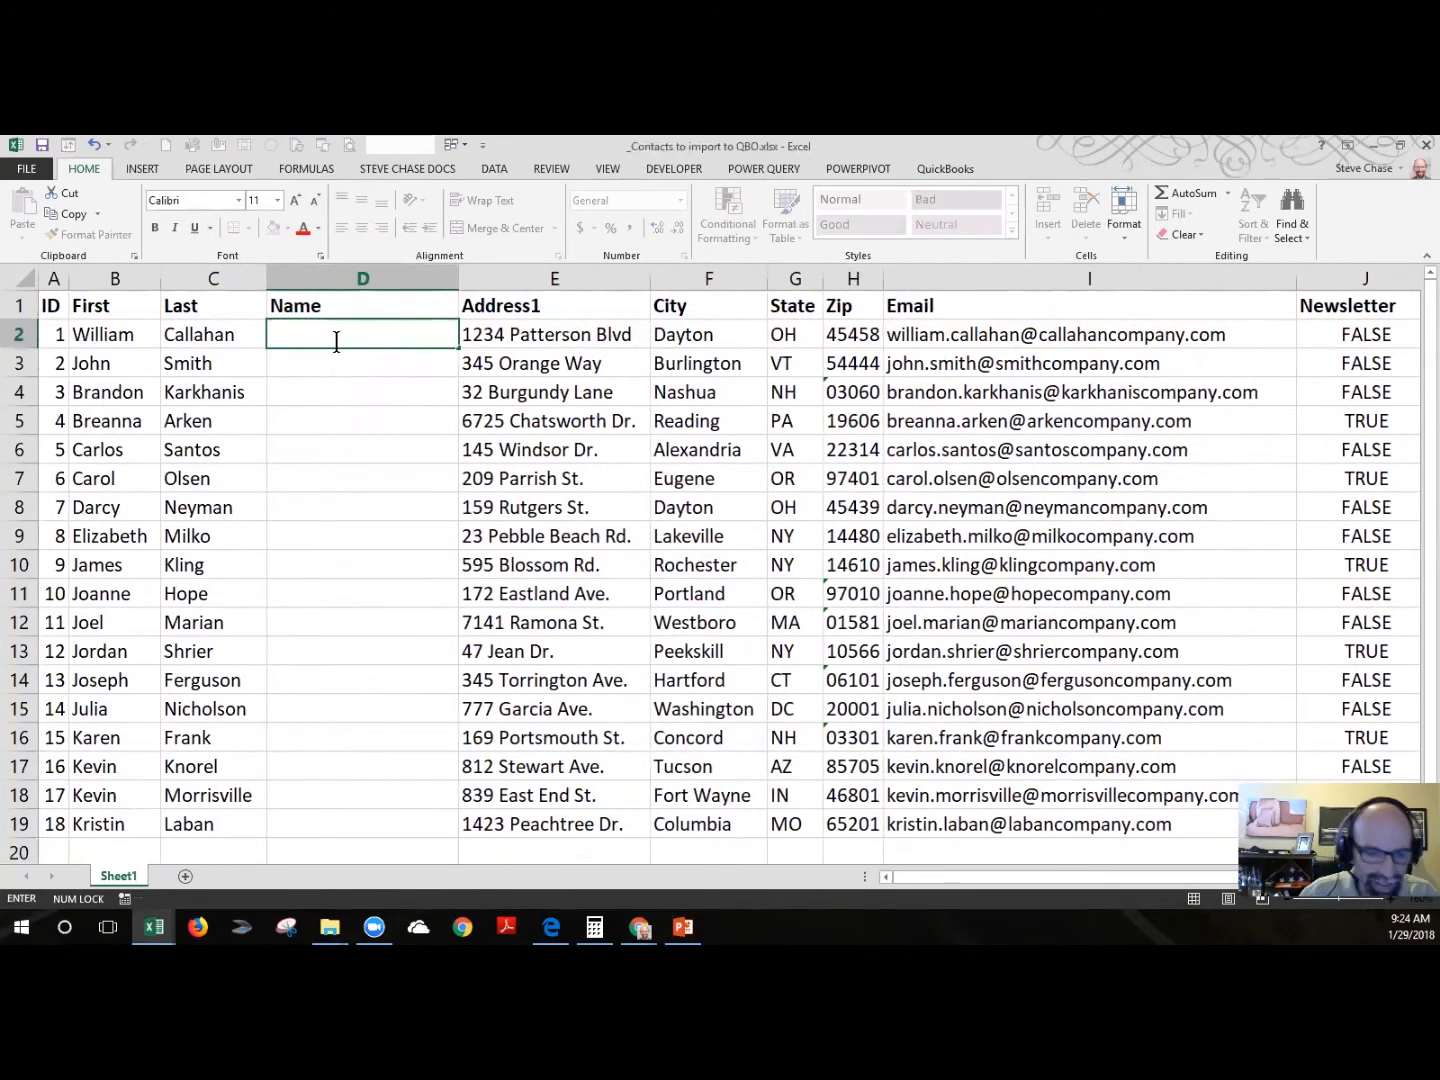
type("=B2&")
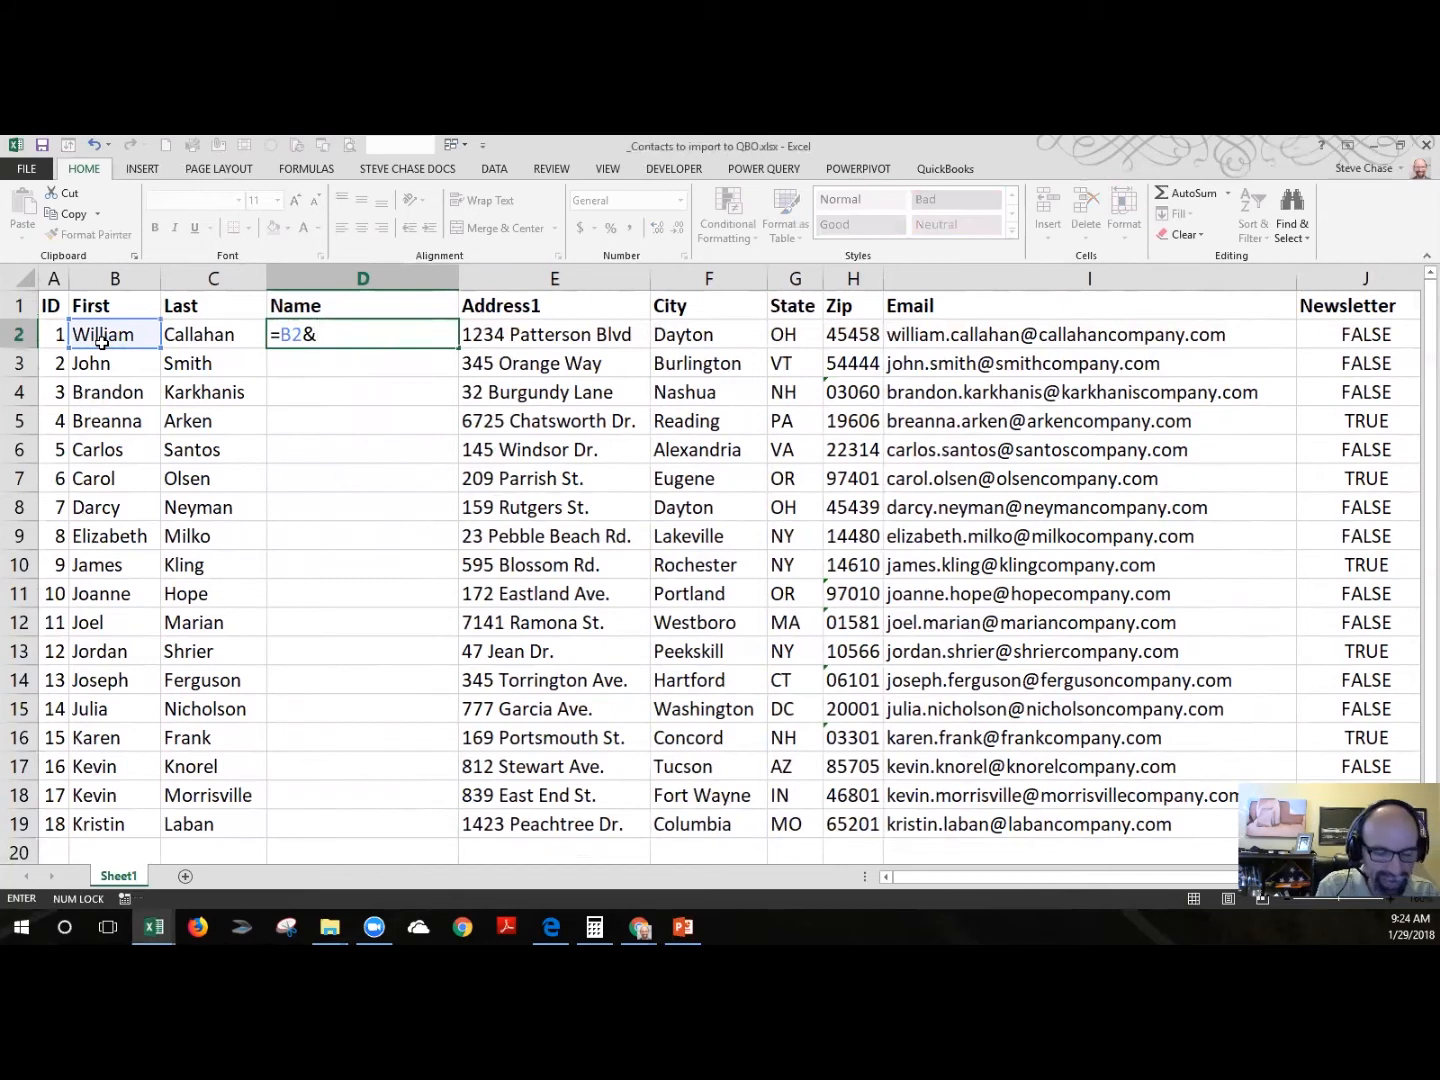
type("\" \"")
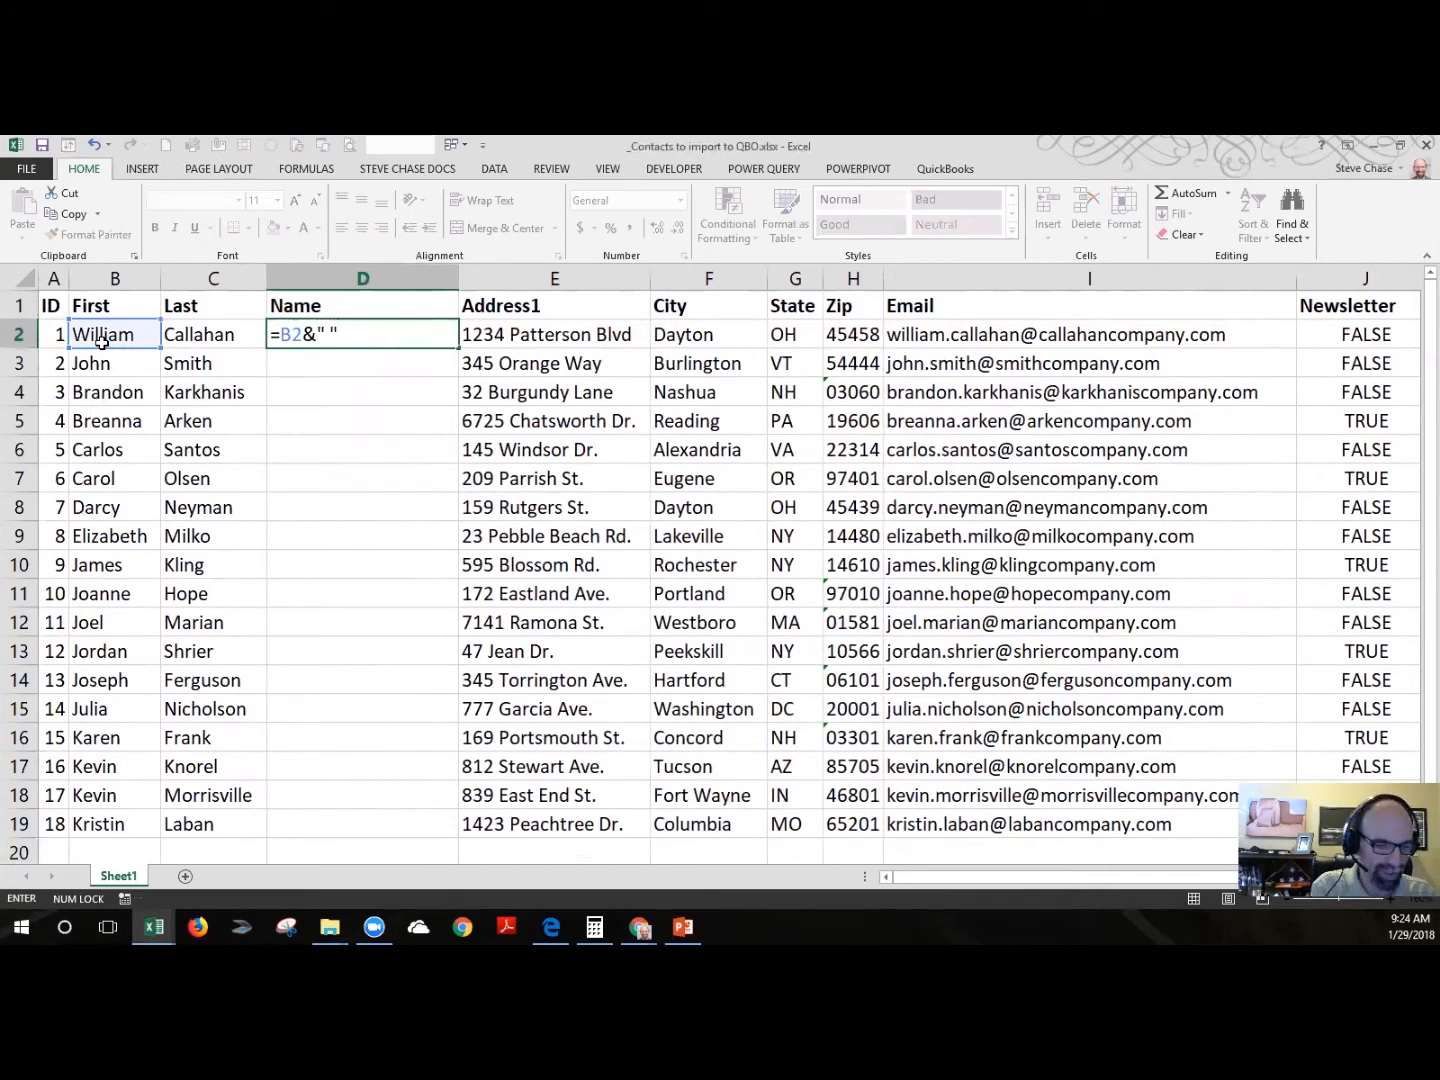
type("&")
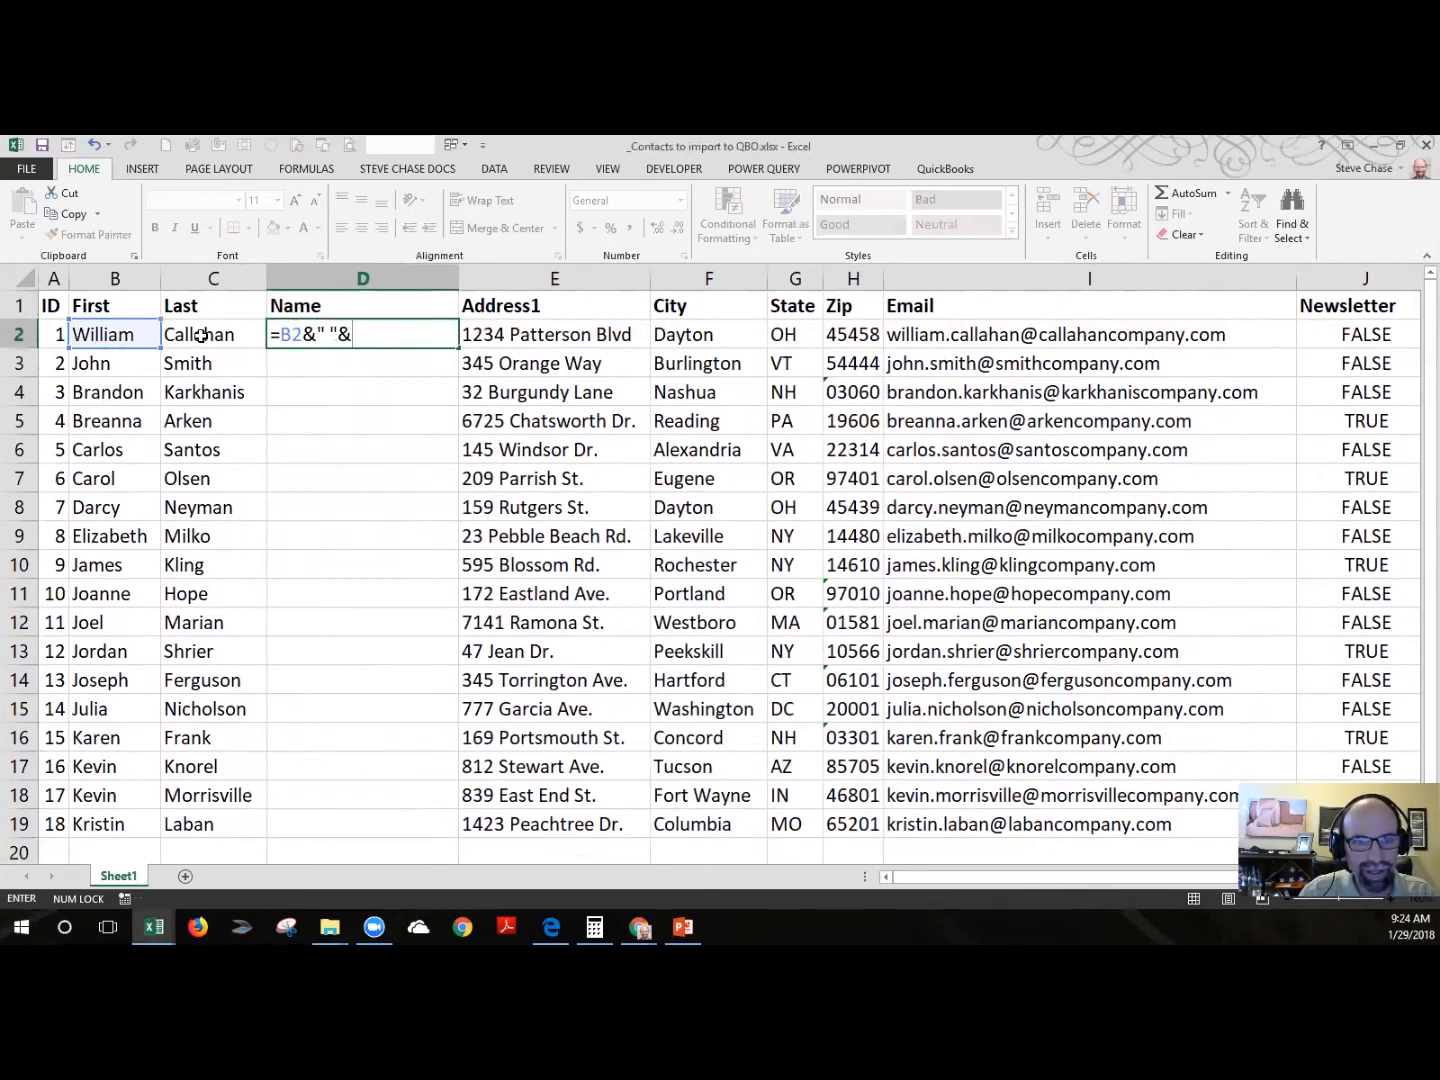
left_click(212, 334)
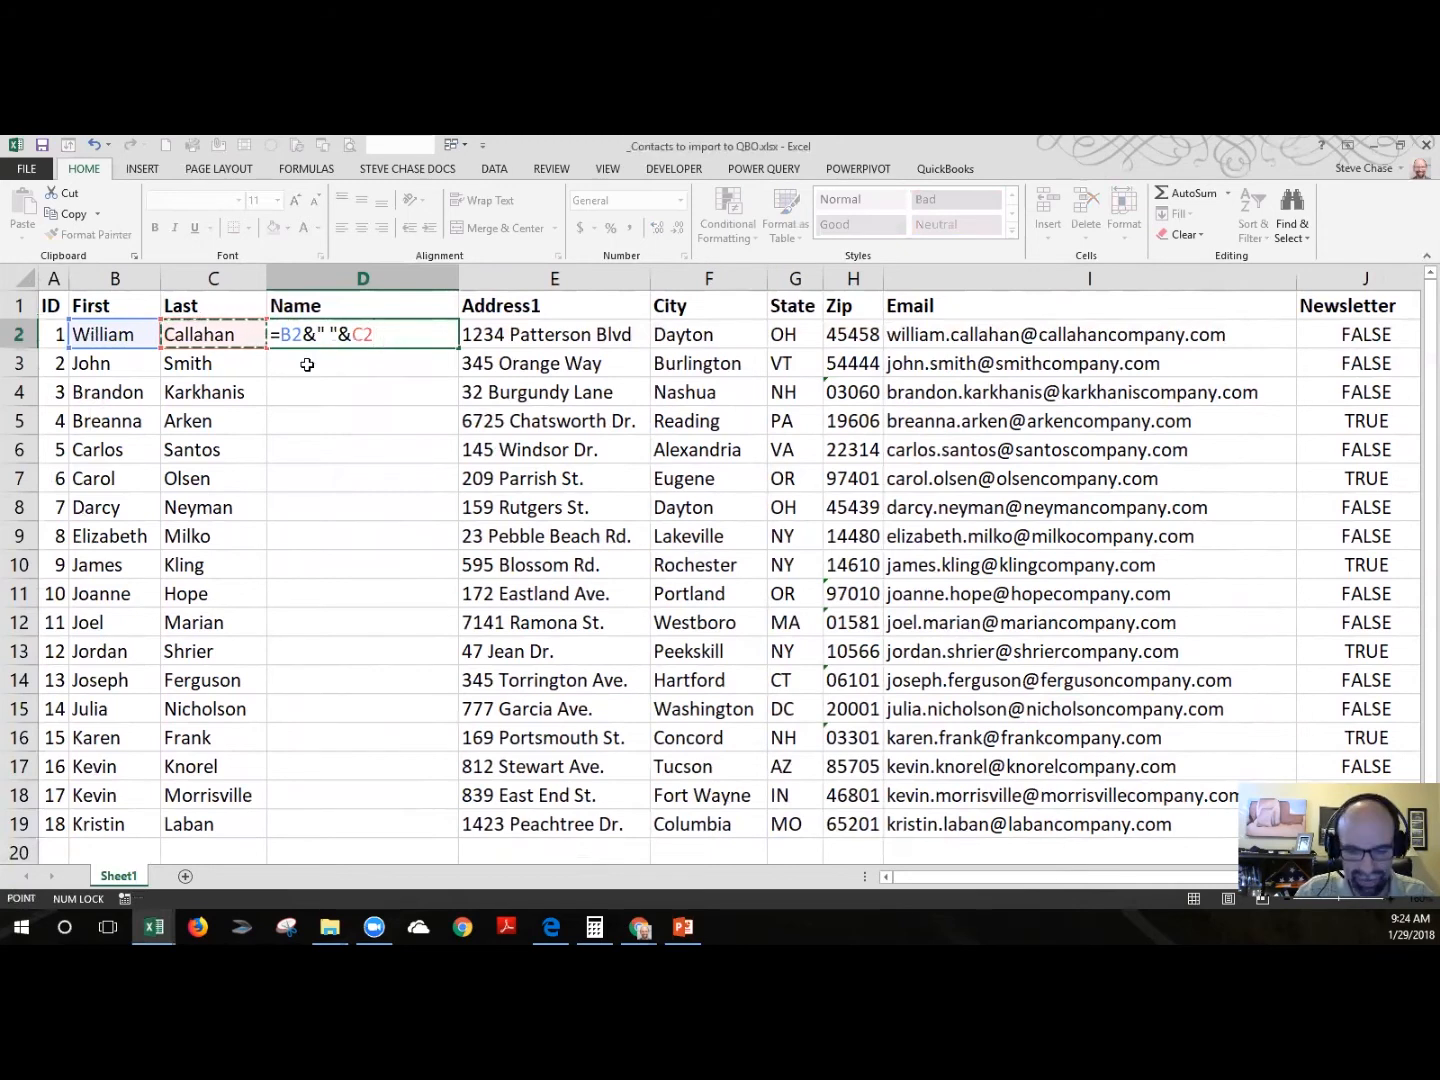
key("Enter")
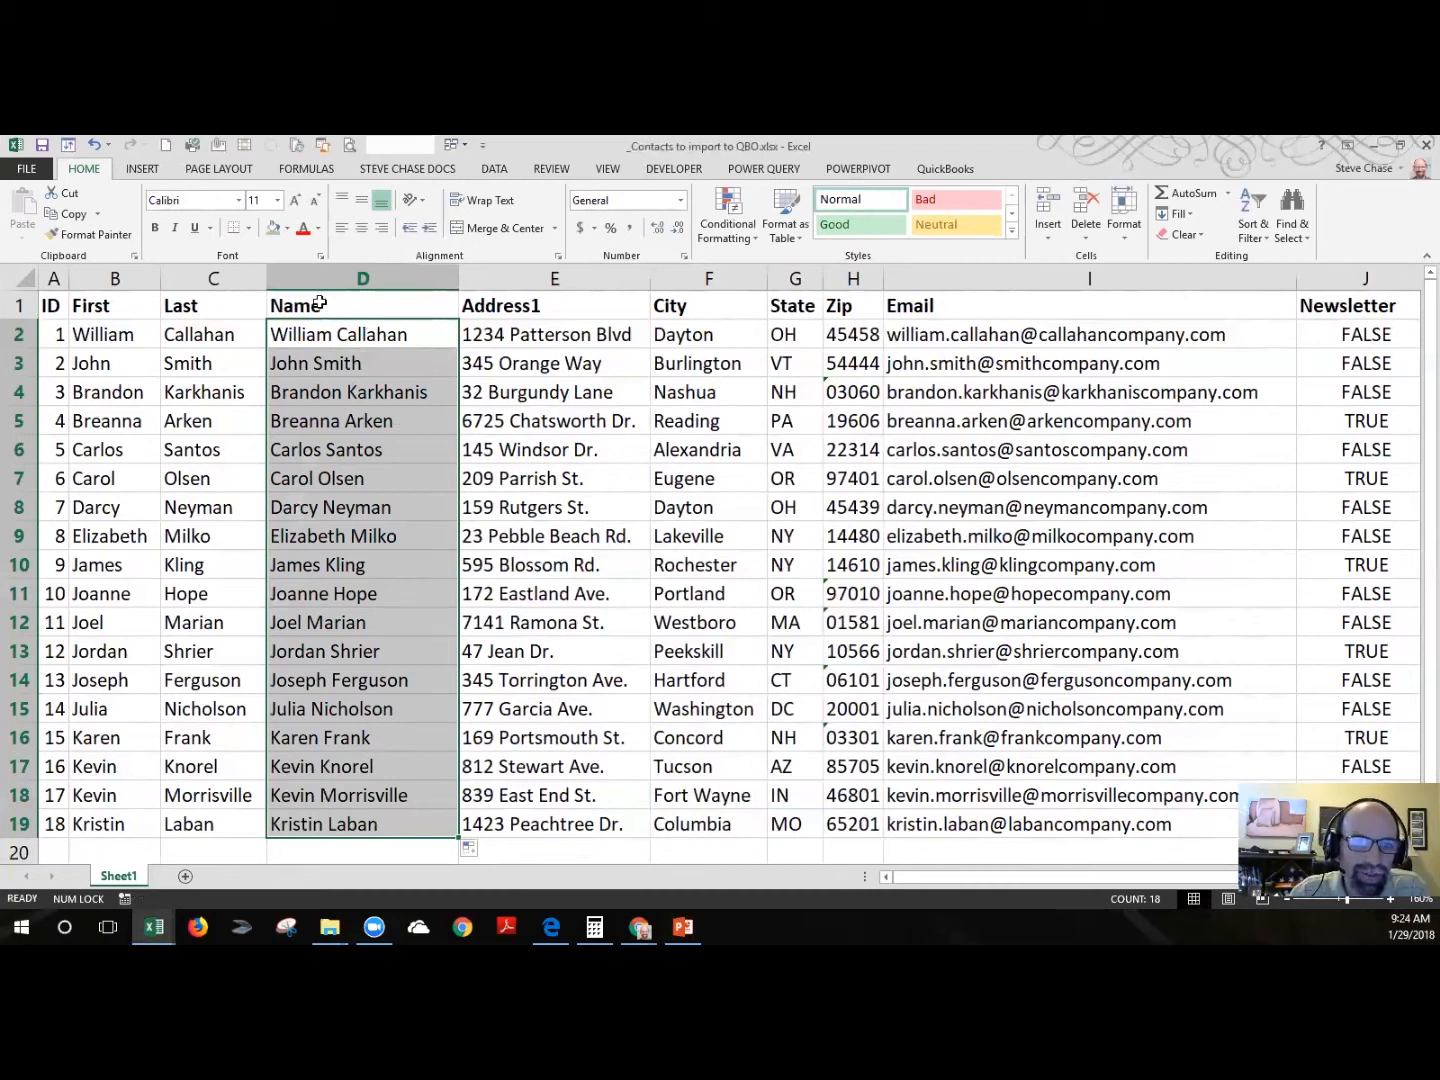
mouse_move(340, 536)
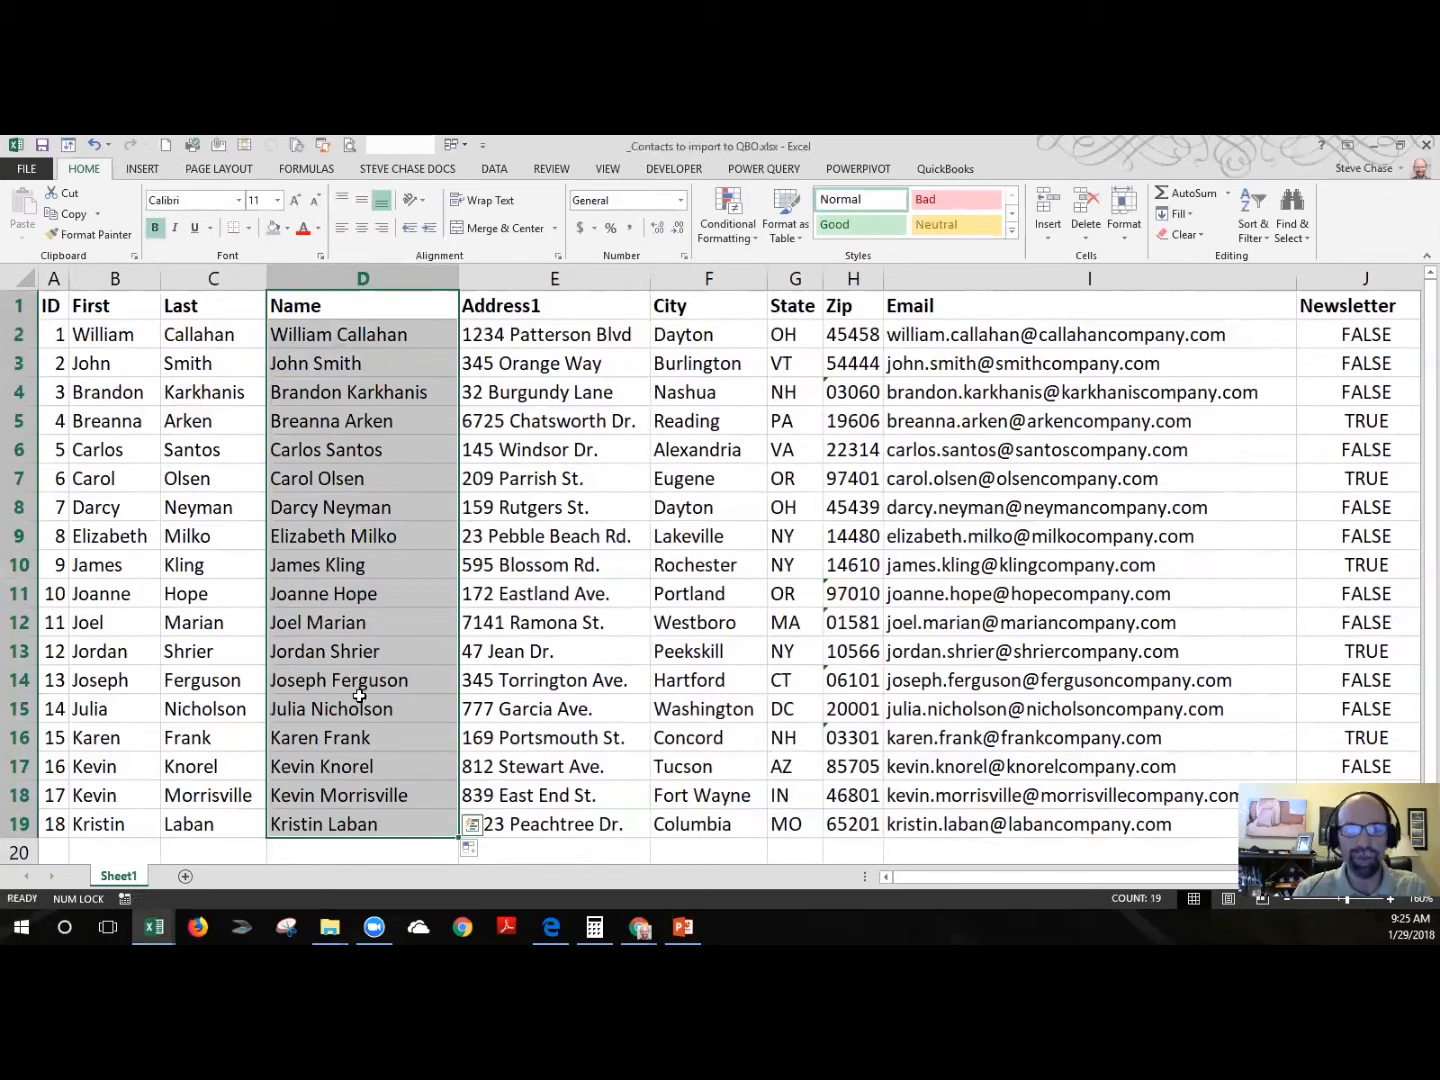
mouse_move(112, 324)
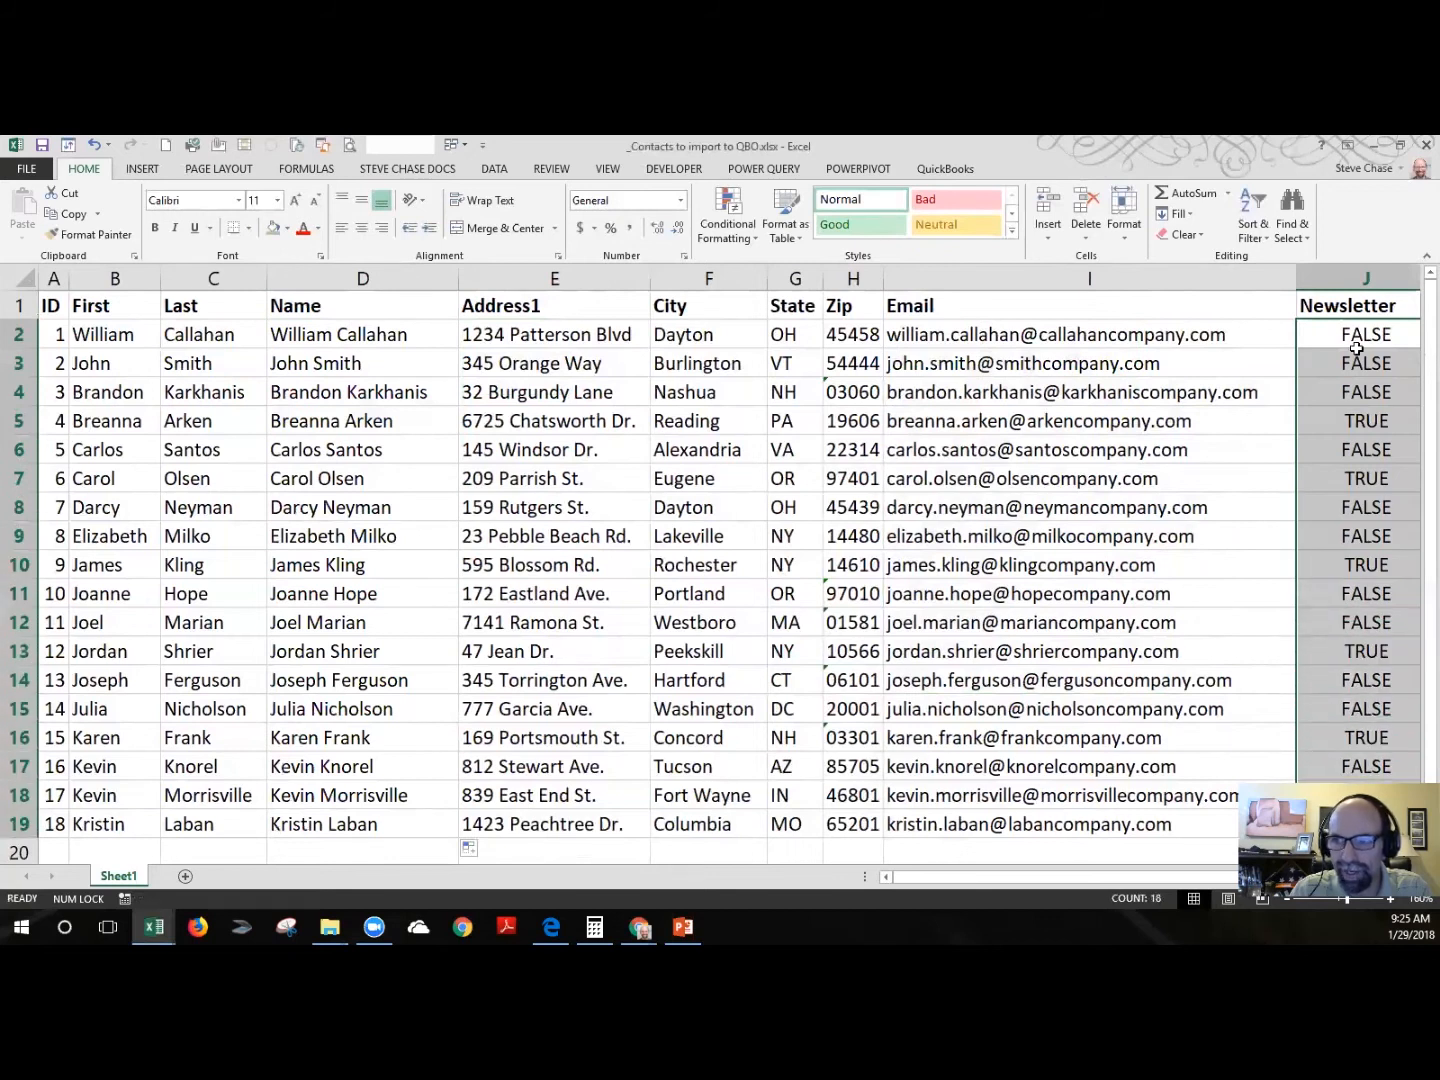
mouse_move(1352, 436)
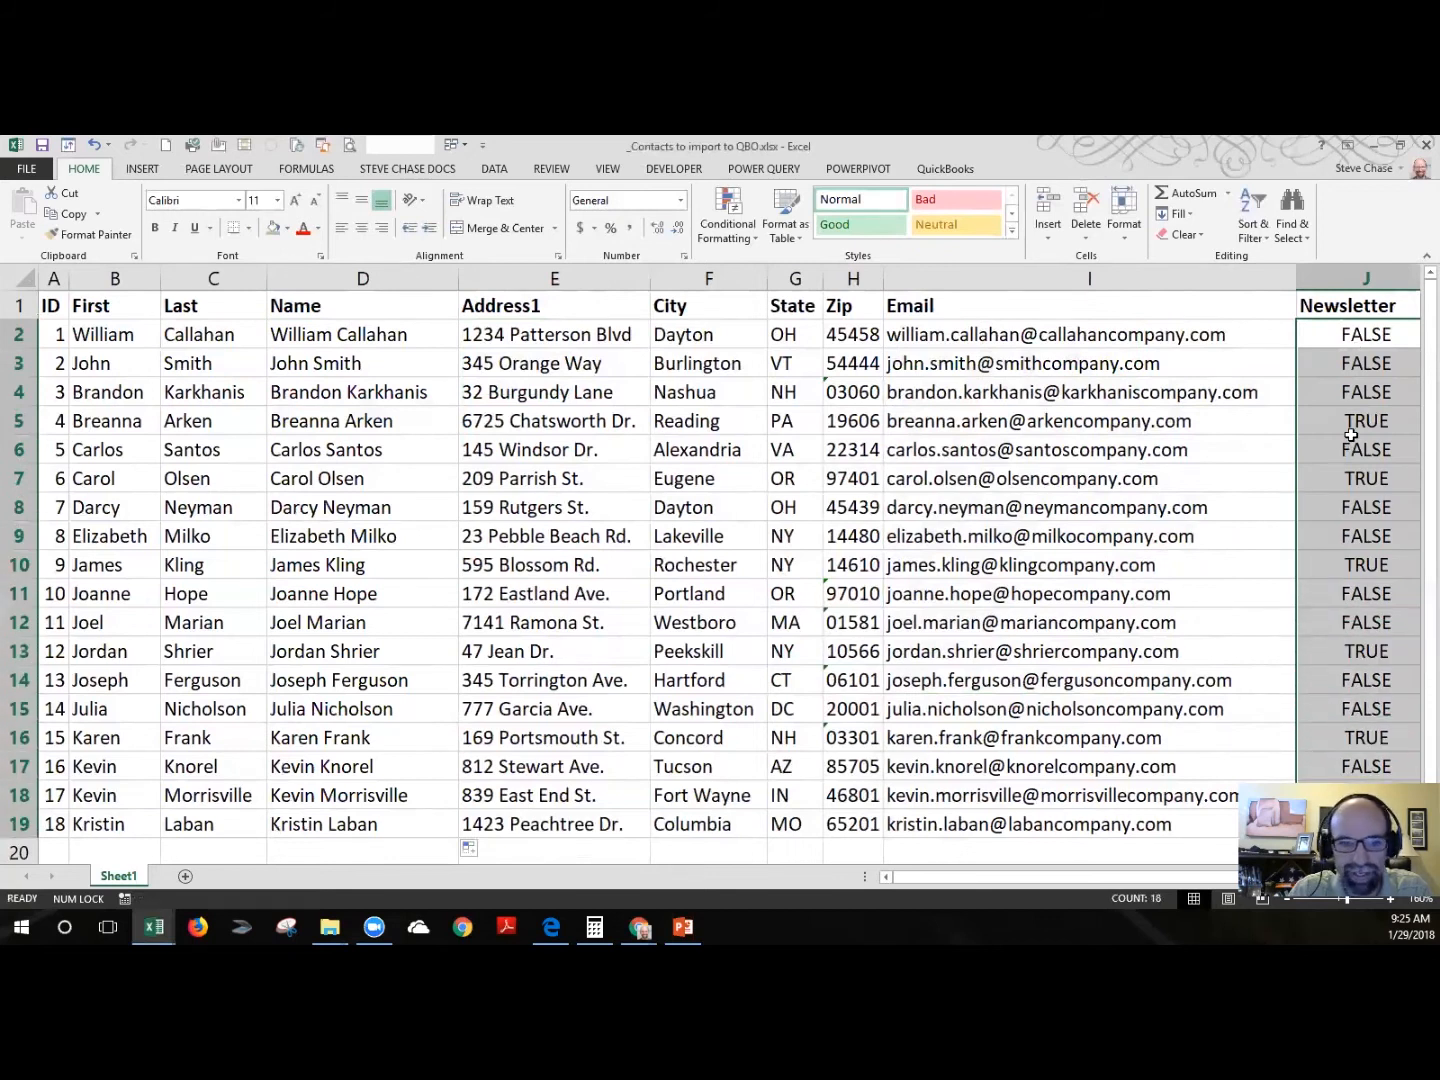
mouse_move(1216, 418)
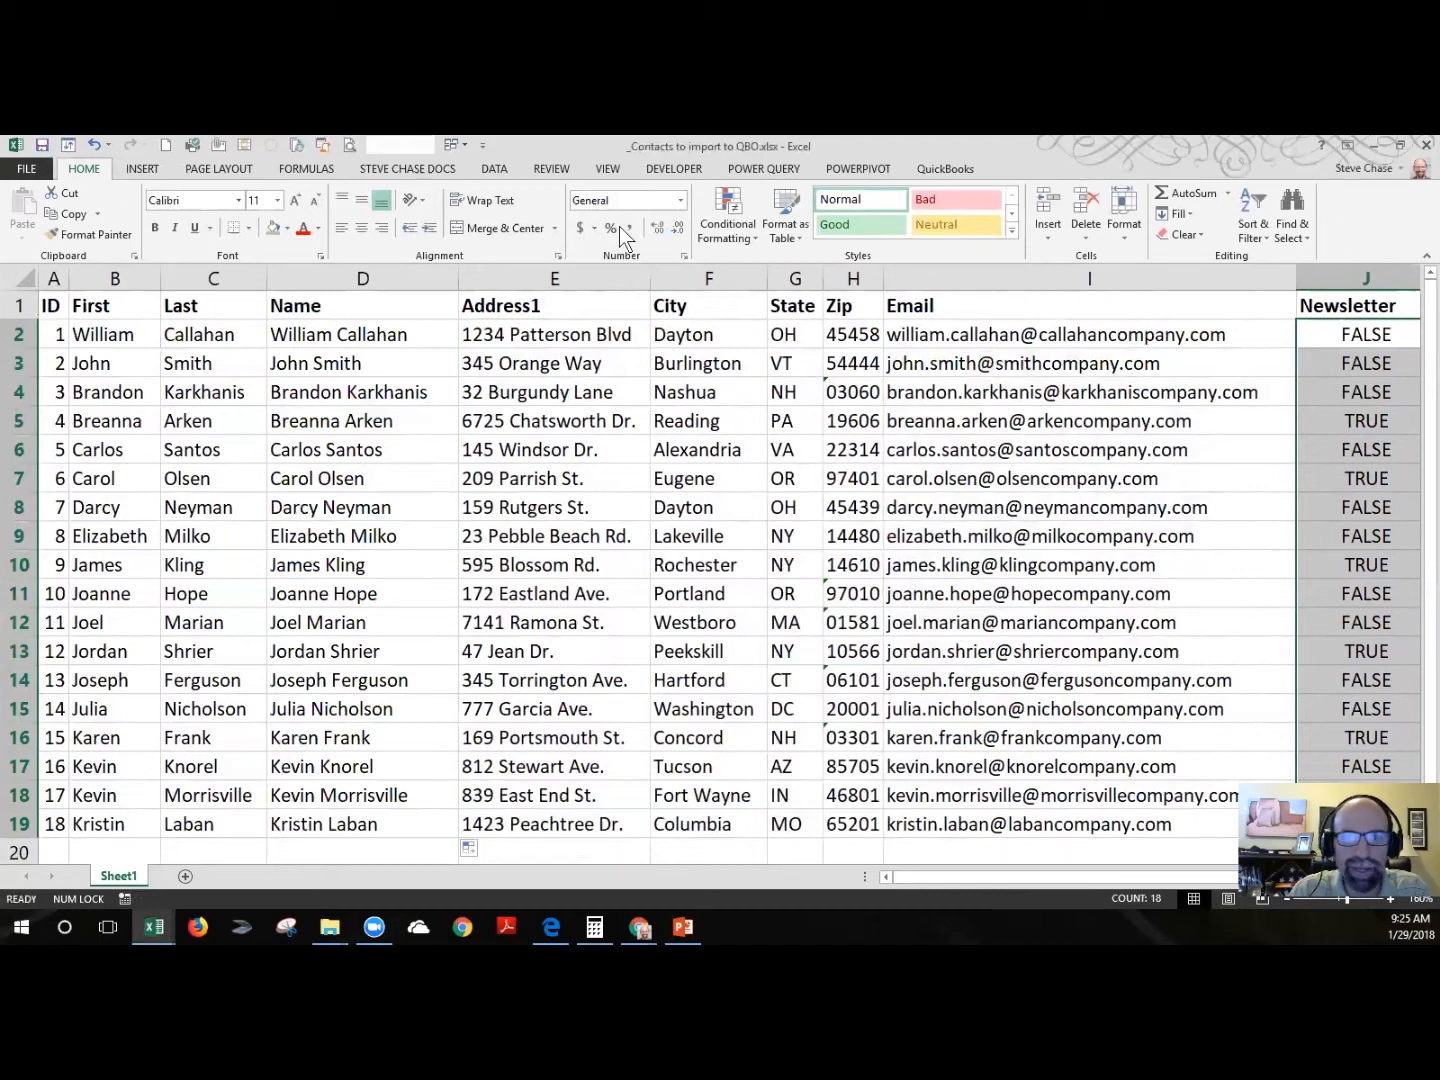
From the New customer menu in QuickBooks Online, start Import customers at the upload step
left_click(640, 928)
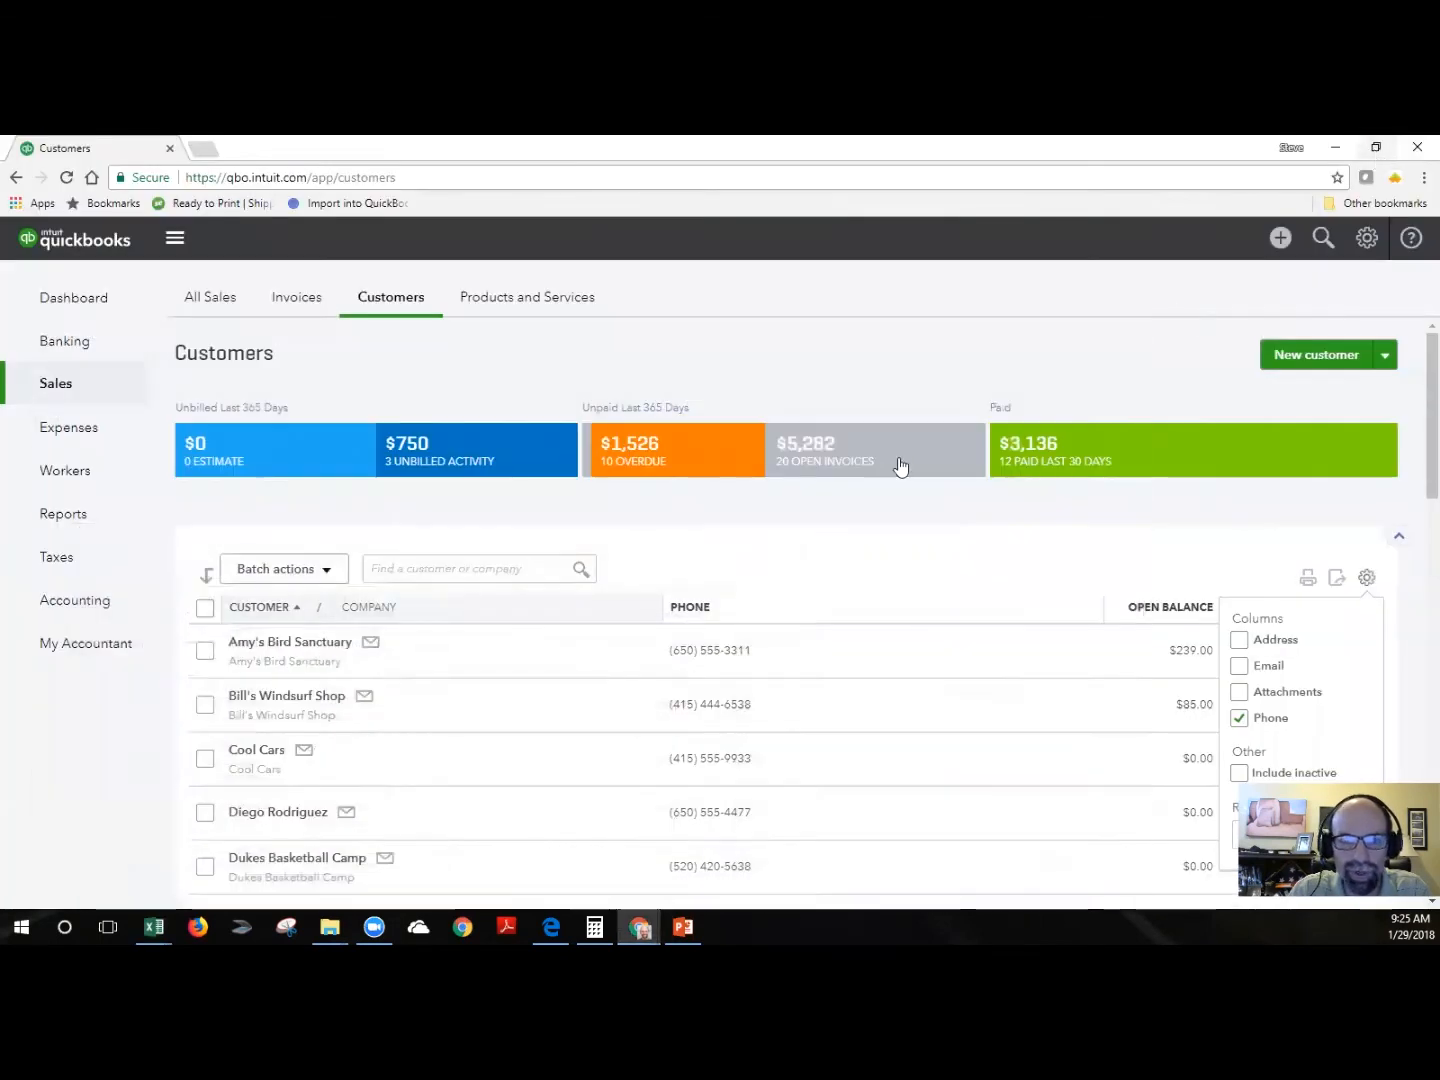
left_click(1384, 356)
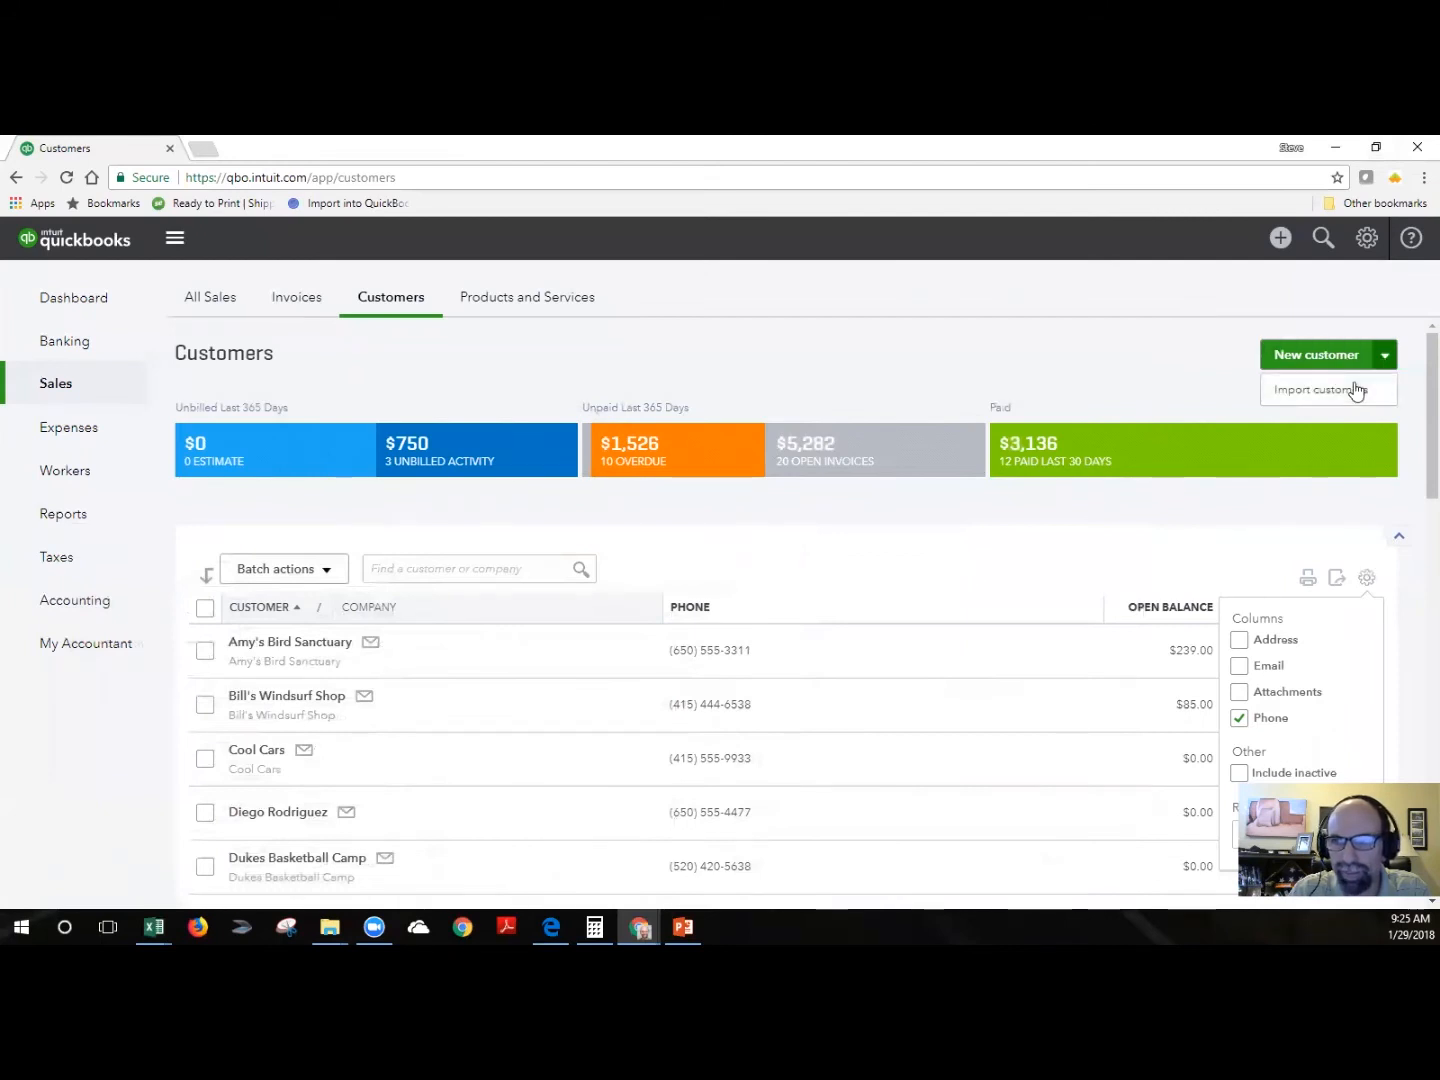
left_click(1320, 388)
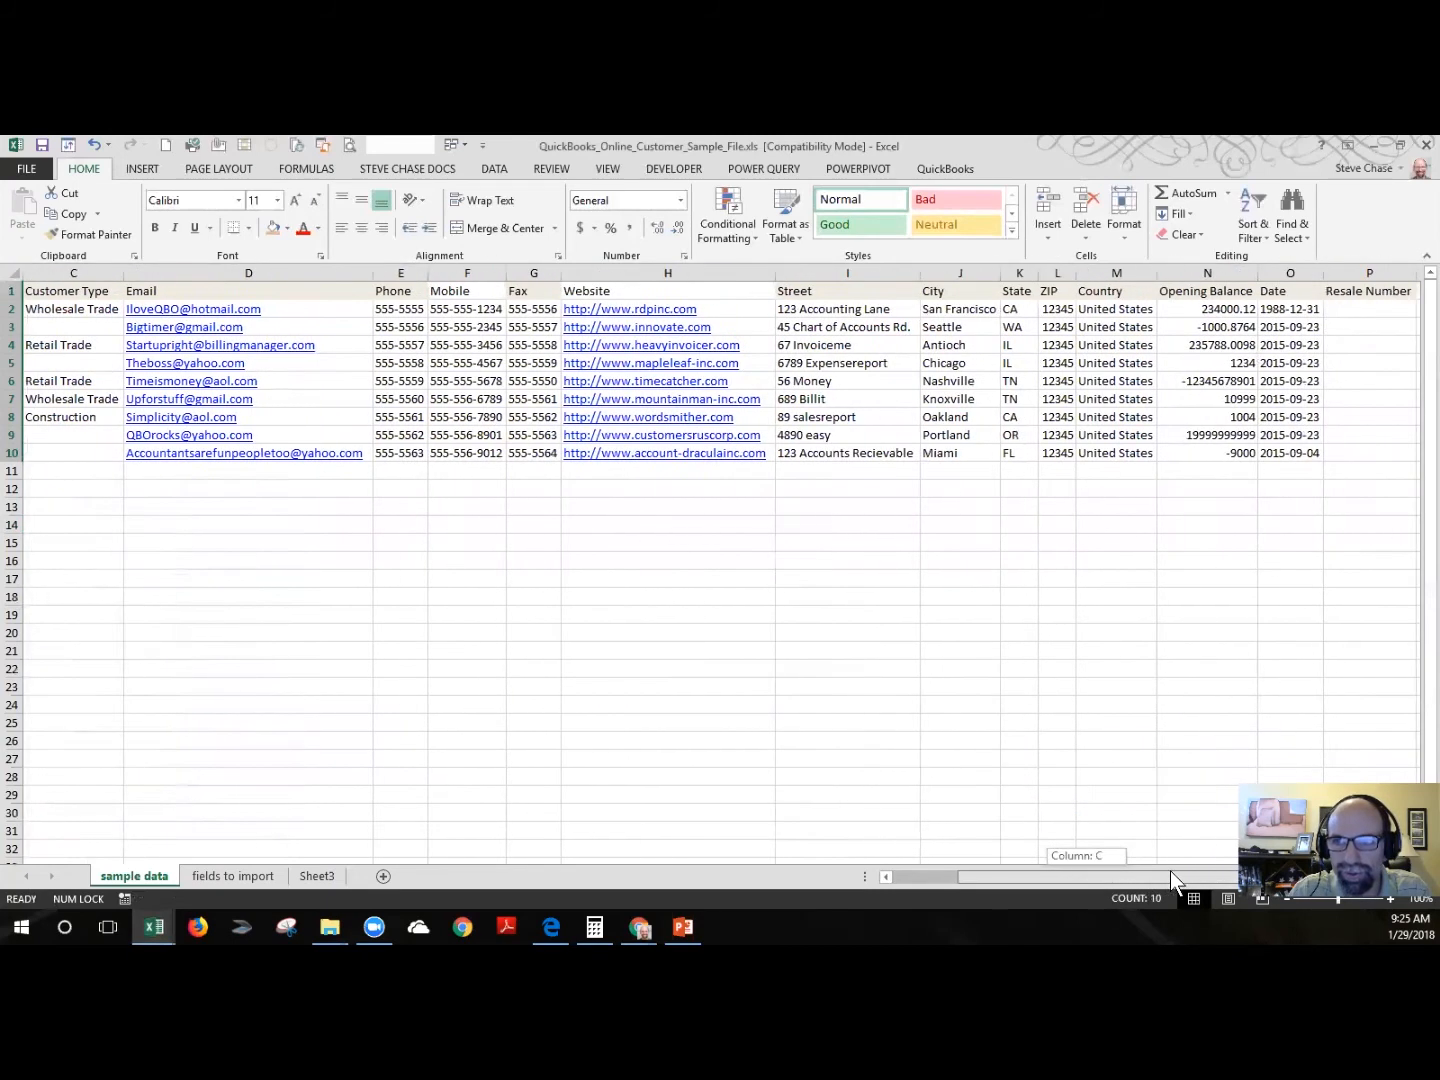
scroll("left", 3)
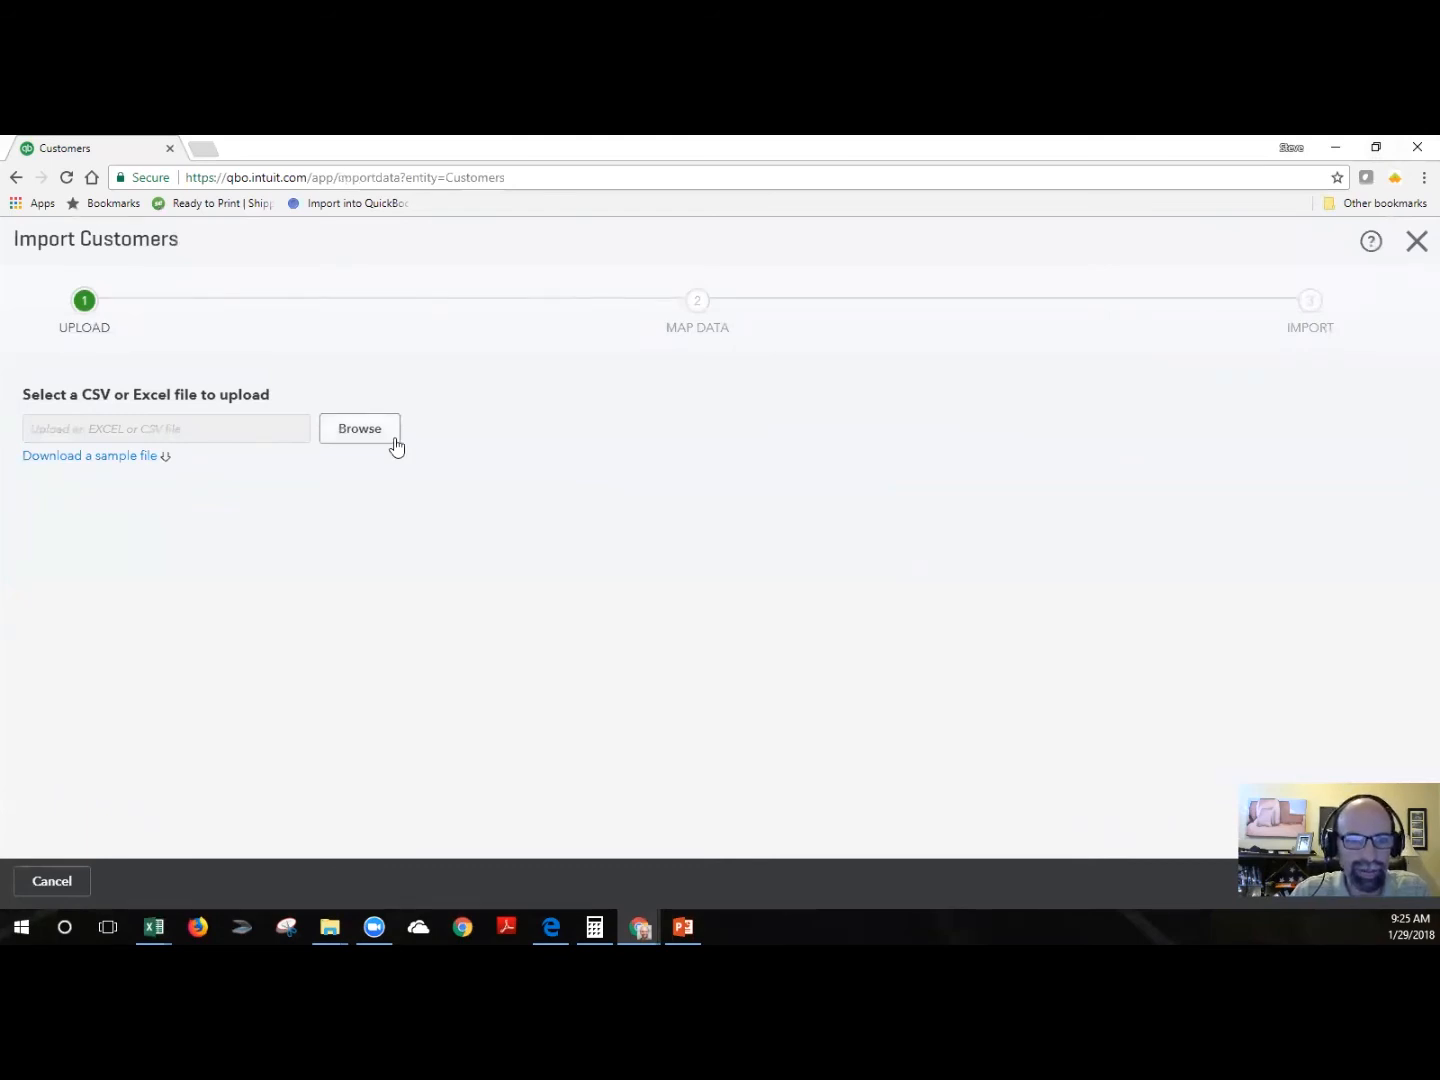
mouse_move(388, 450)
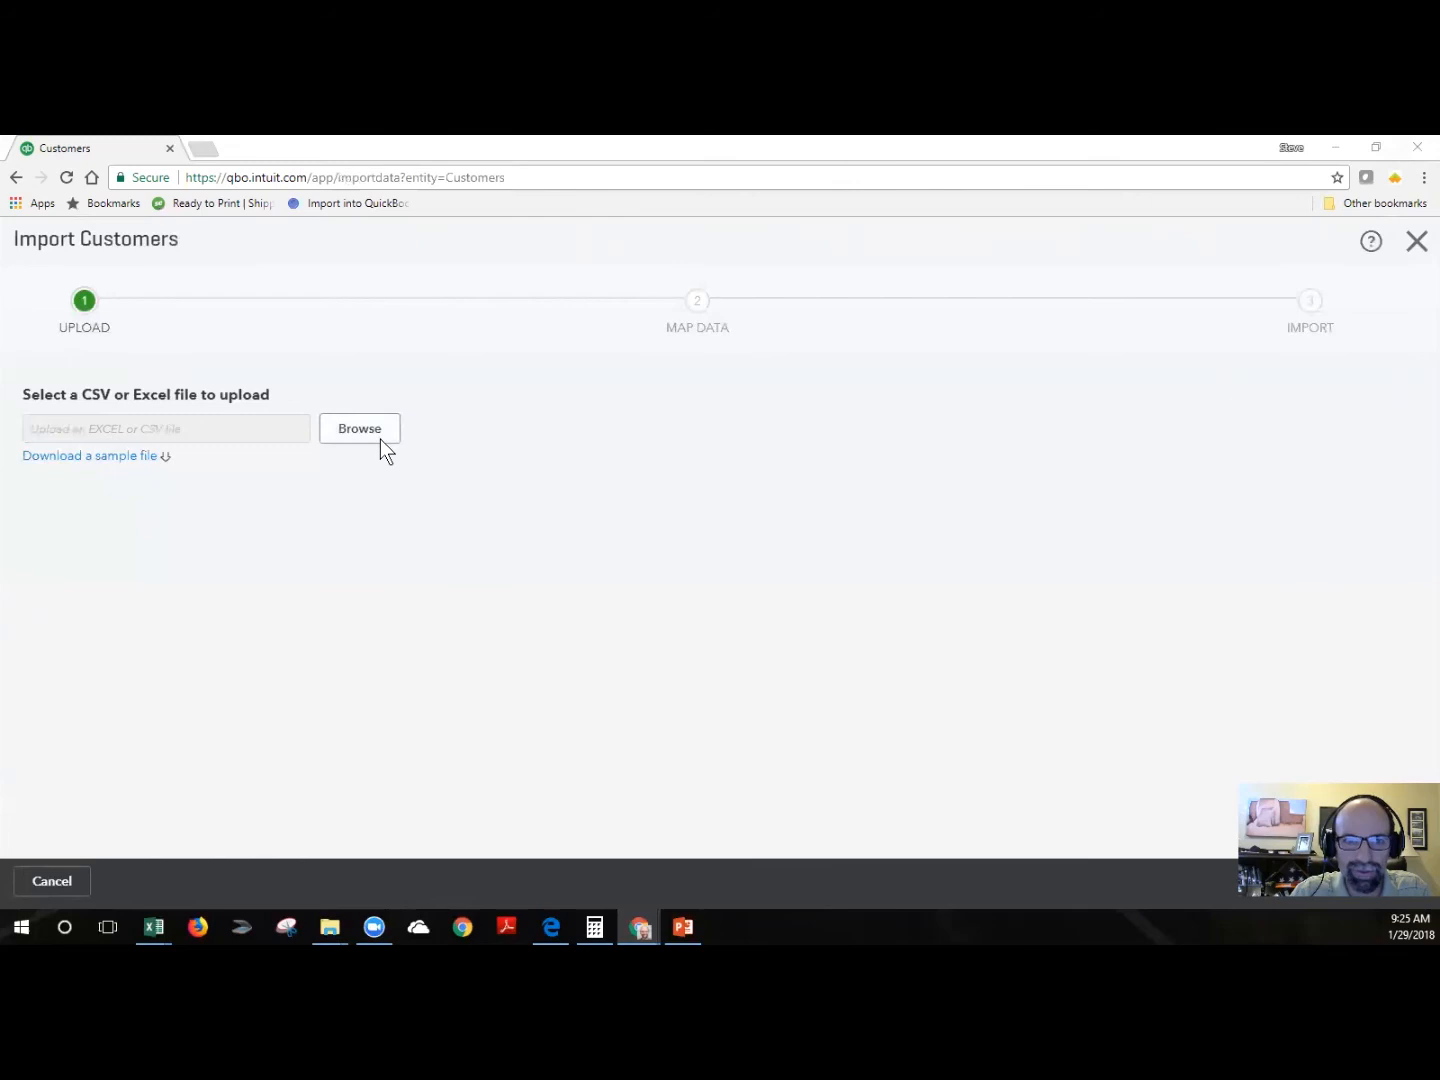
Upload the 'Contacts to import to QBO' spreadsheet and continue to Map Data
left_click(360, 428)
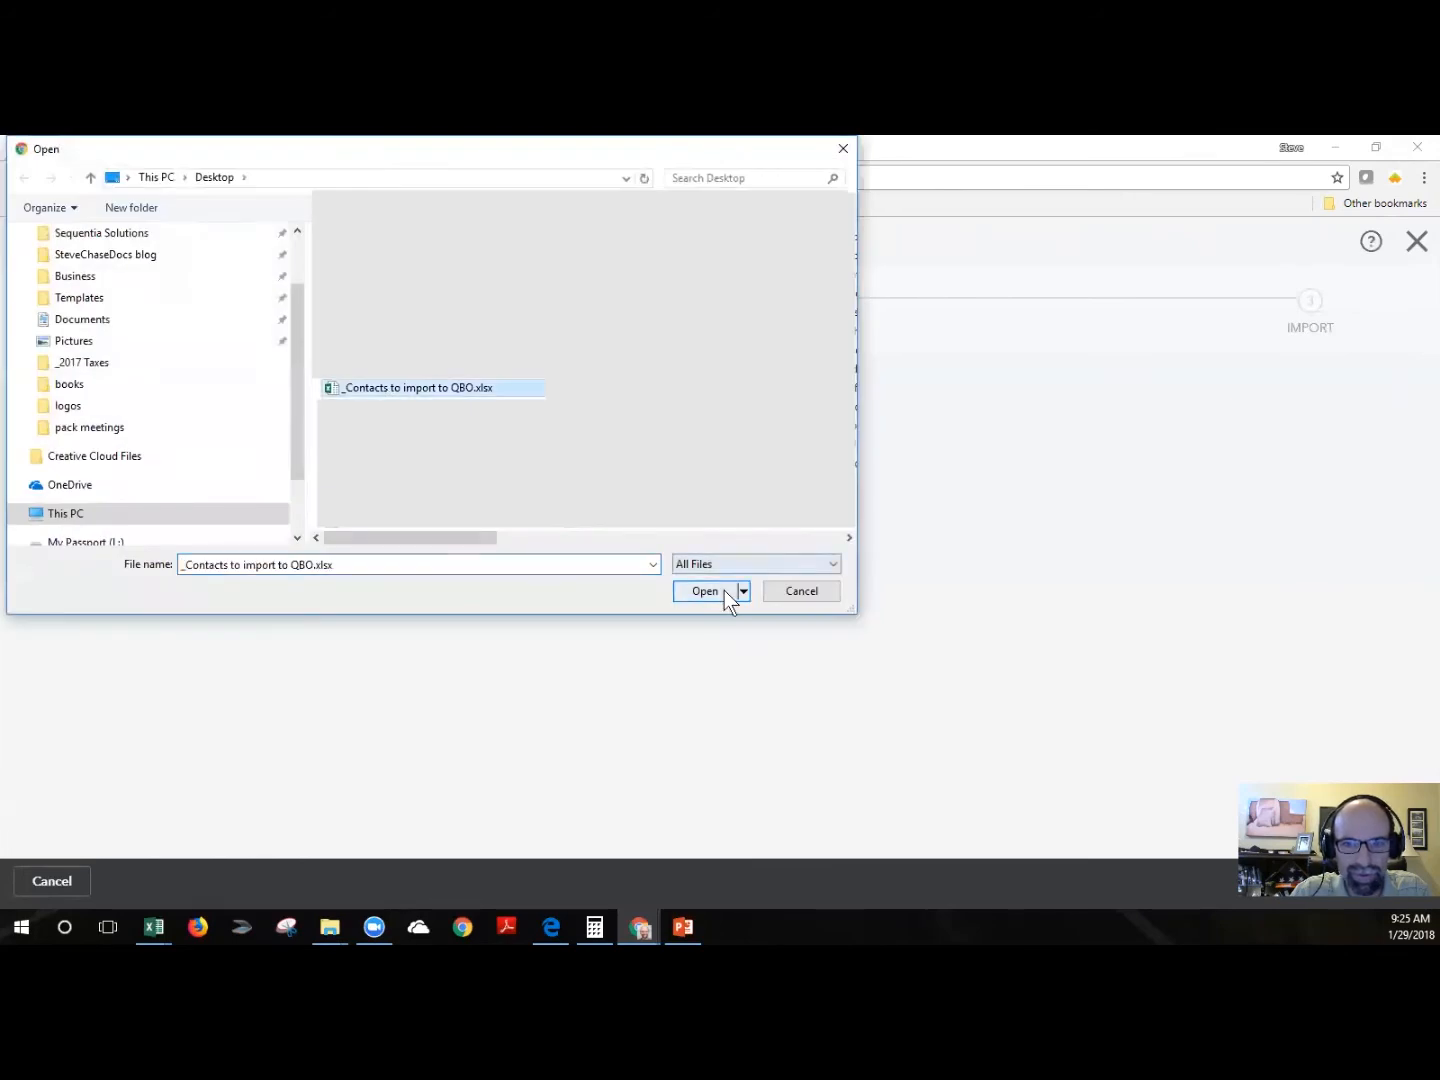
left_click(706, 592)
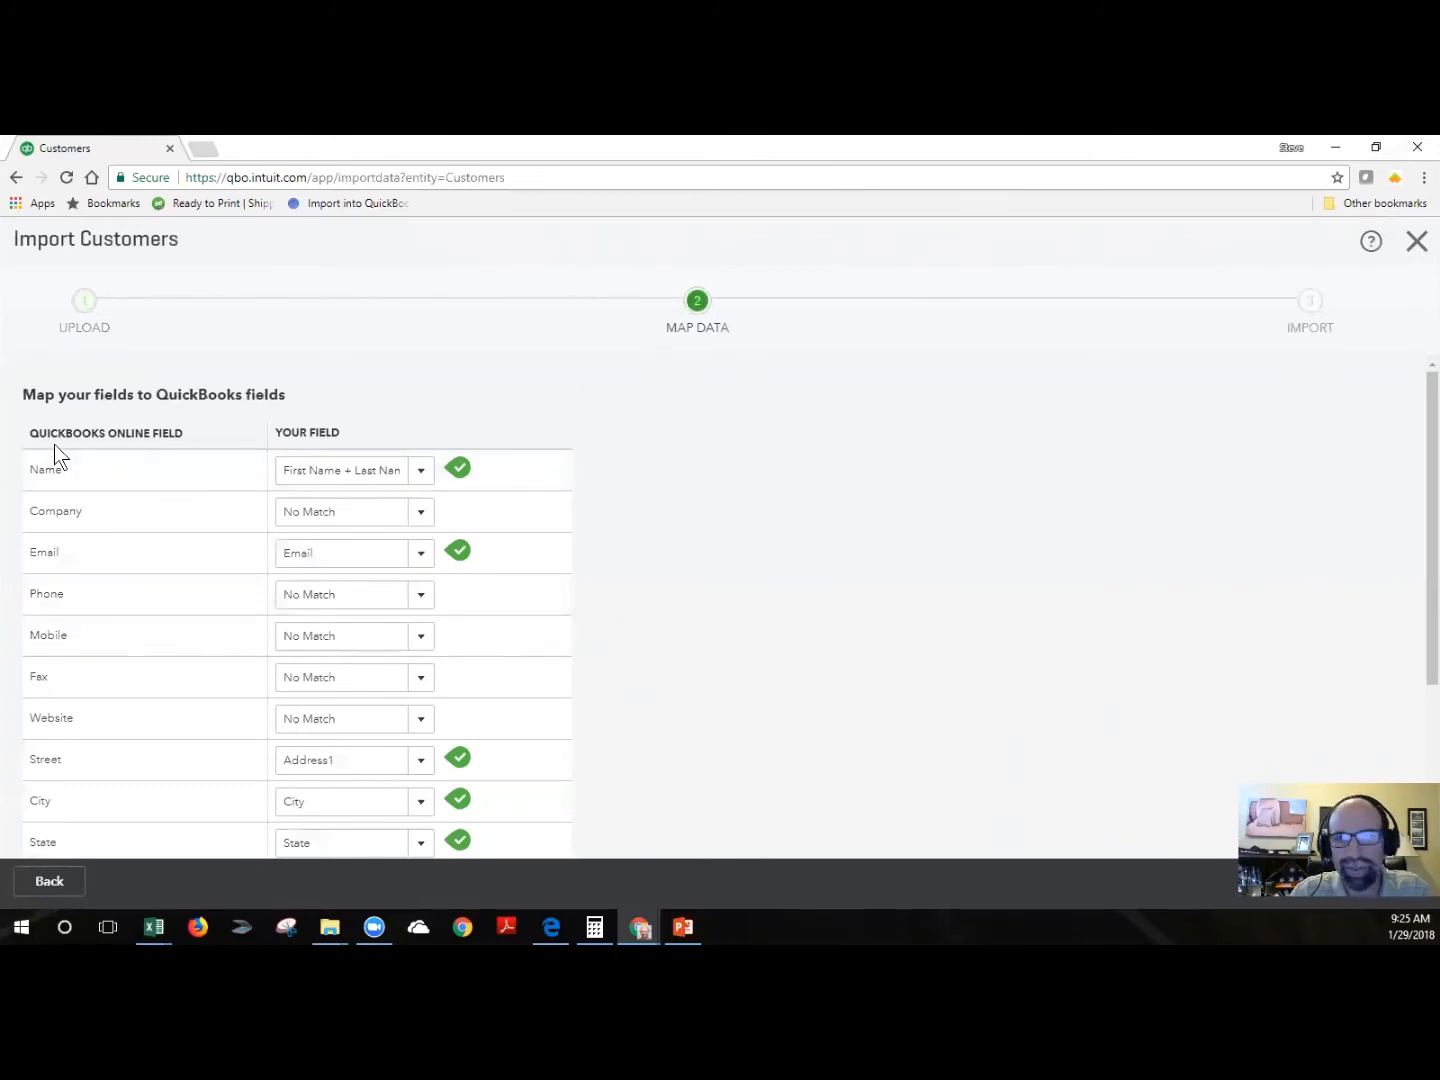
mouse_move(118, 496)
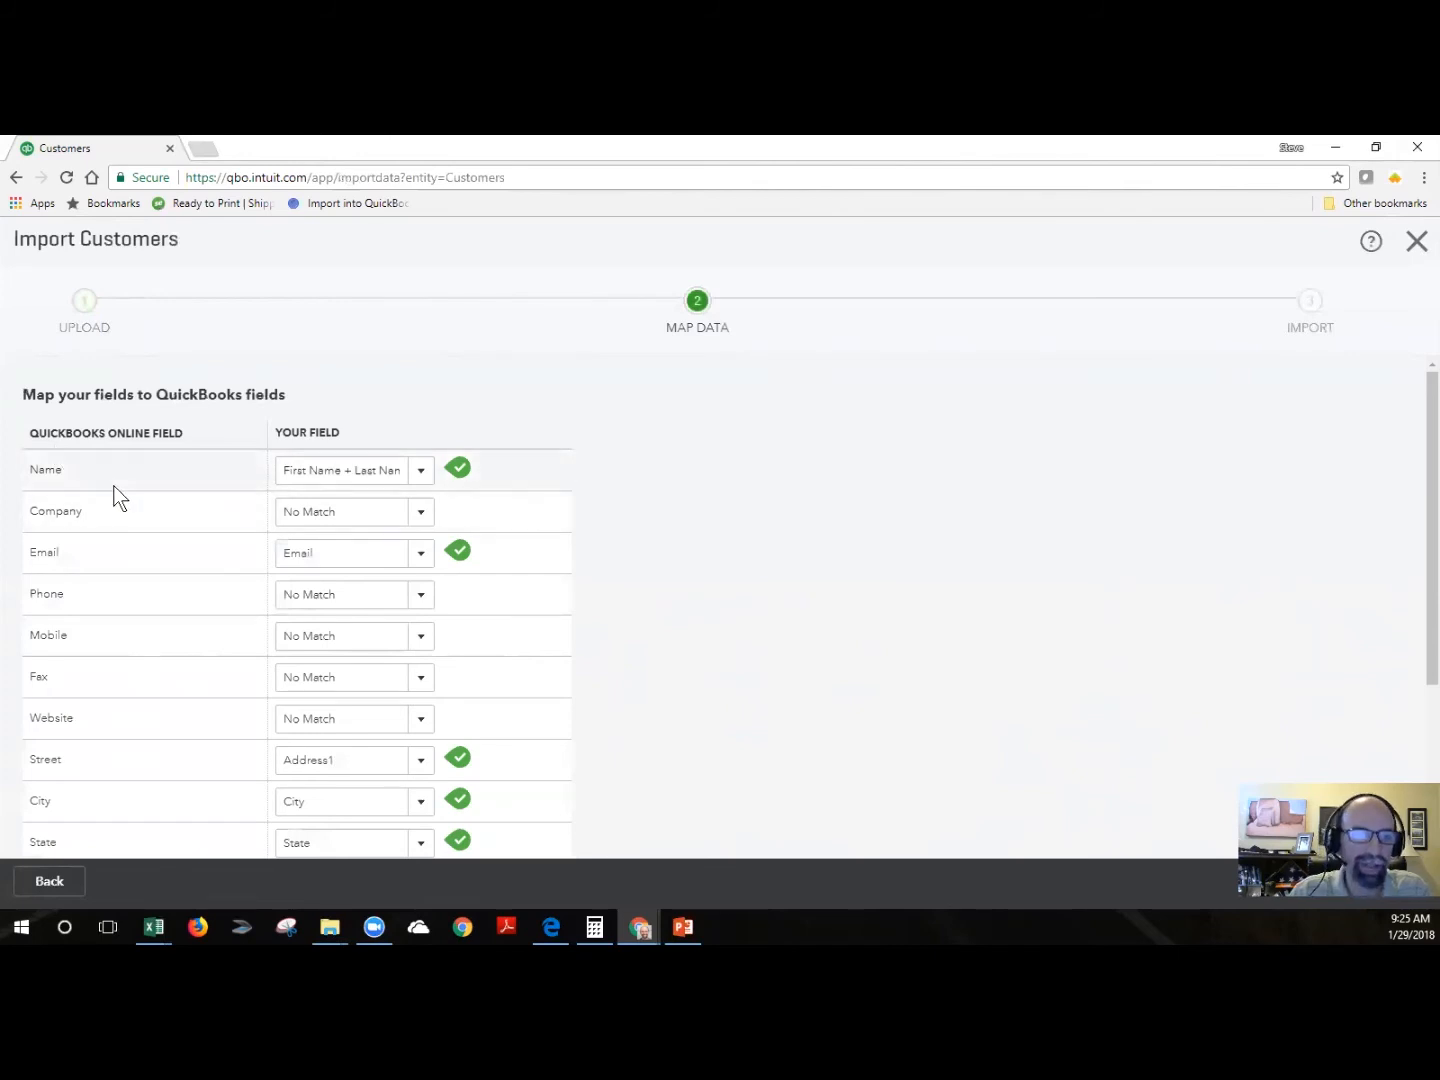
left_click(344, 470)
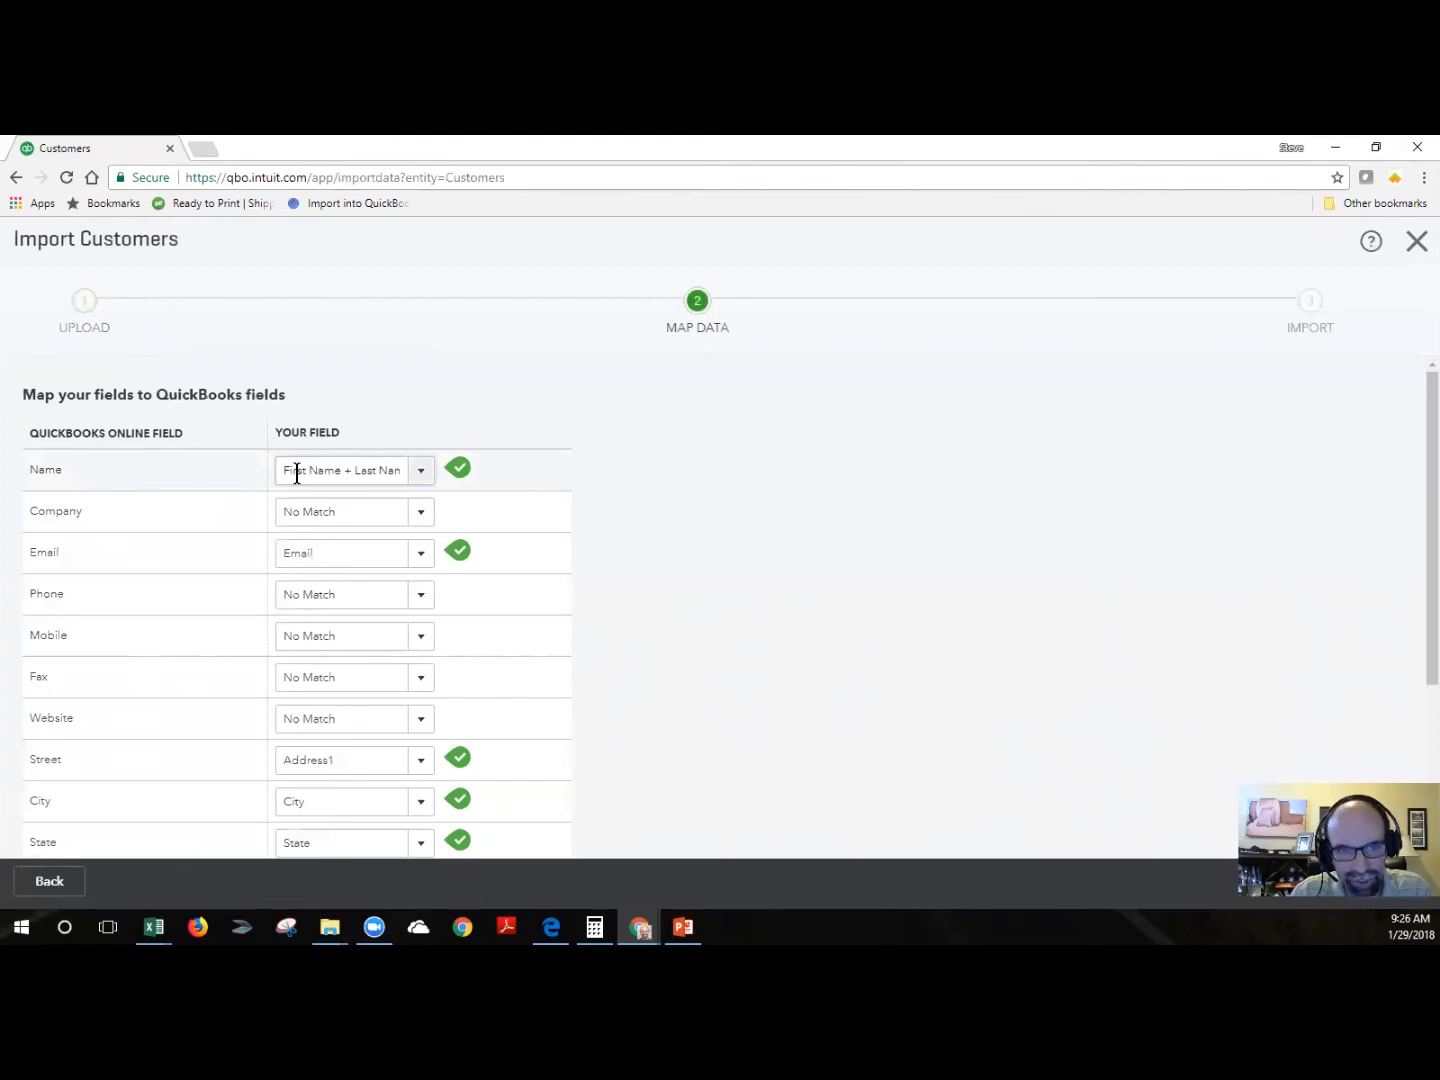
Map the Name field to the sheet's Name column and review the remaining mappings
left_click(420, 470)
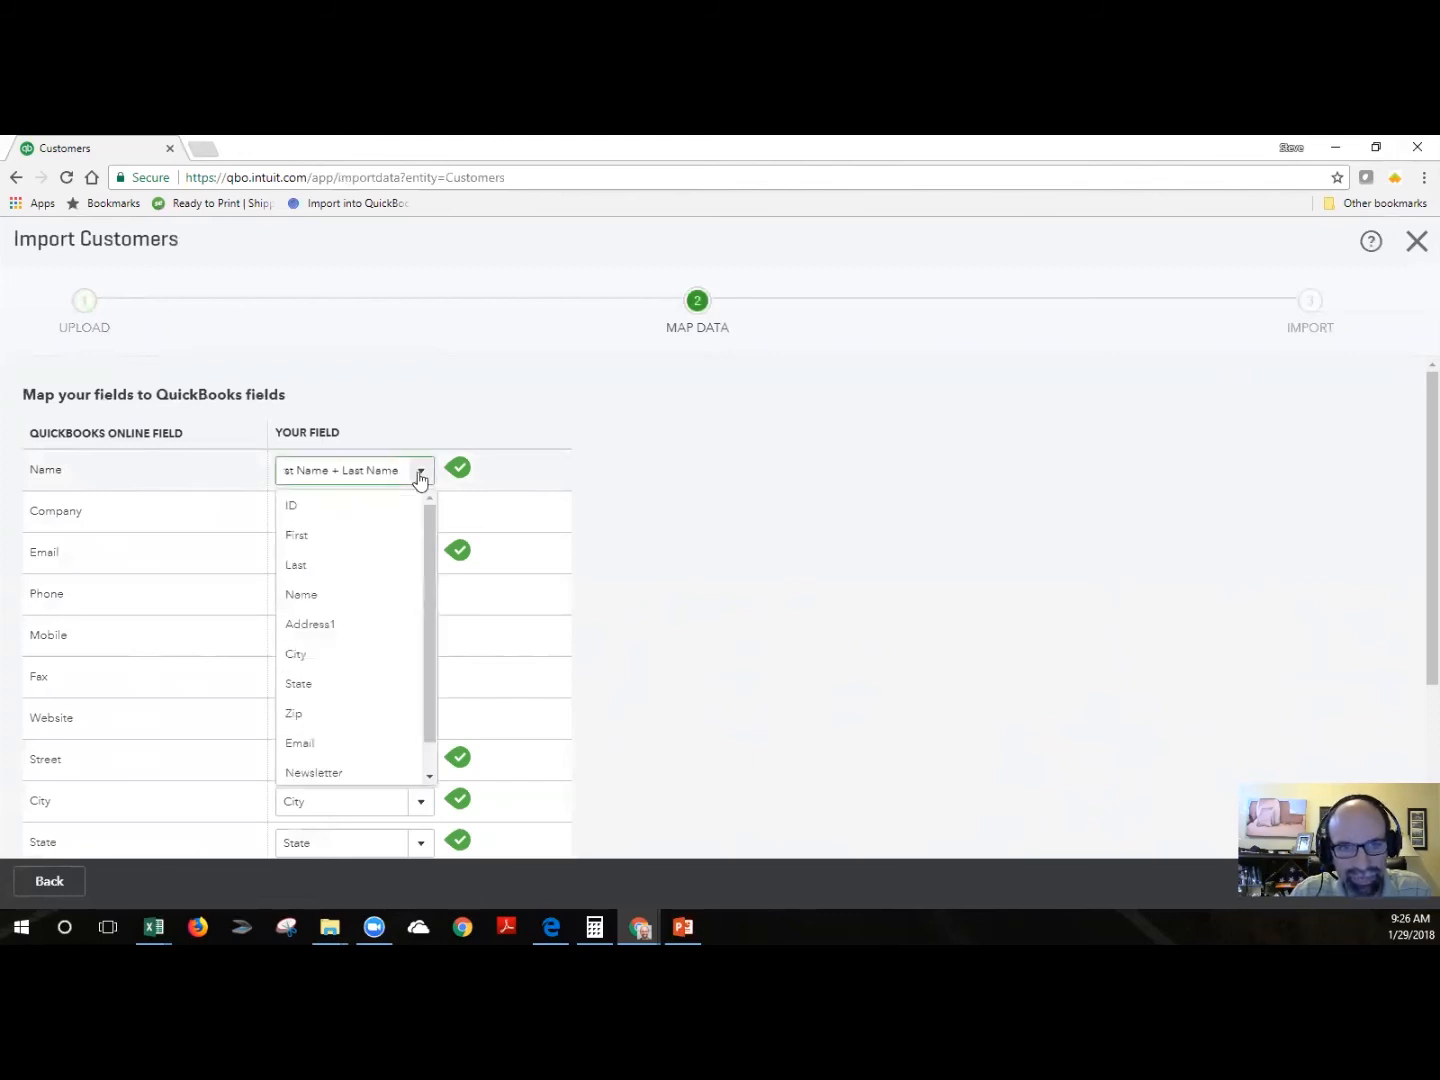
mouse_move(348, 768)
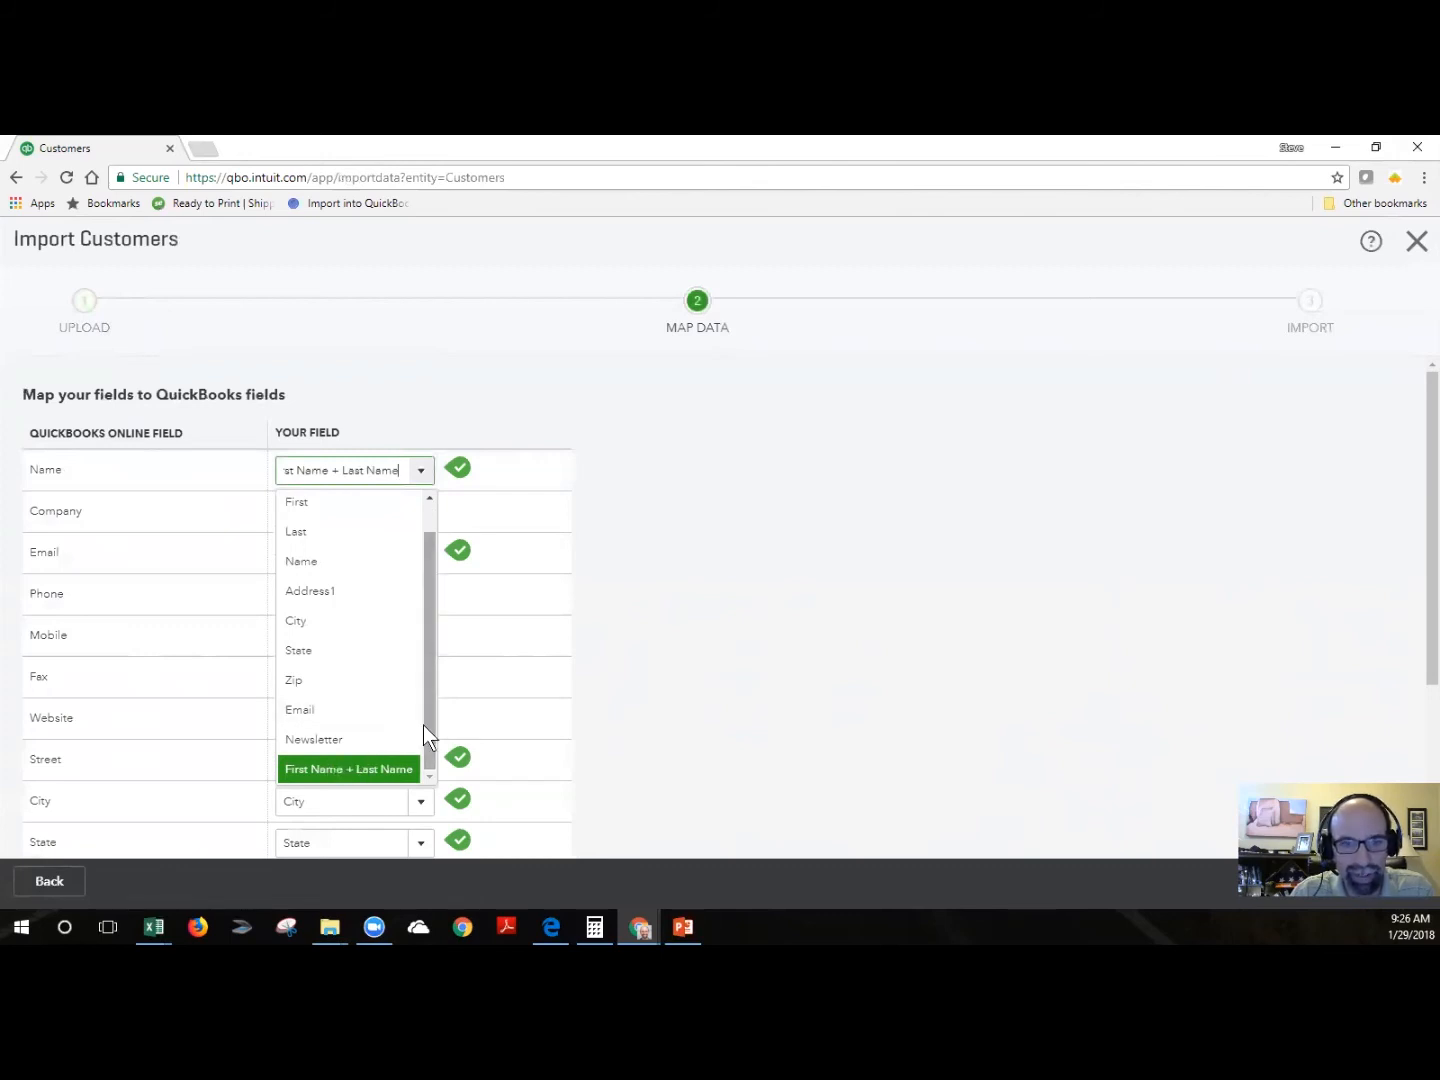
mouse_move(316, 570)
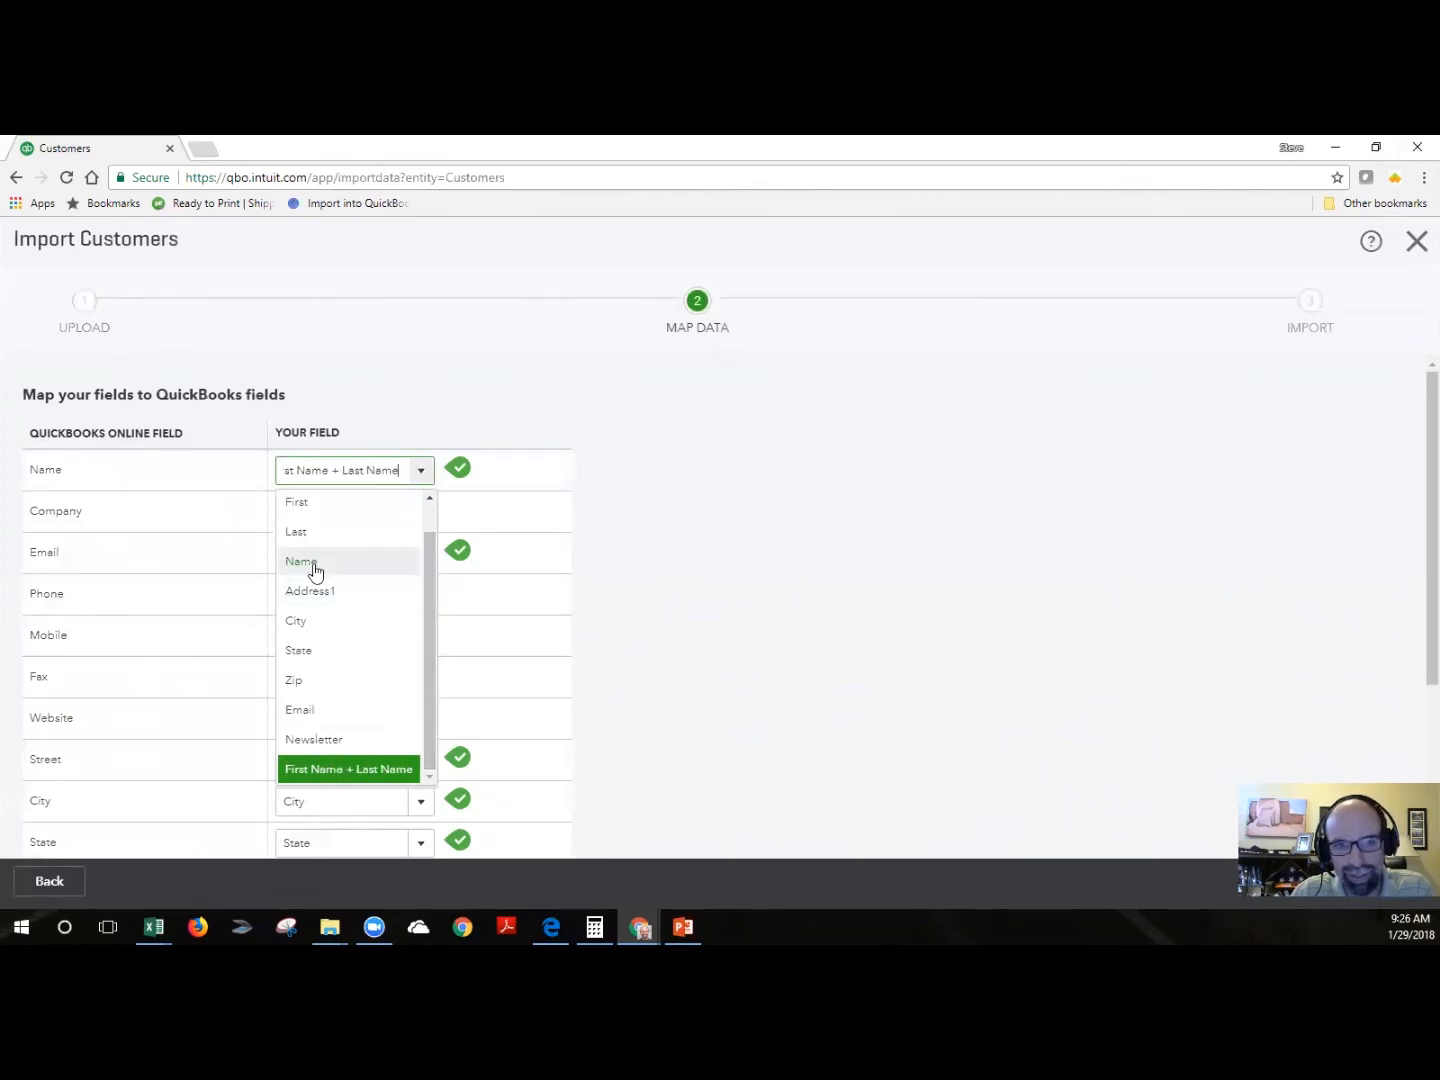
left_click(304, 560)
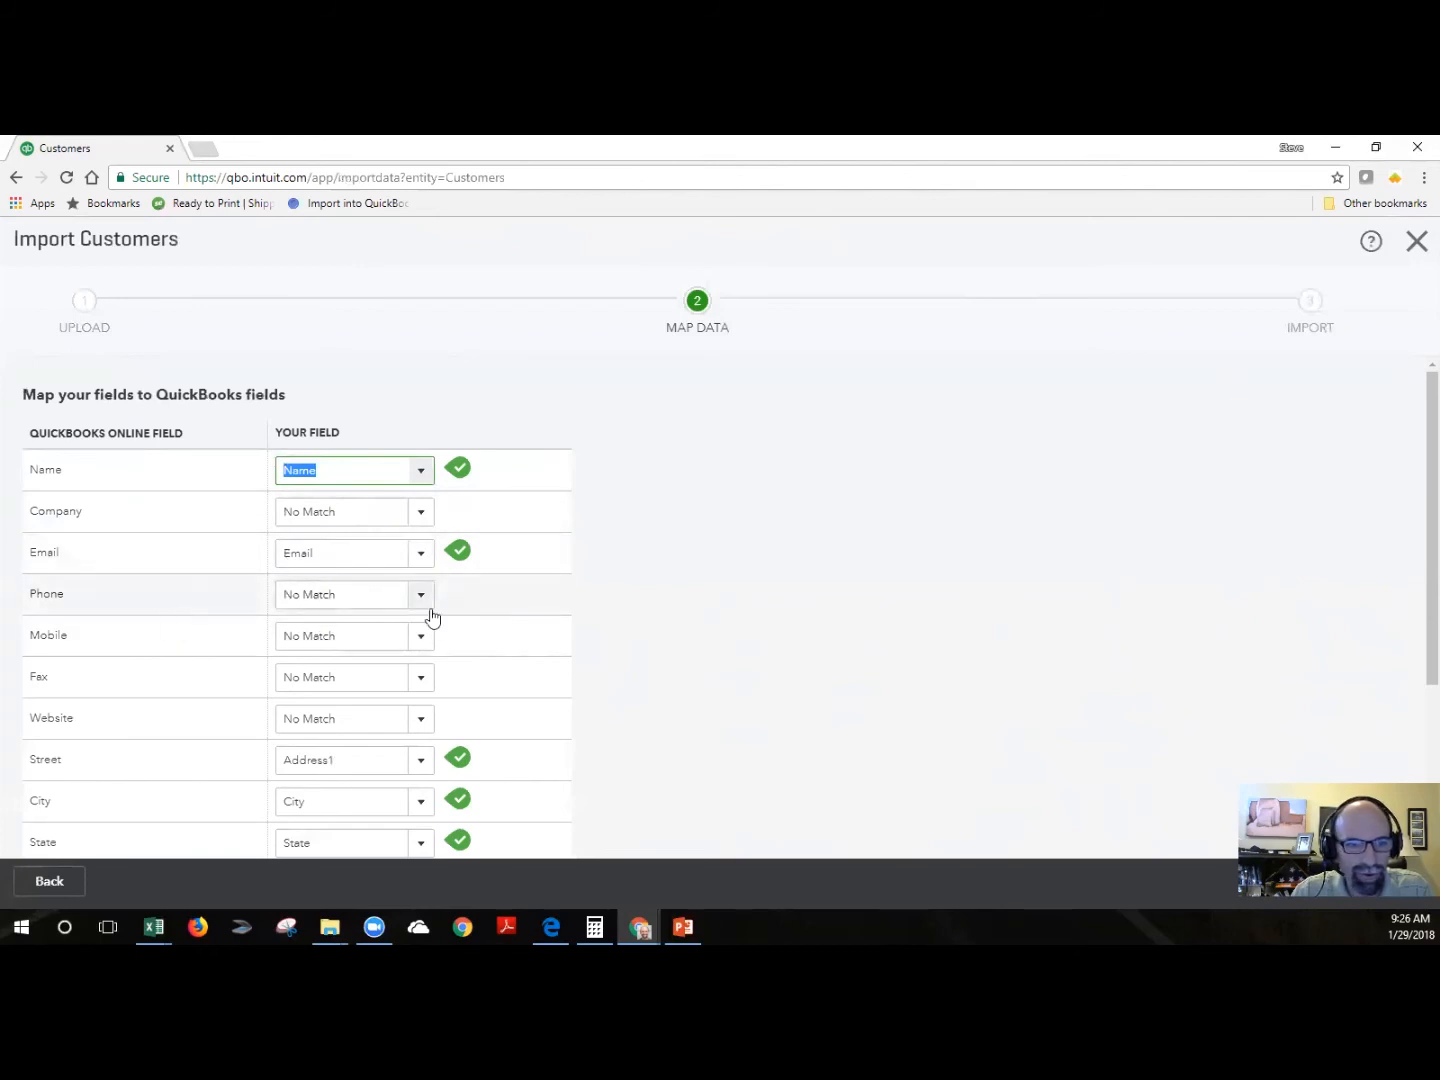
mouse_move(608, 692)
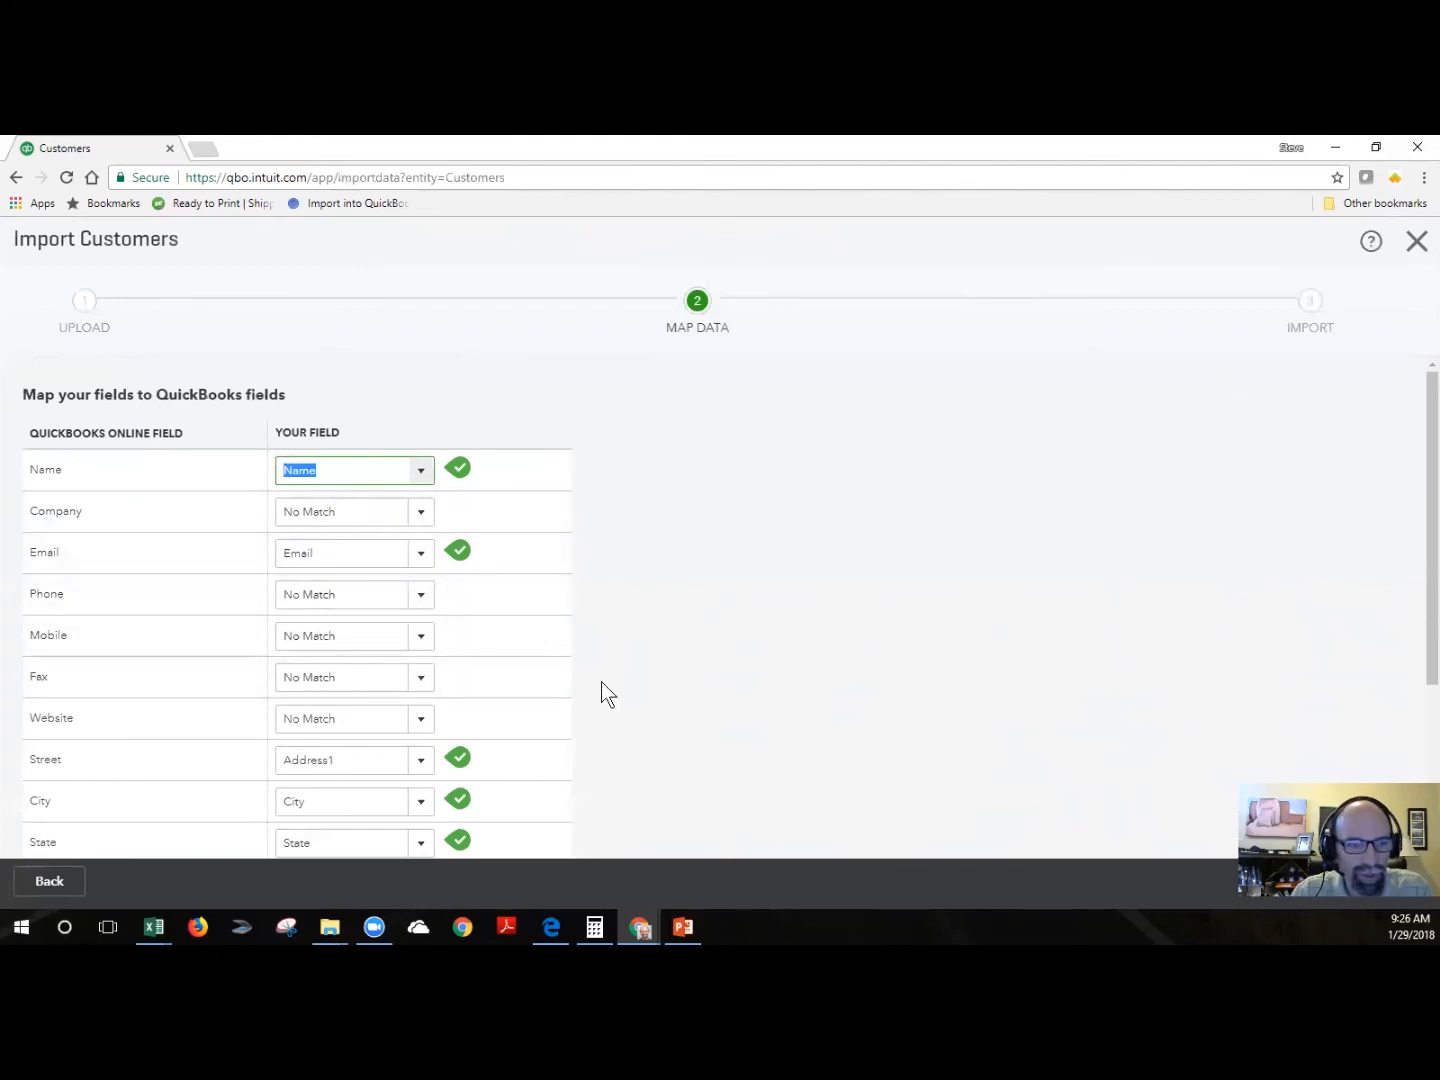
left_click(420, 552)
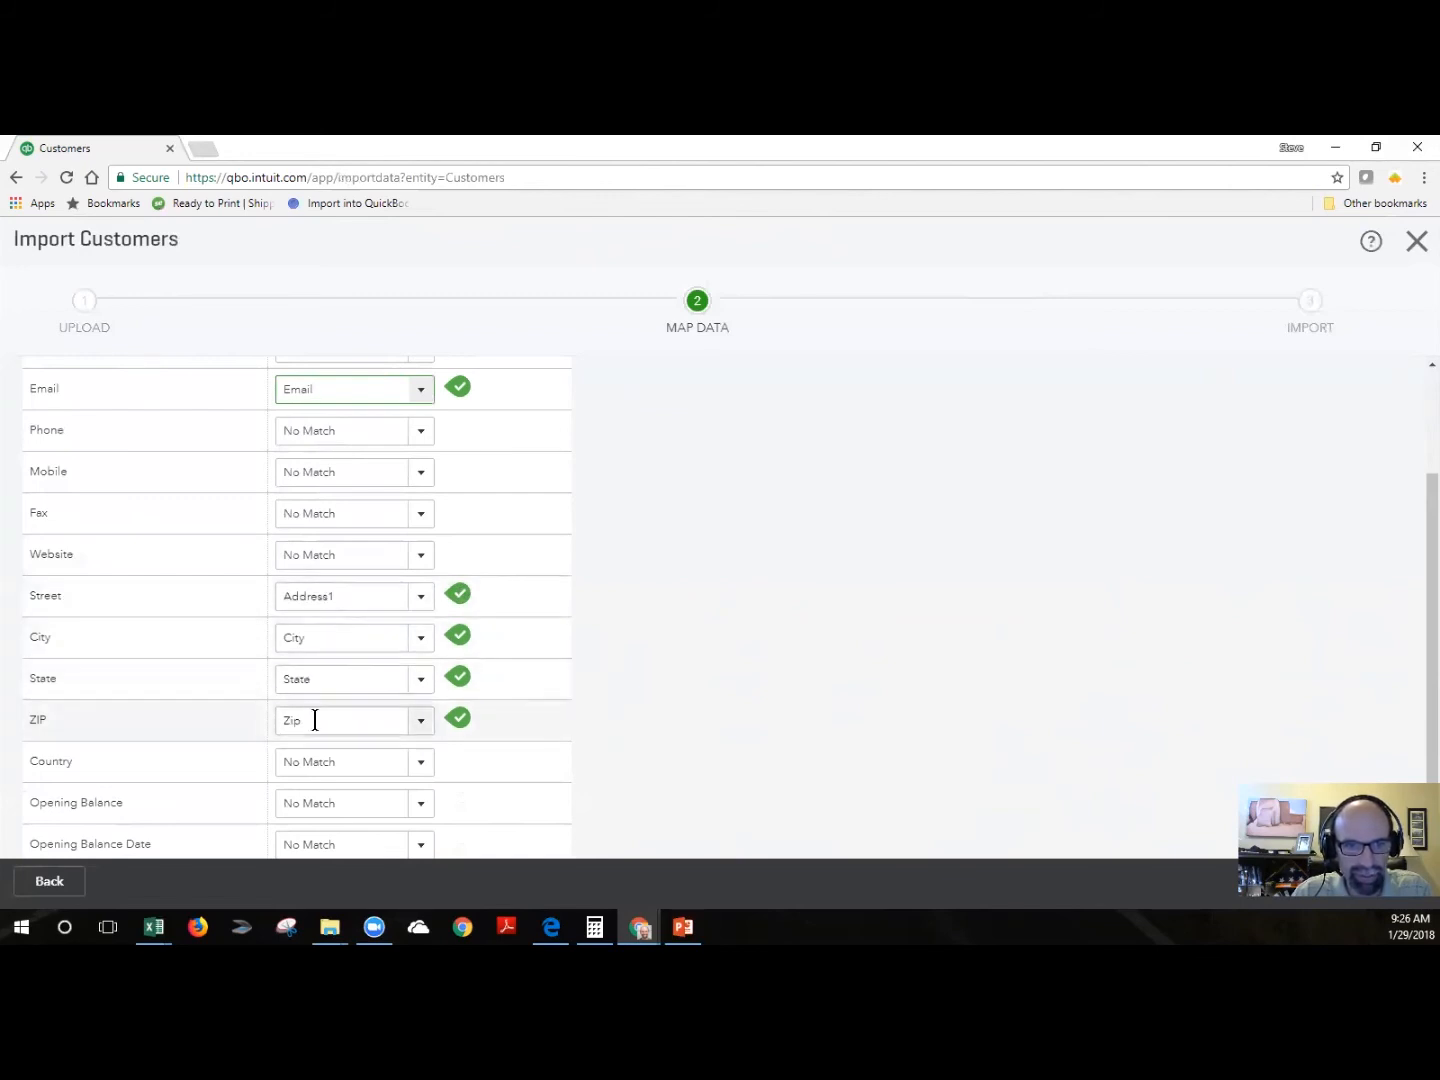
scroll("down", 3)
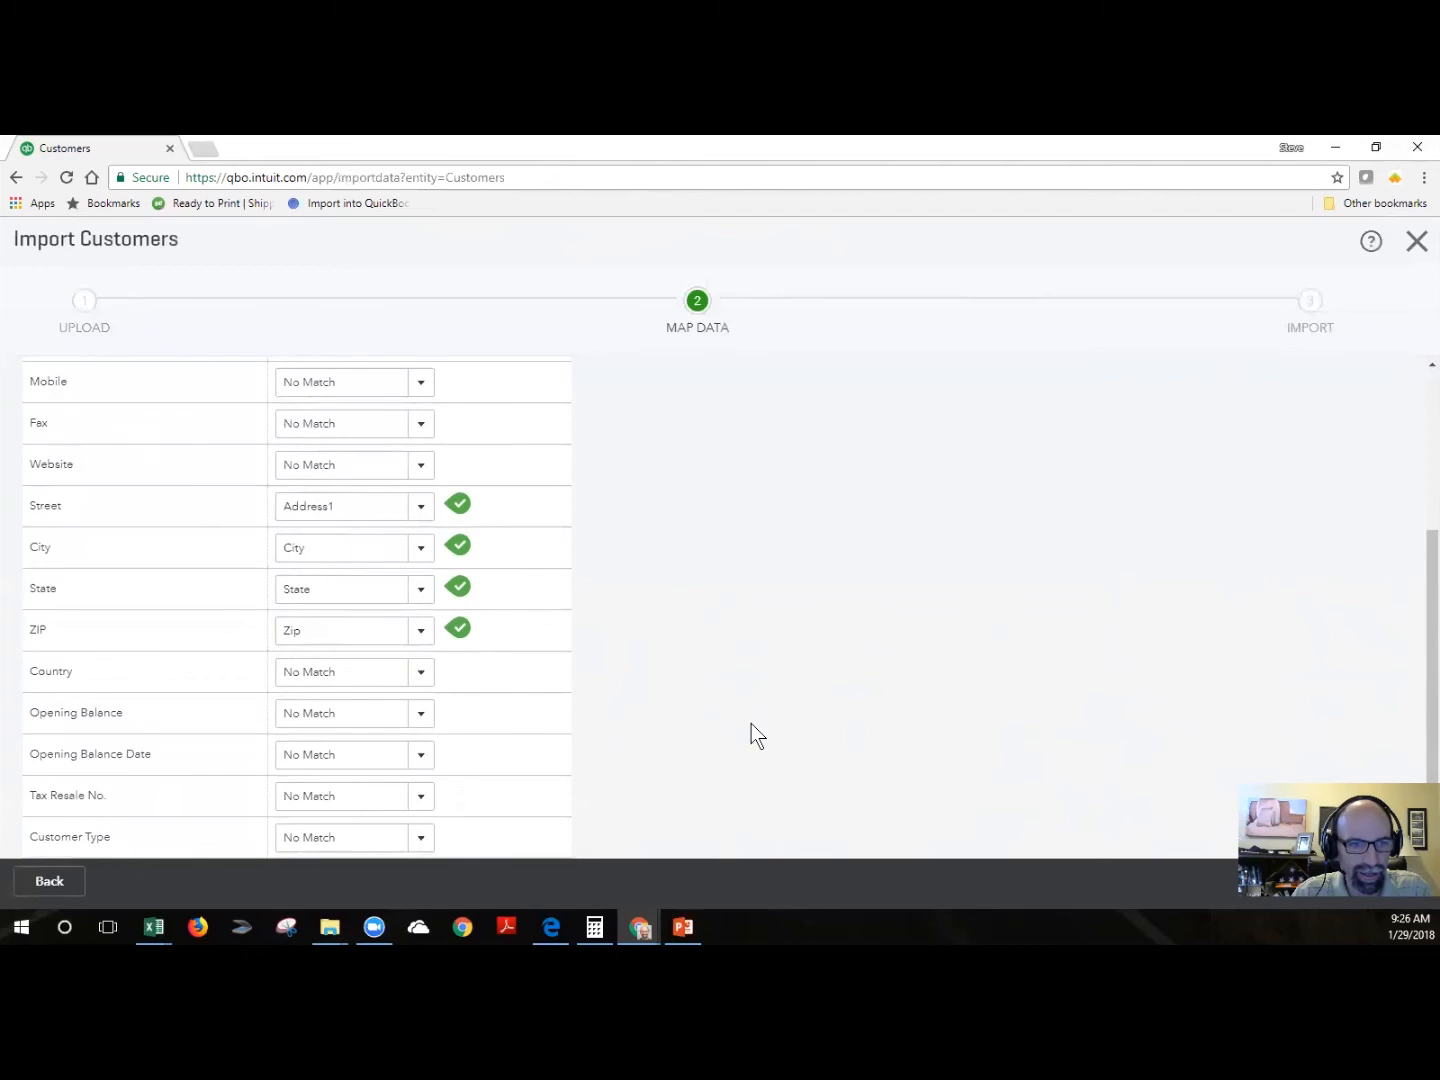
mouse_move(756, 660)
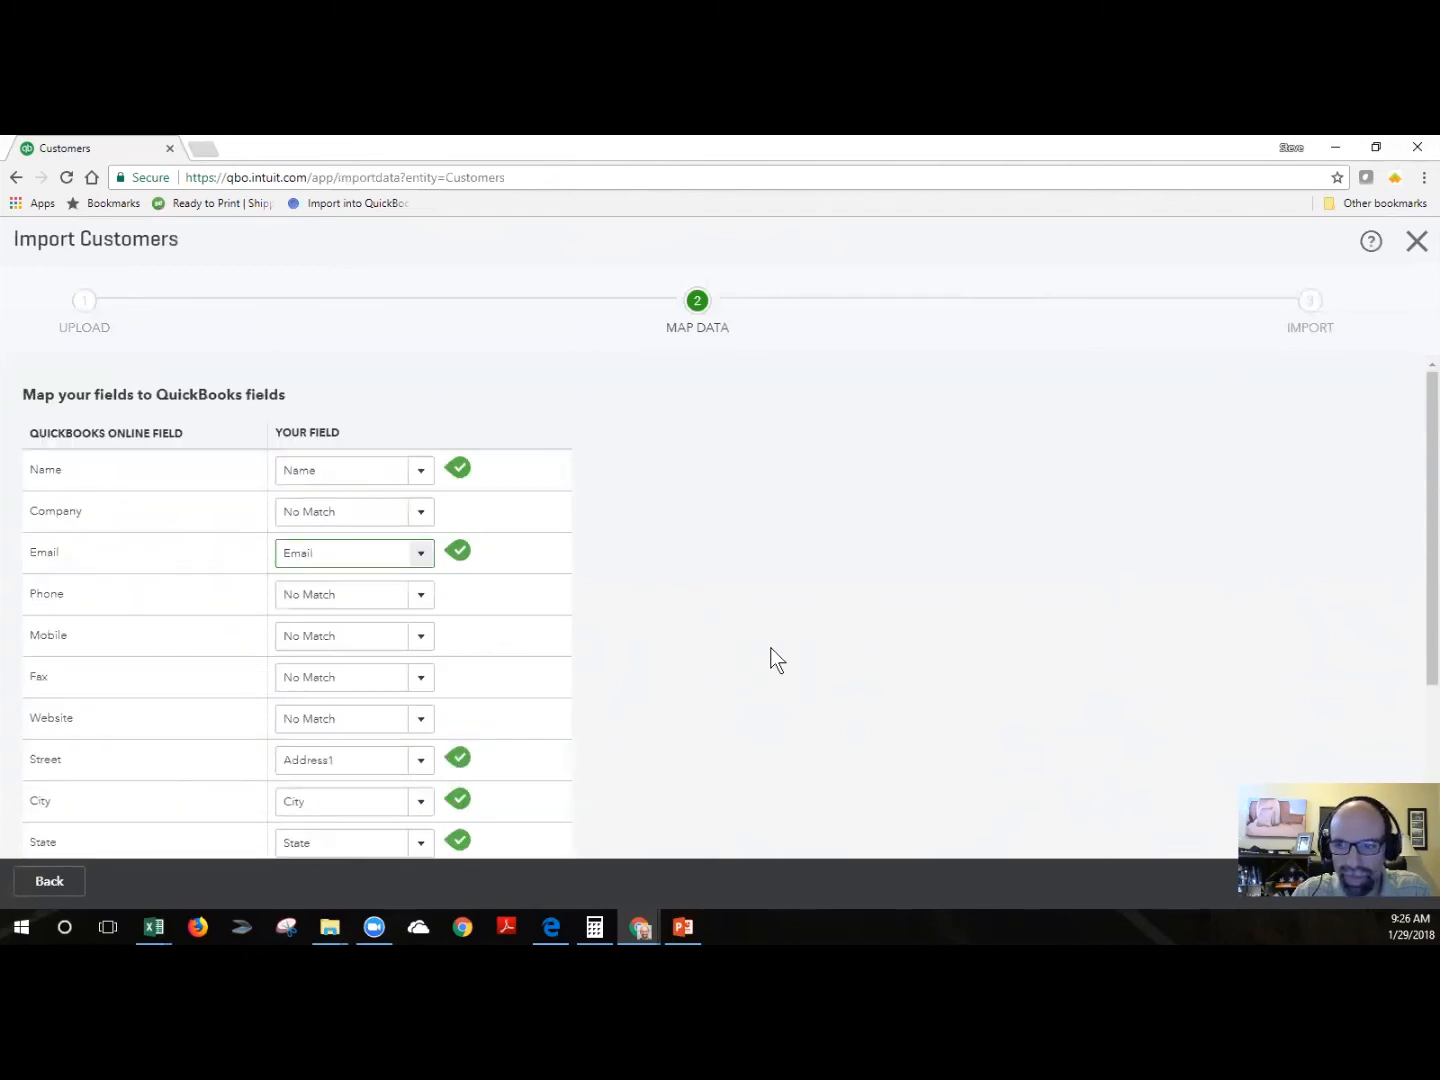
left_click(344, 552)
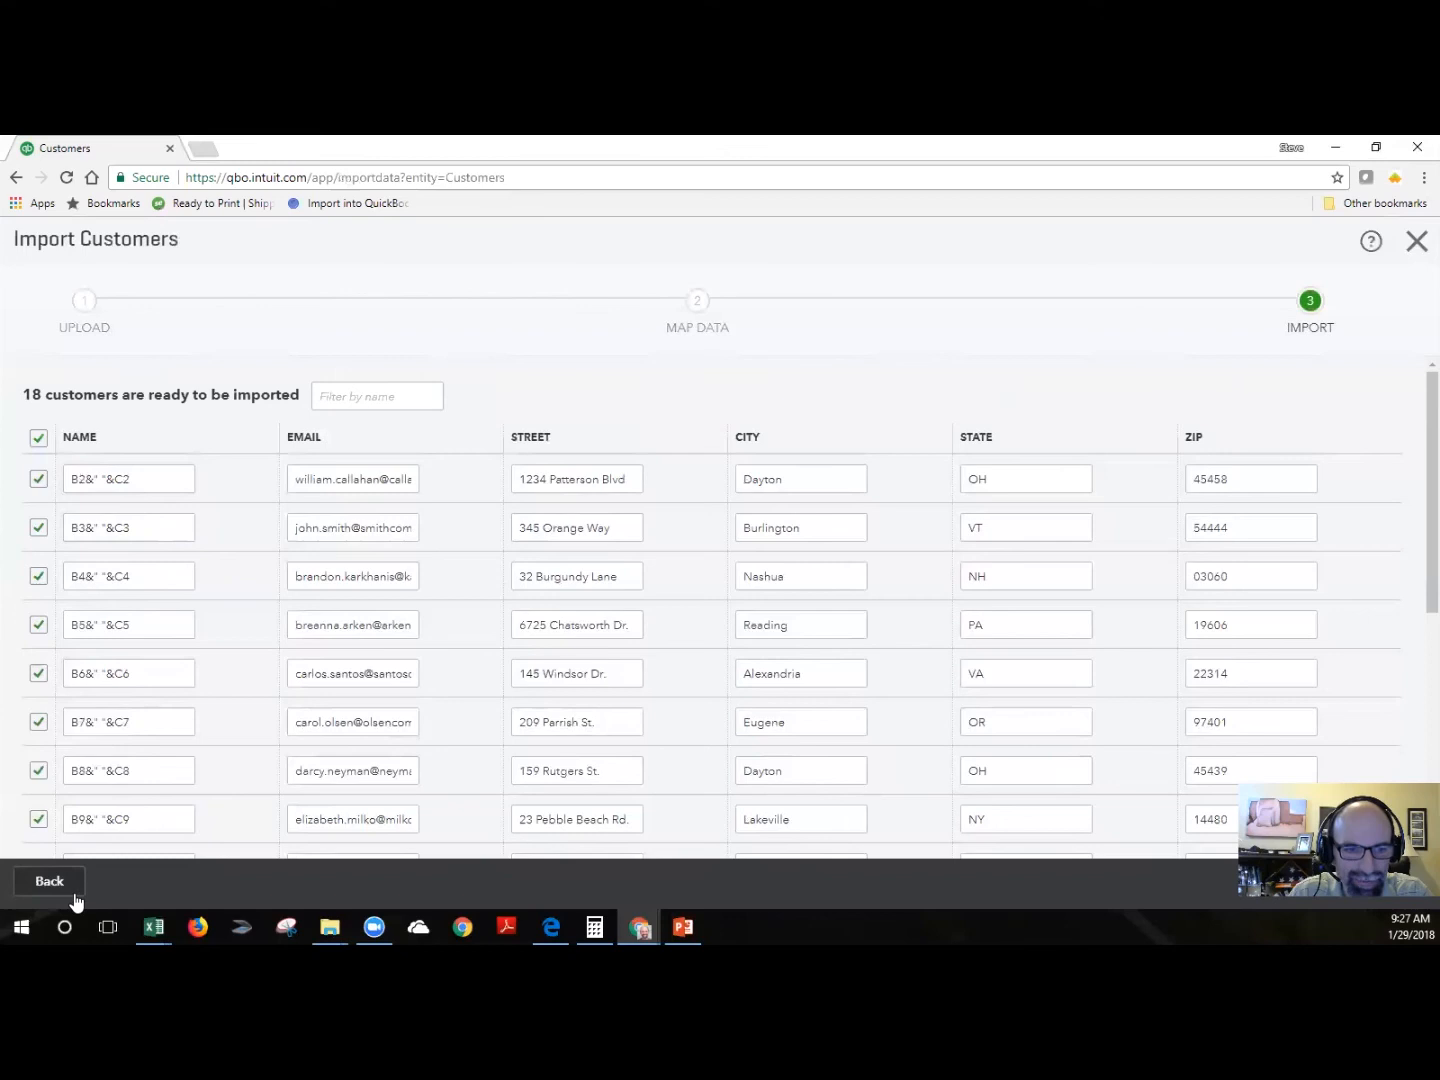
left_click(48, 880)
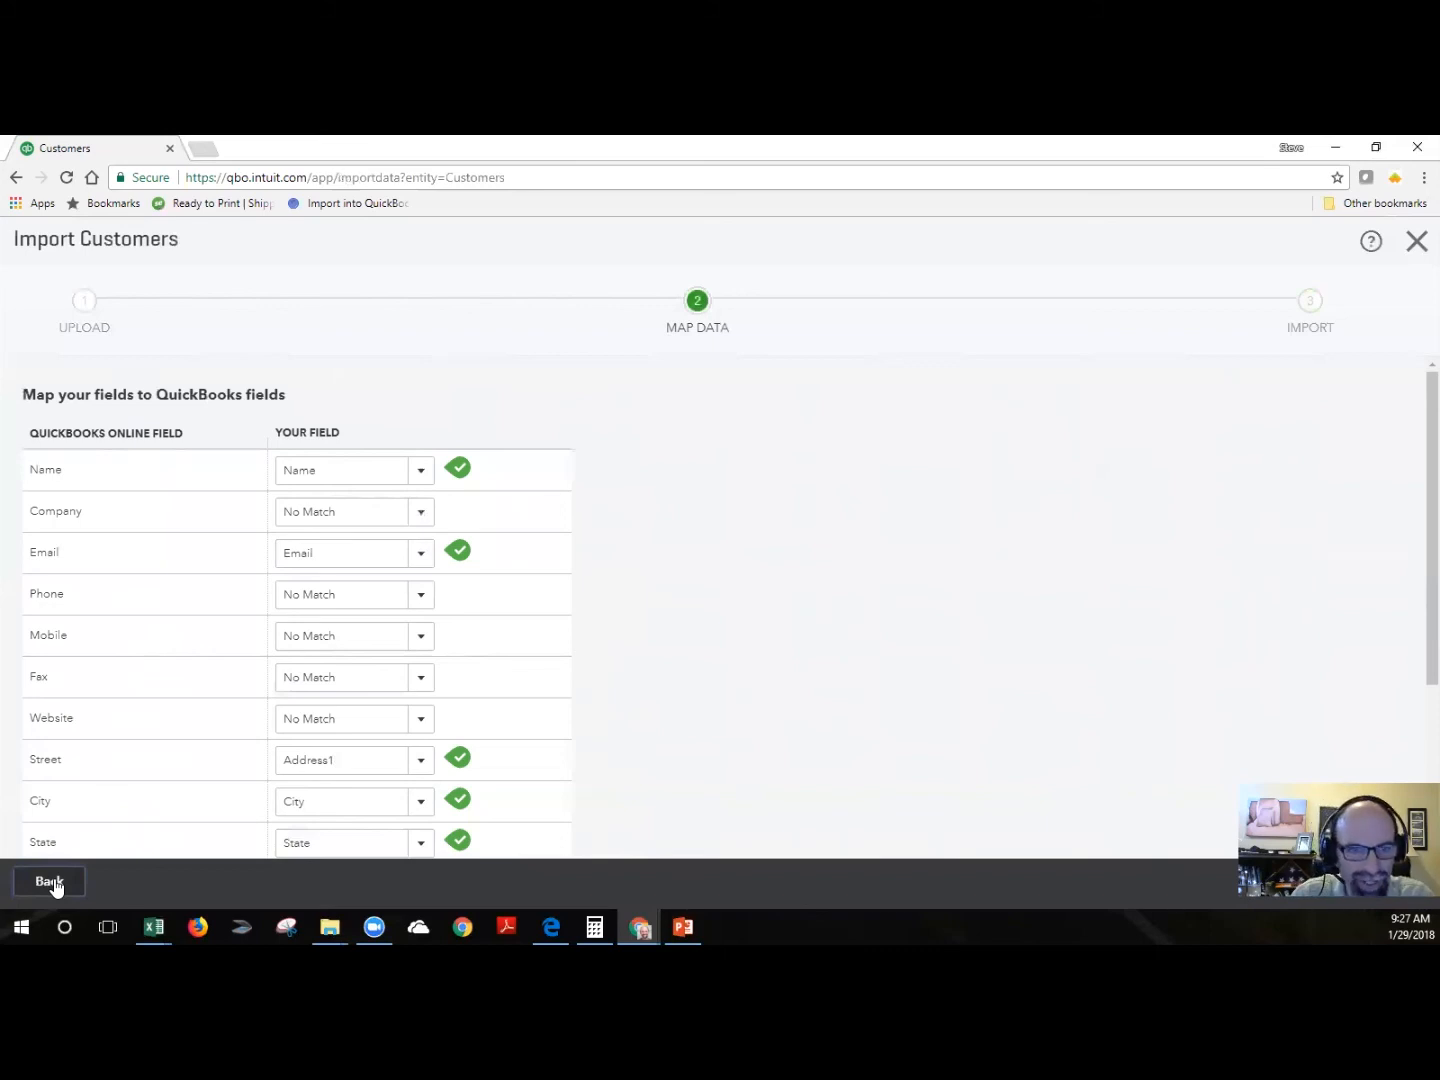
mouse_move(96, 570)
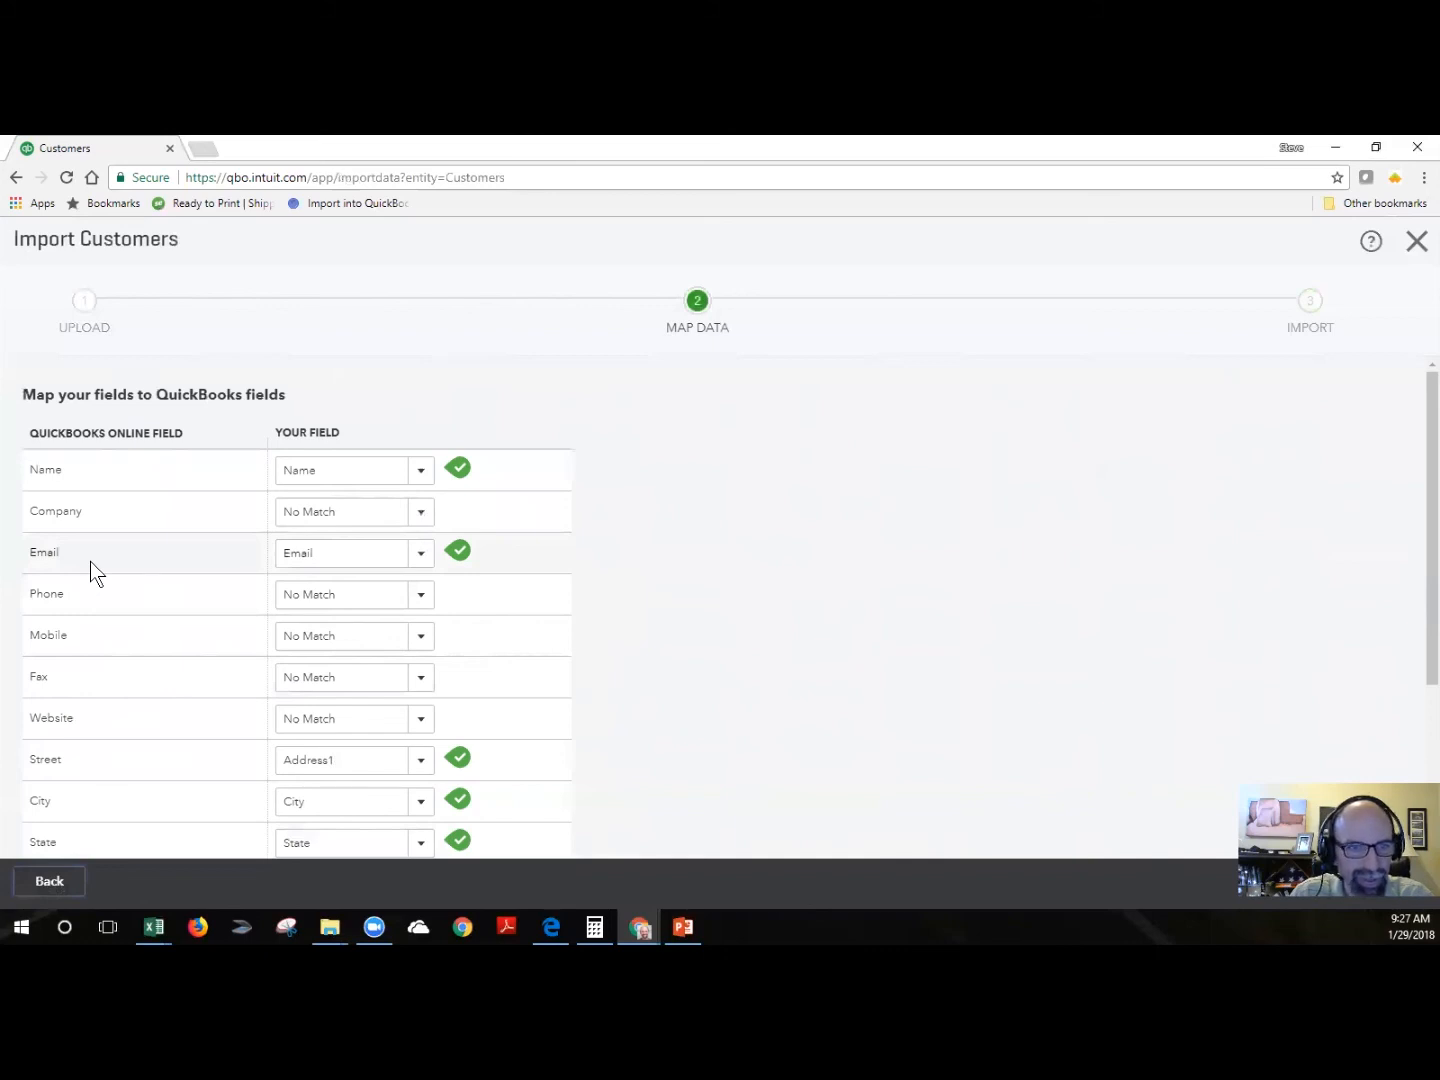
Map the Name field to the First Name + Last Name option instead
left_click(420, 470)
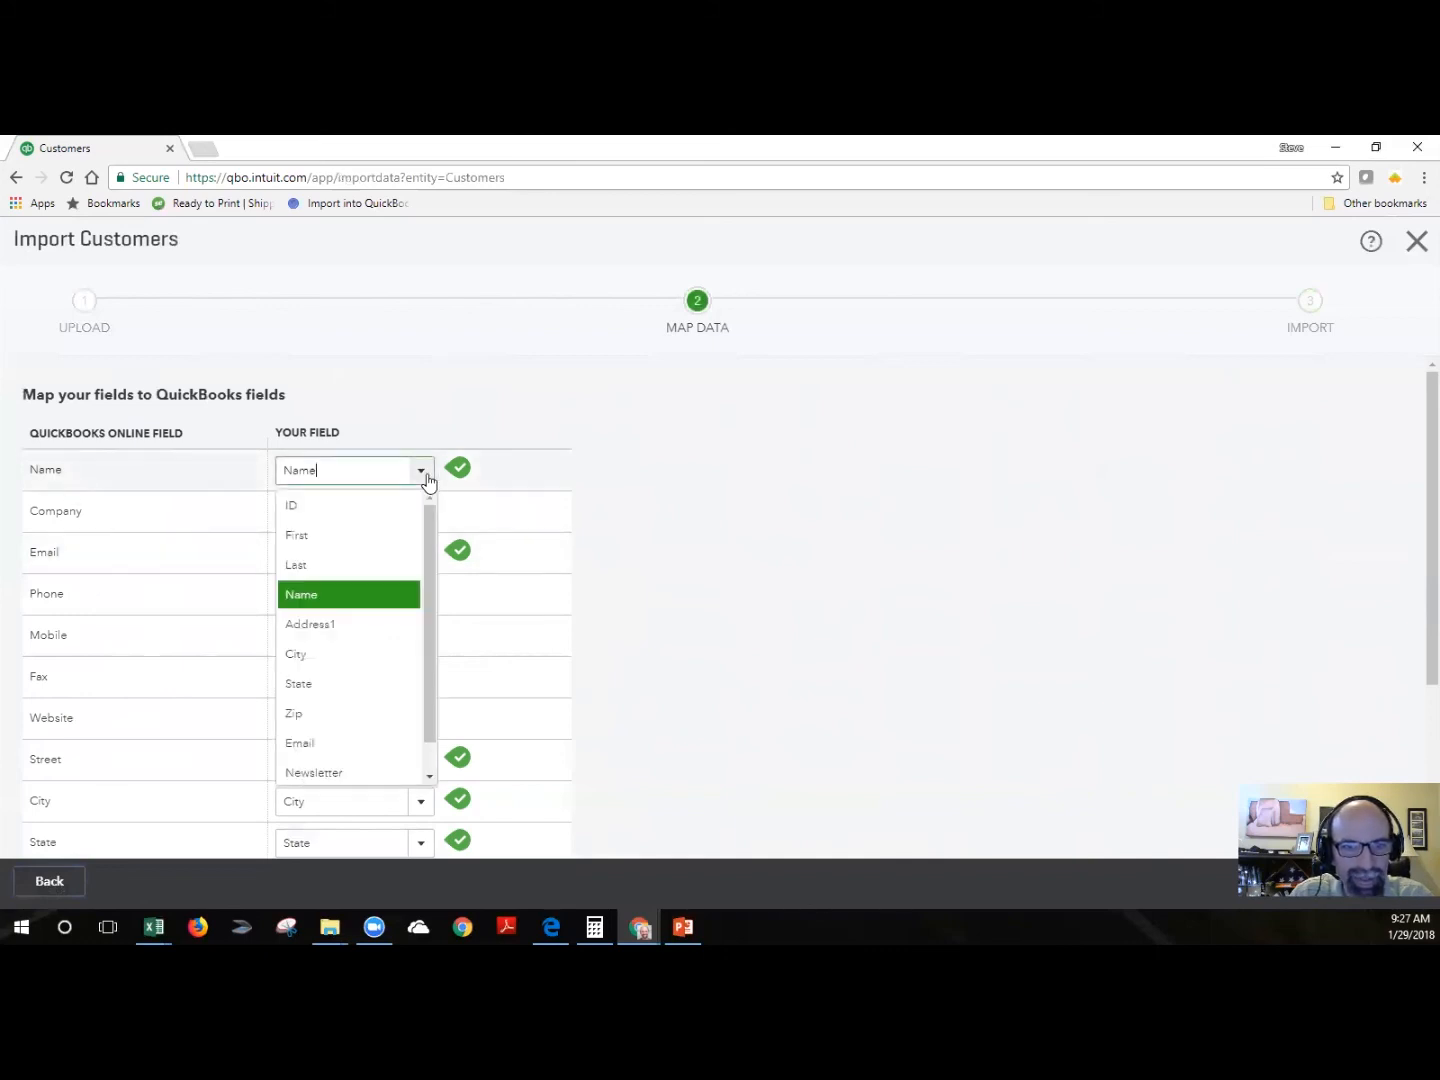
scroll("down", 3)
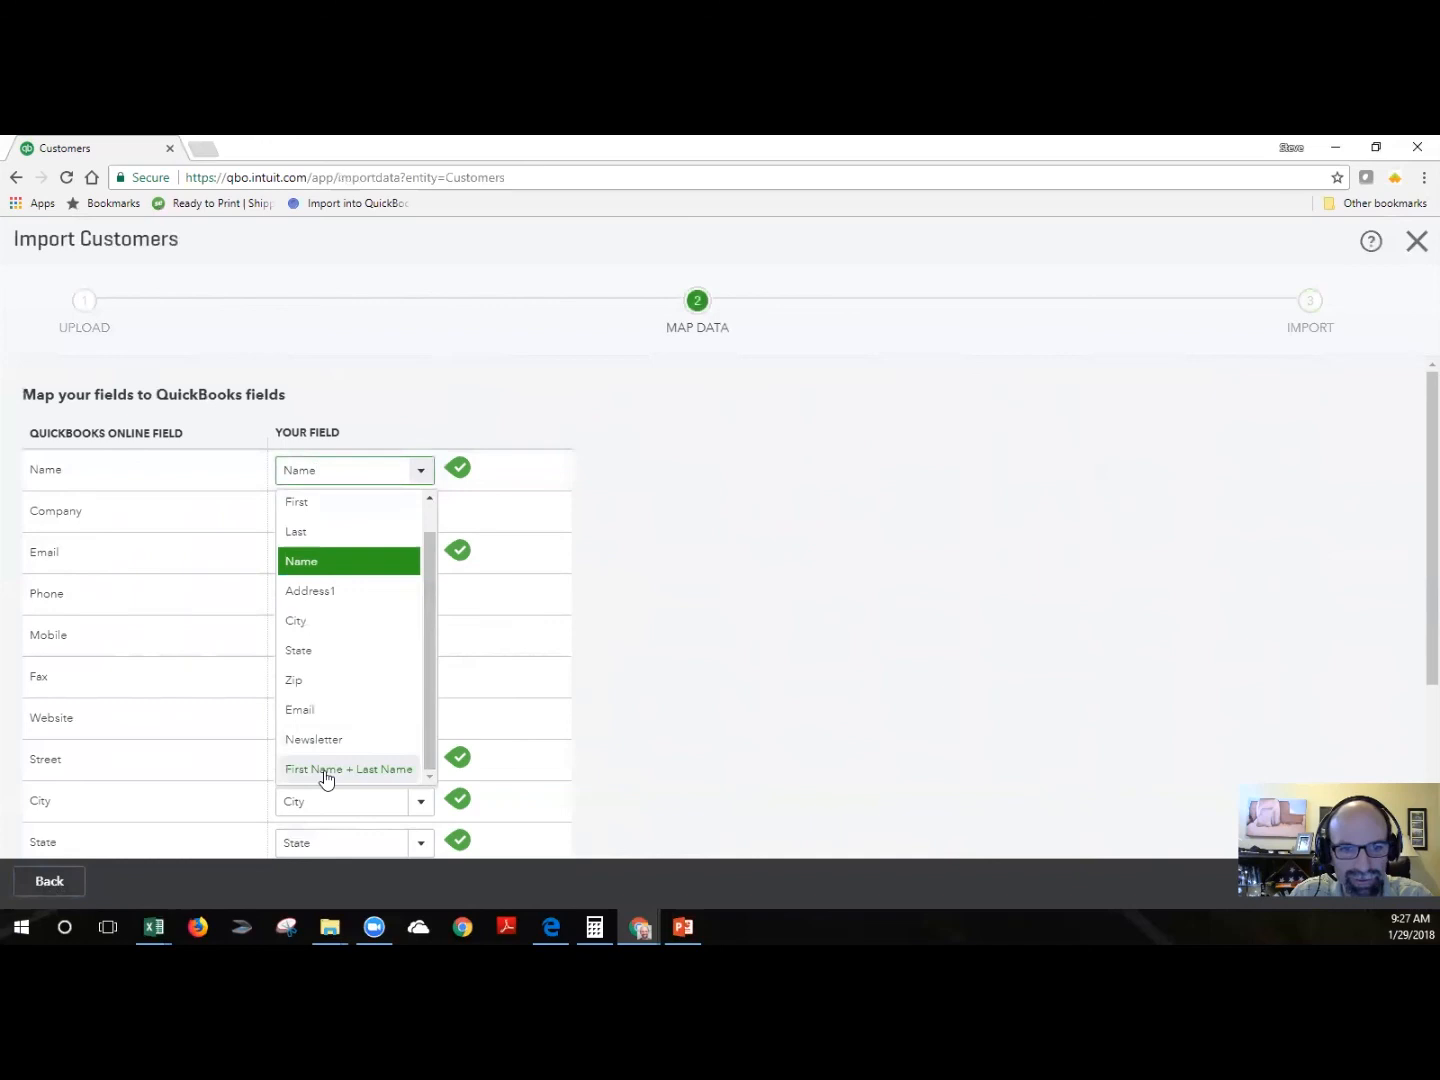
left_click(348, 768)
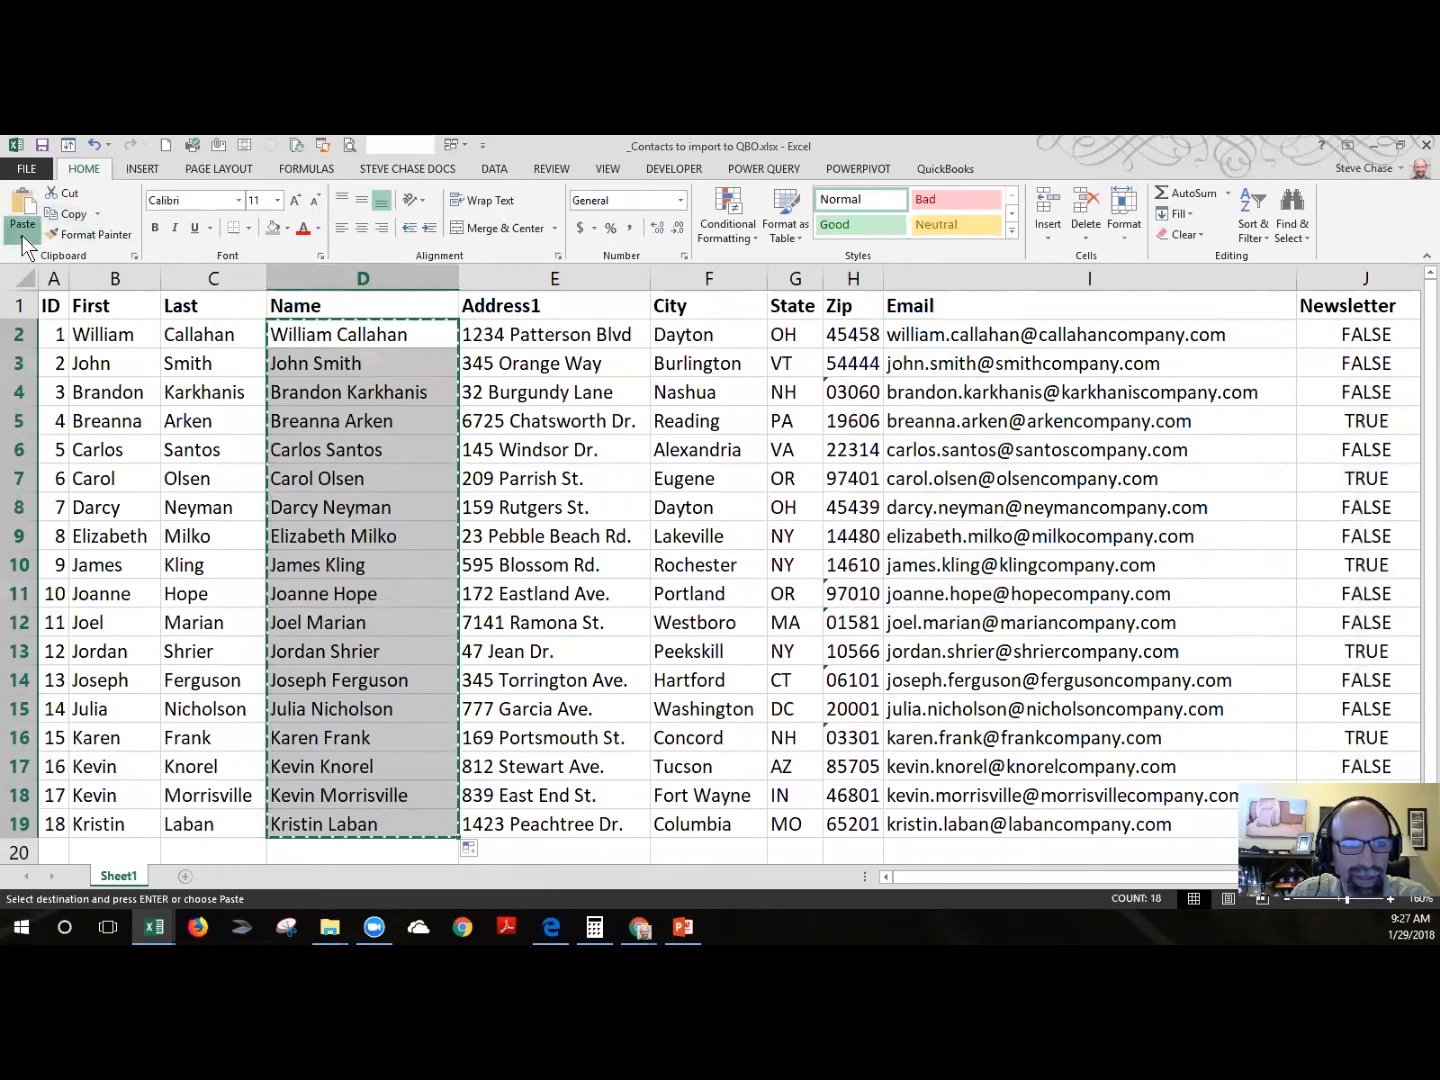
Paste the copied Name column back as values so the full names are plain text
left_click(22, 214)
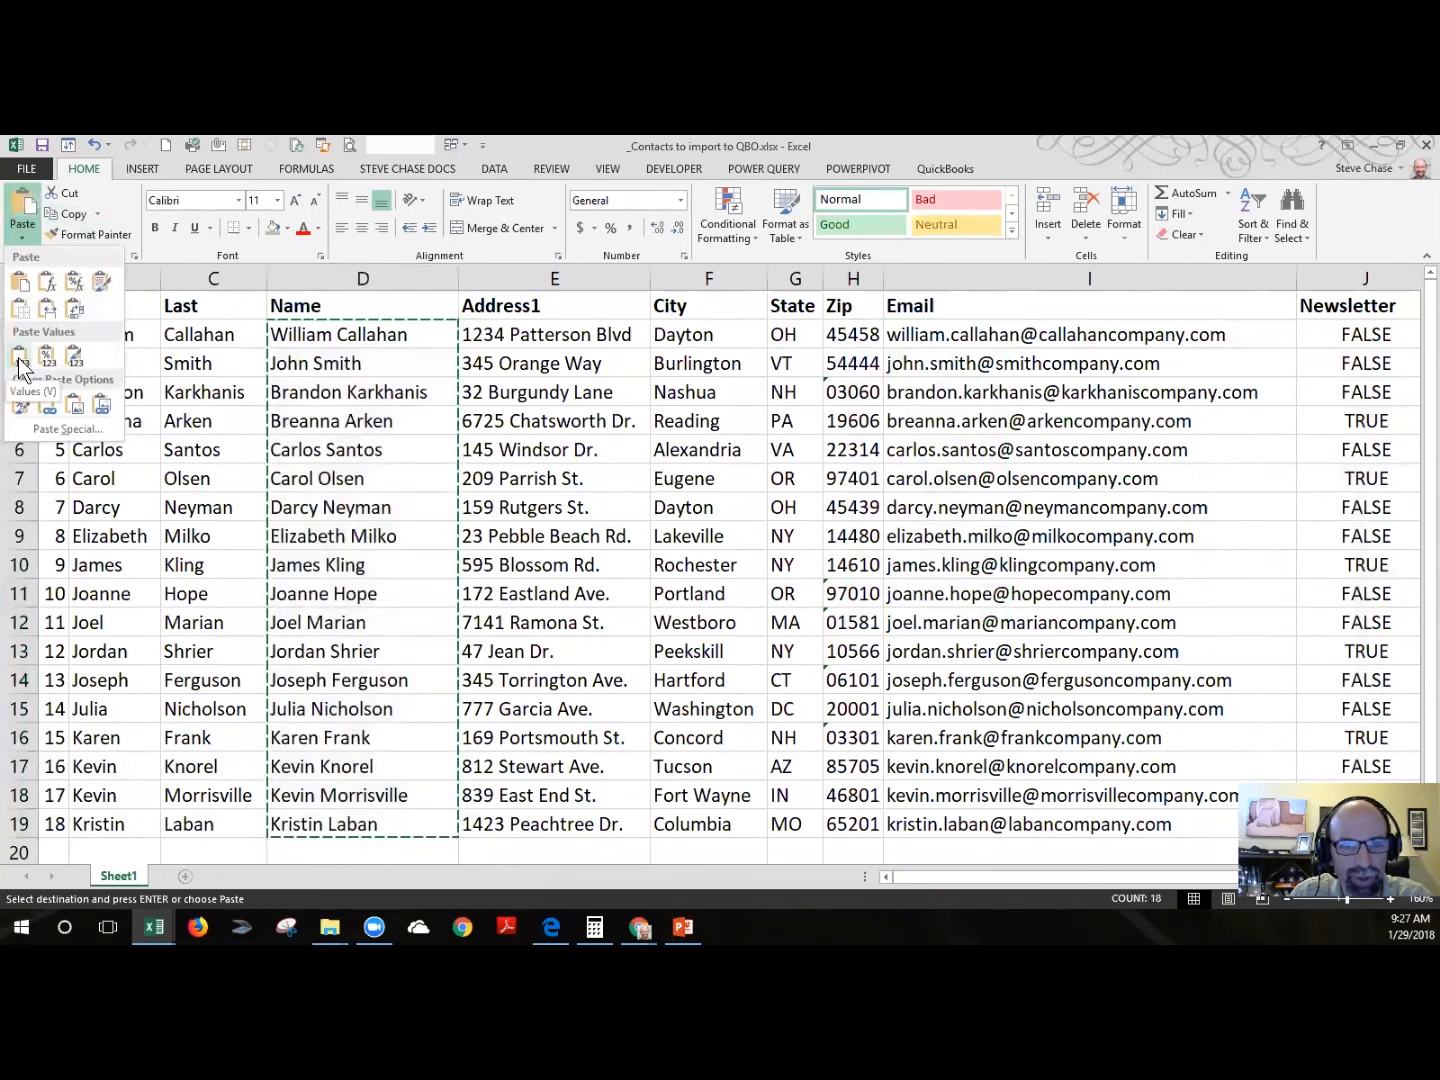
left_click(18, 356)
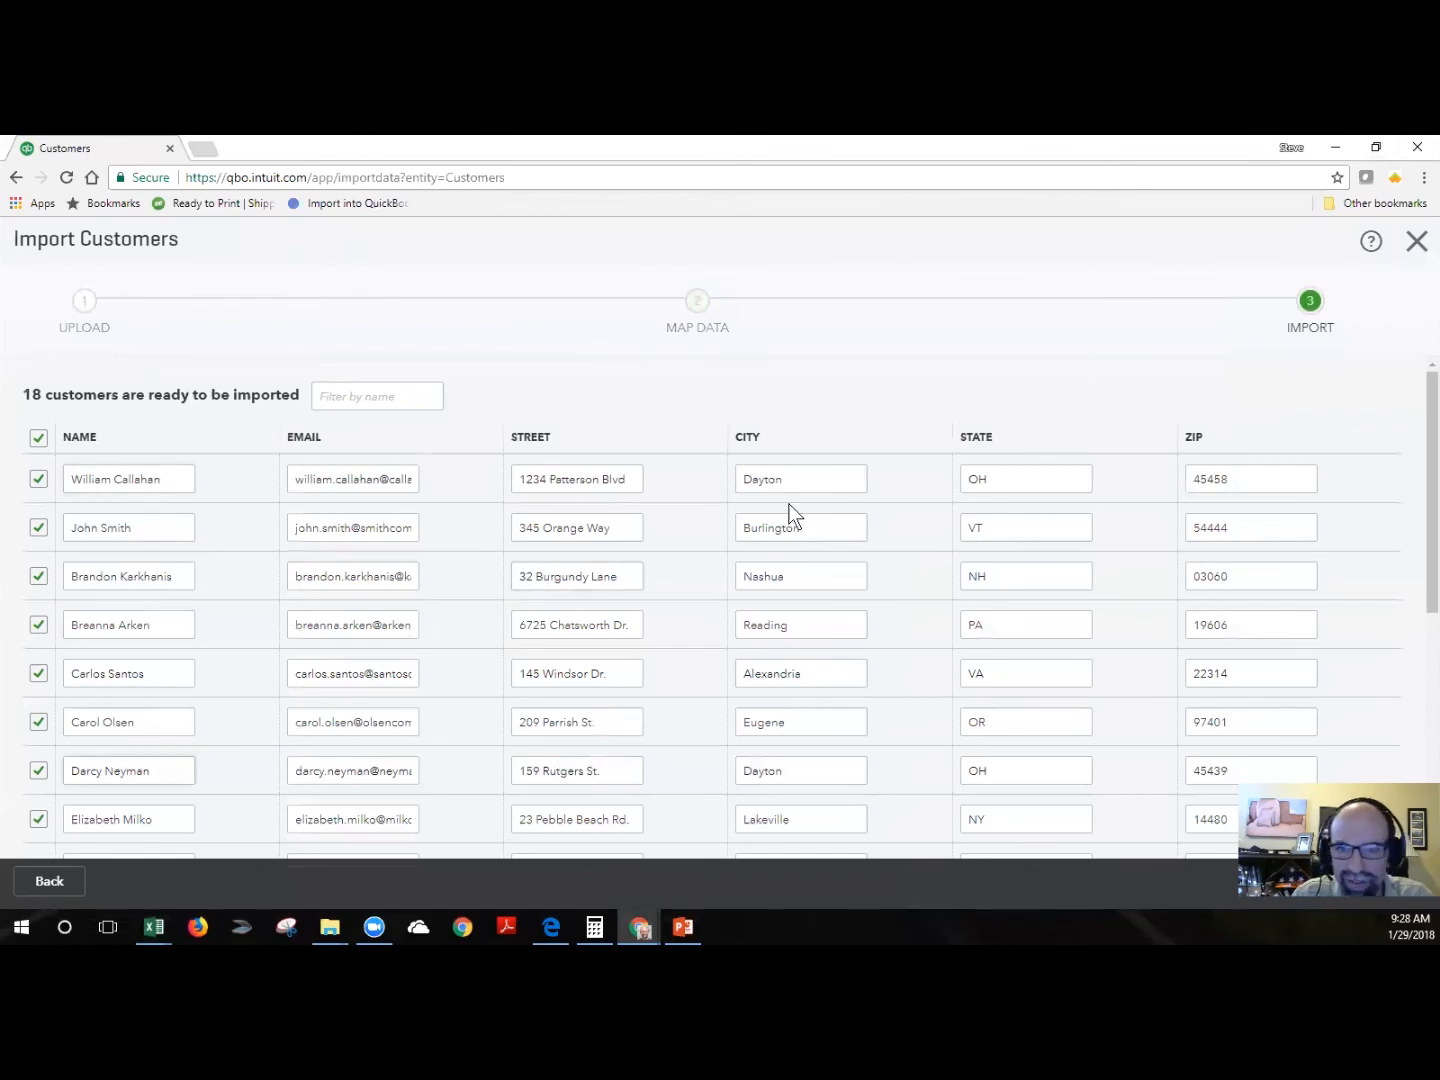
scroll("down", 3)
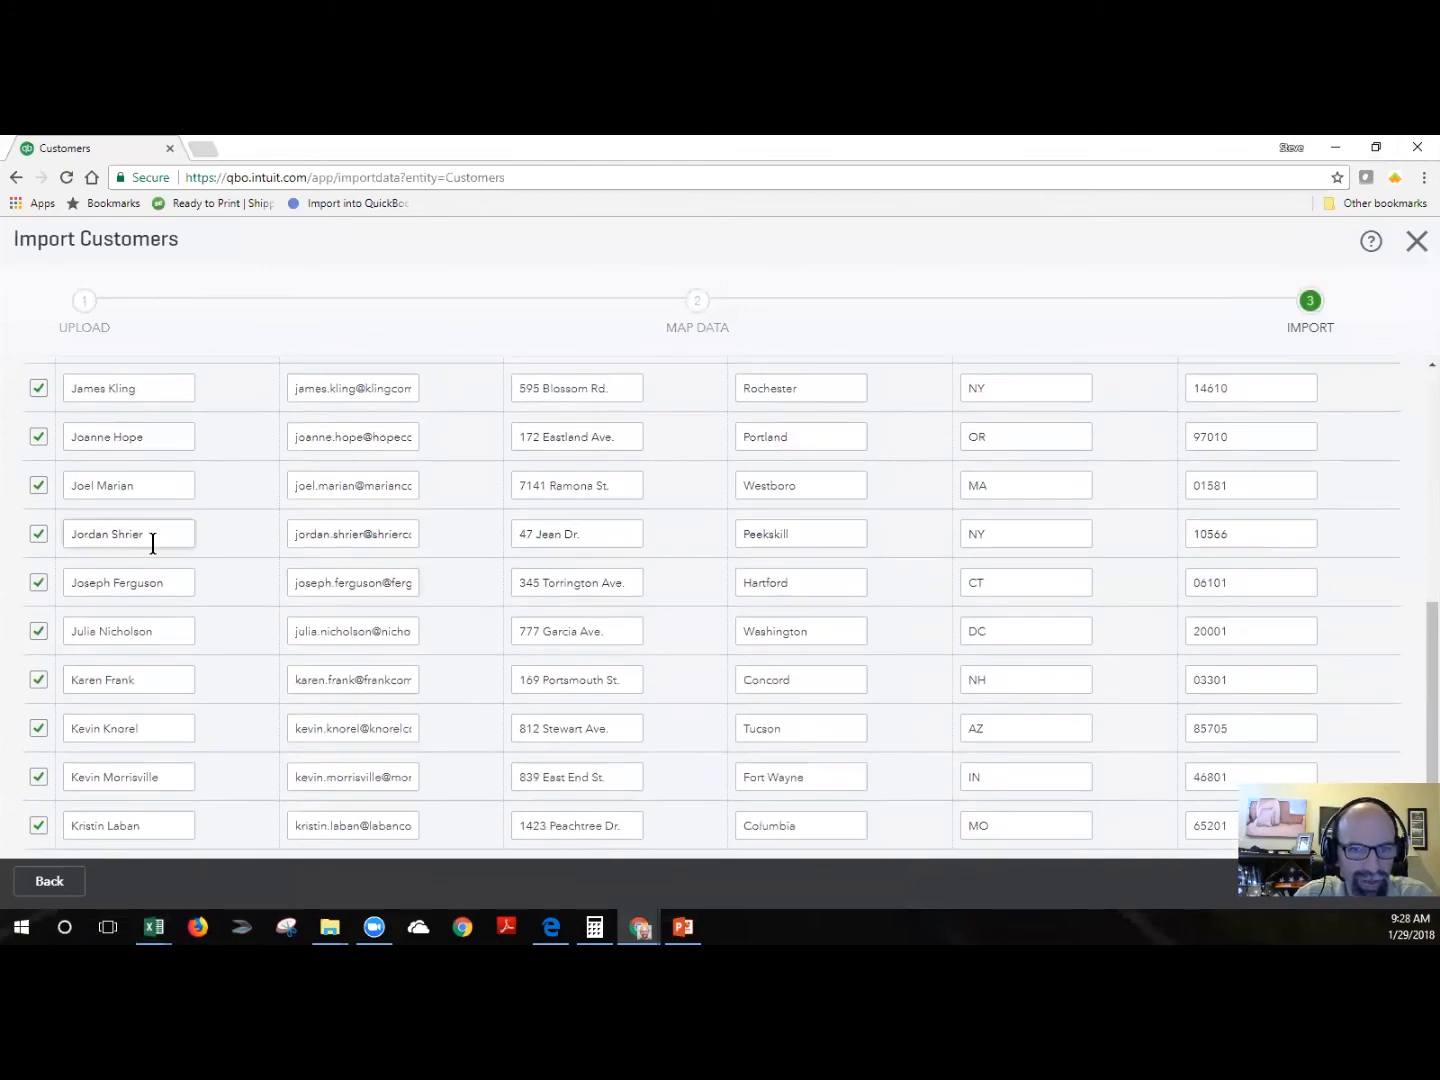
left_click(38, 532)
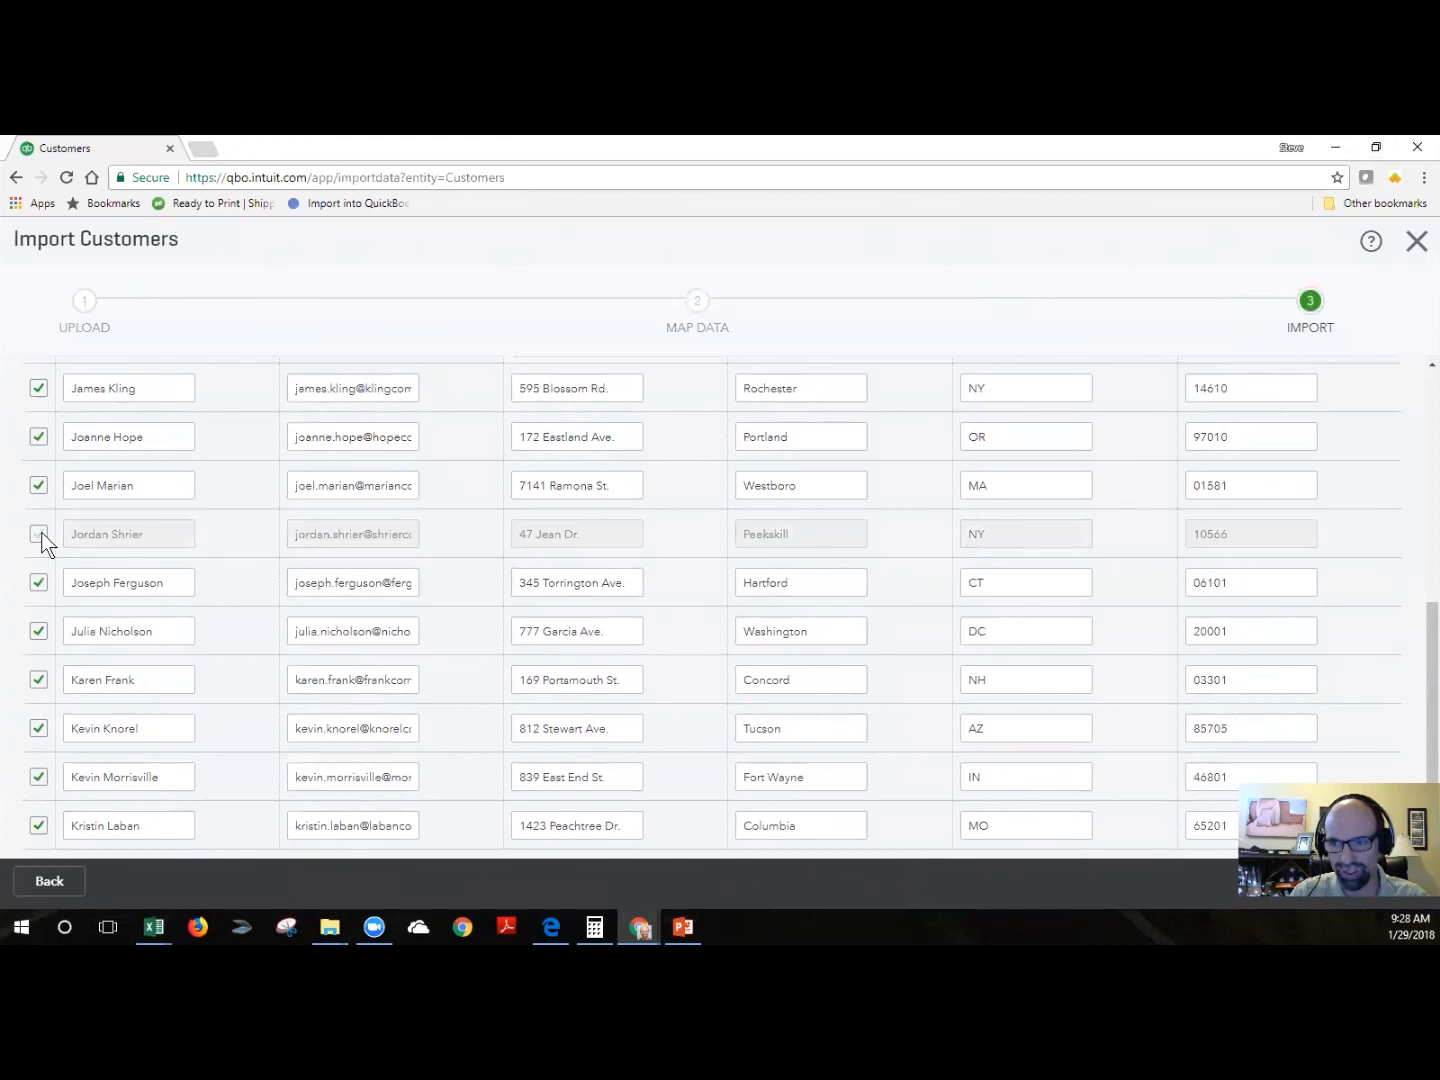
left_click(38, 532)
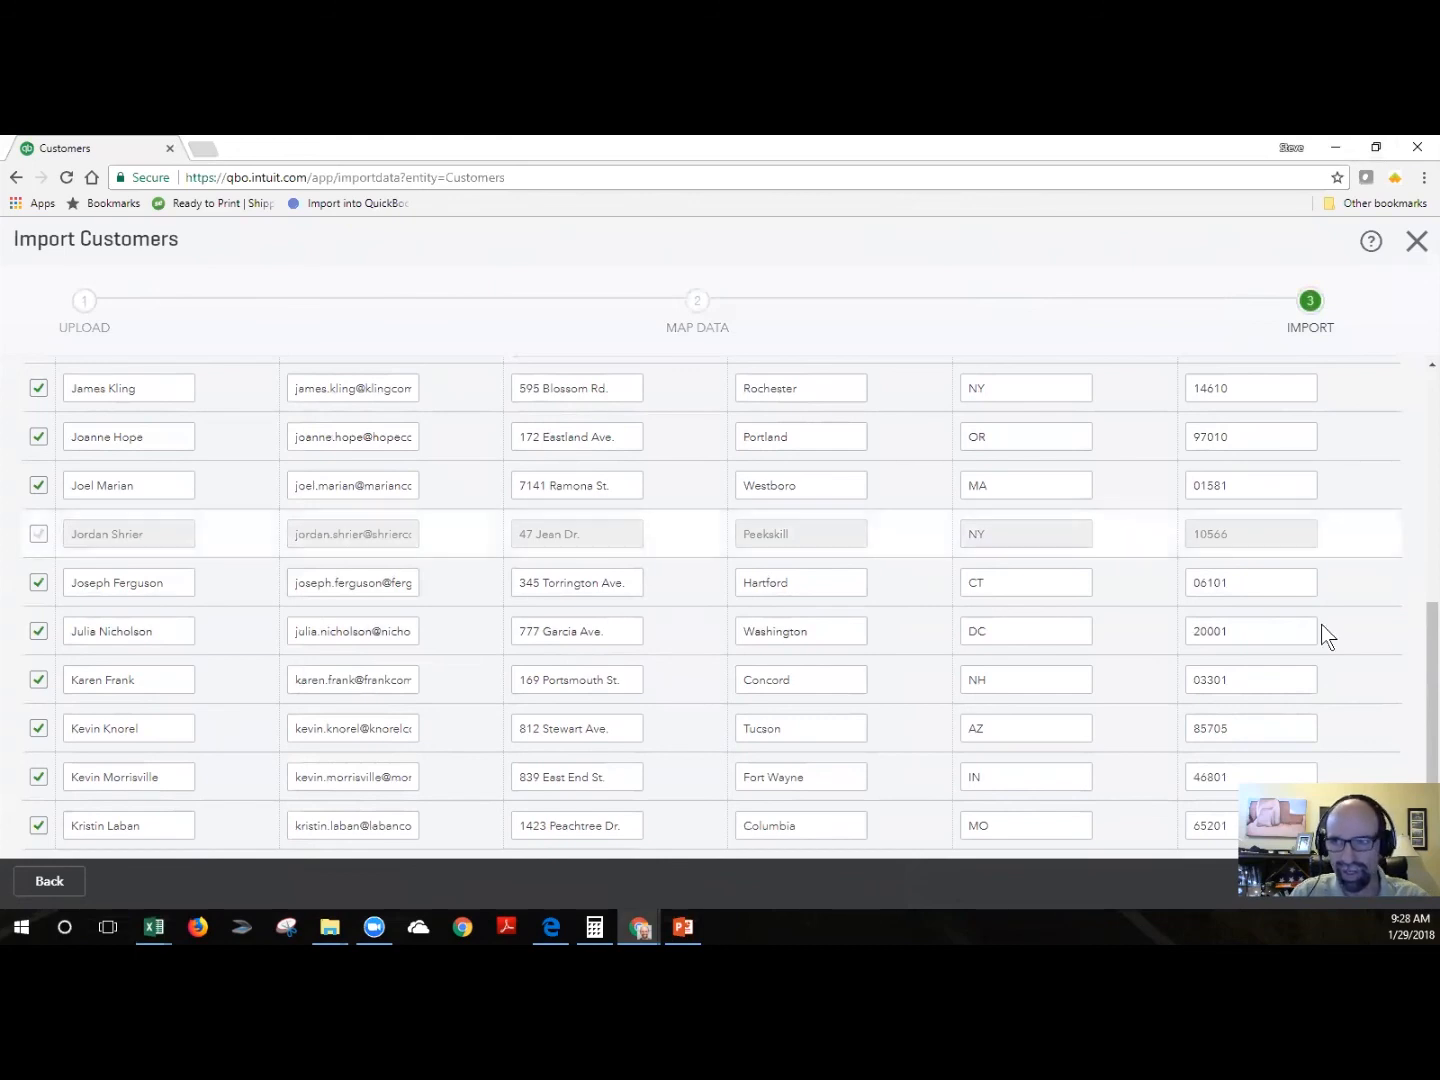
left_click(38, 532)
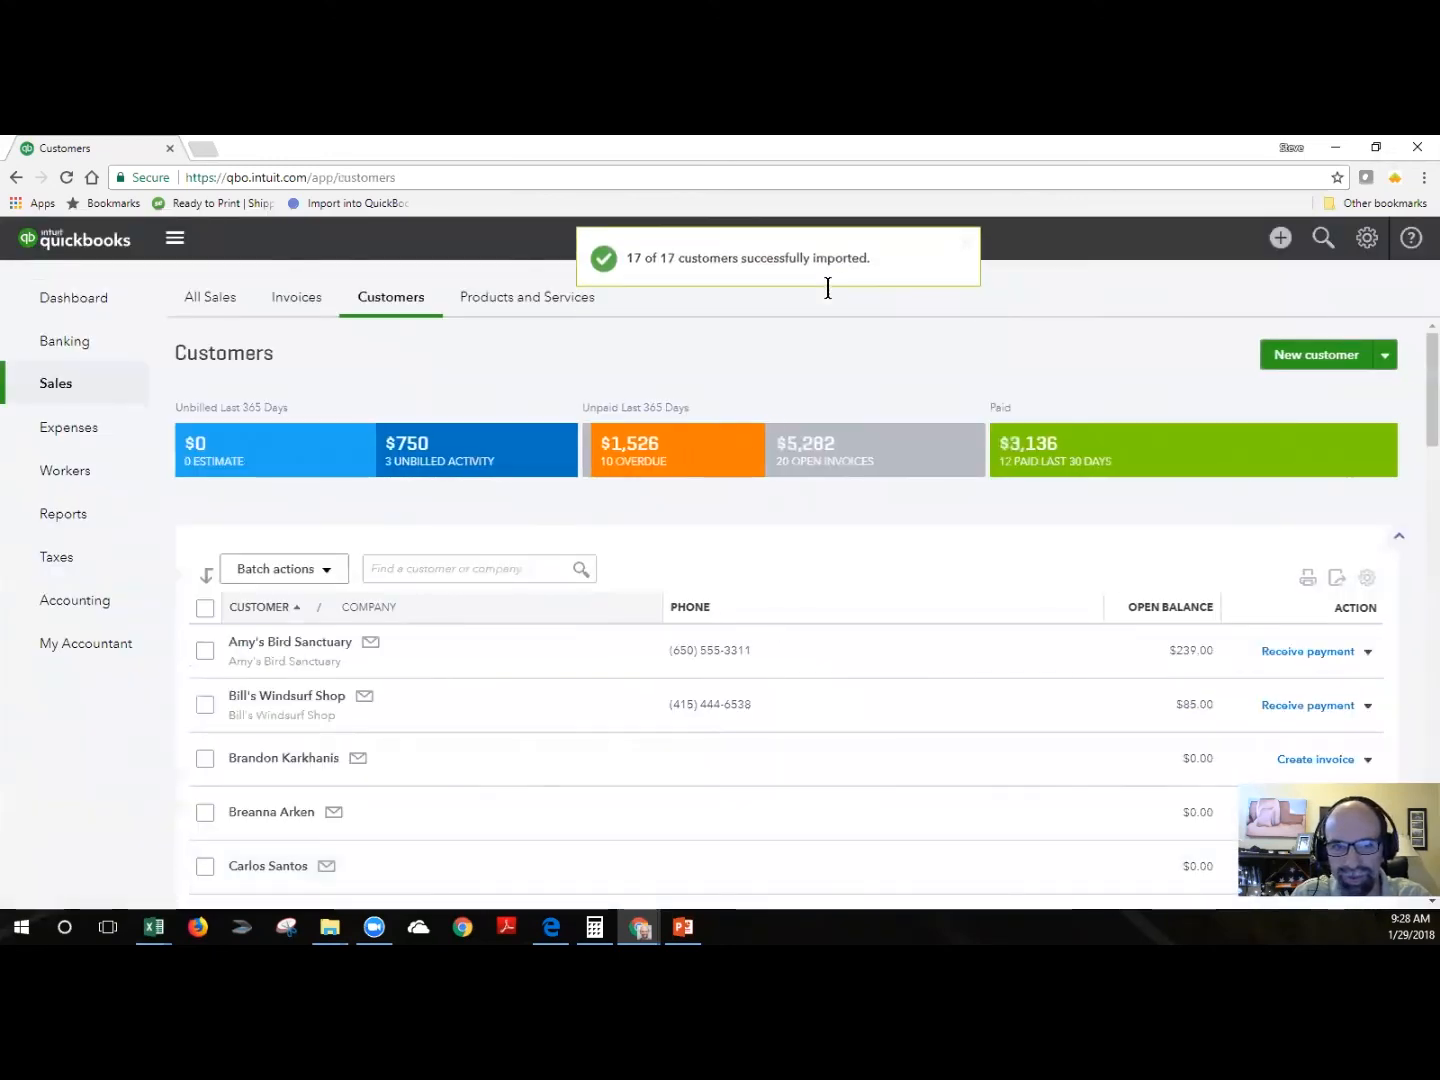
scroll("down", 3)
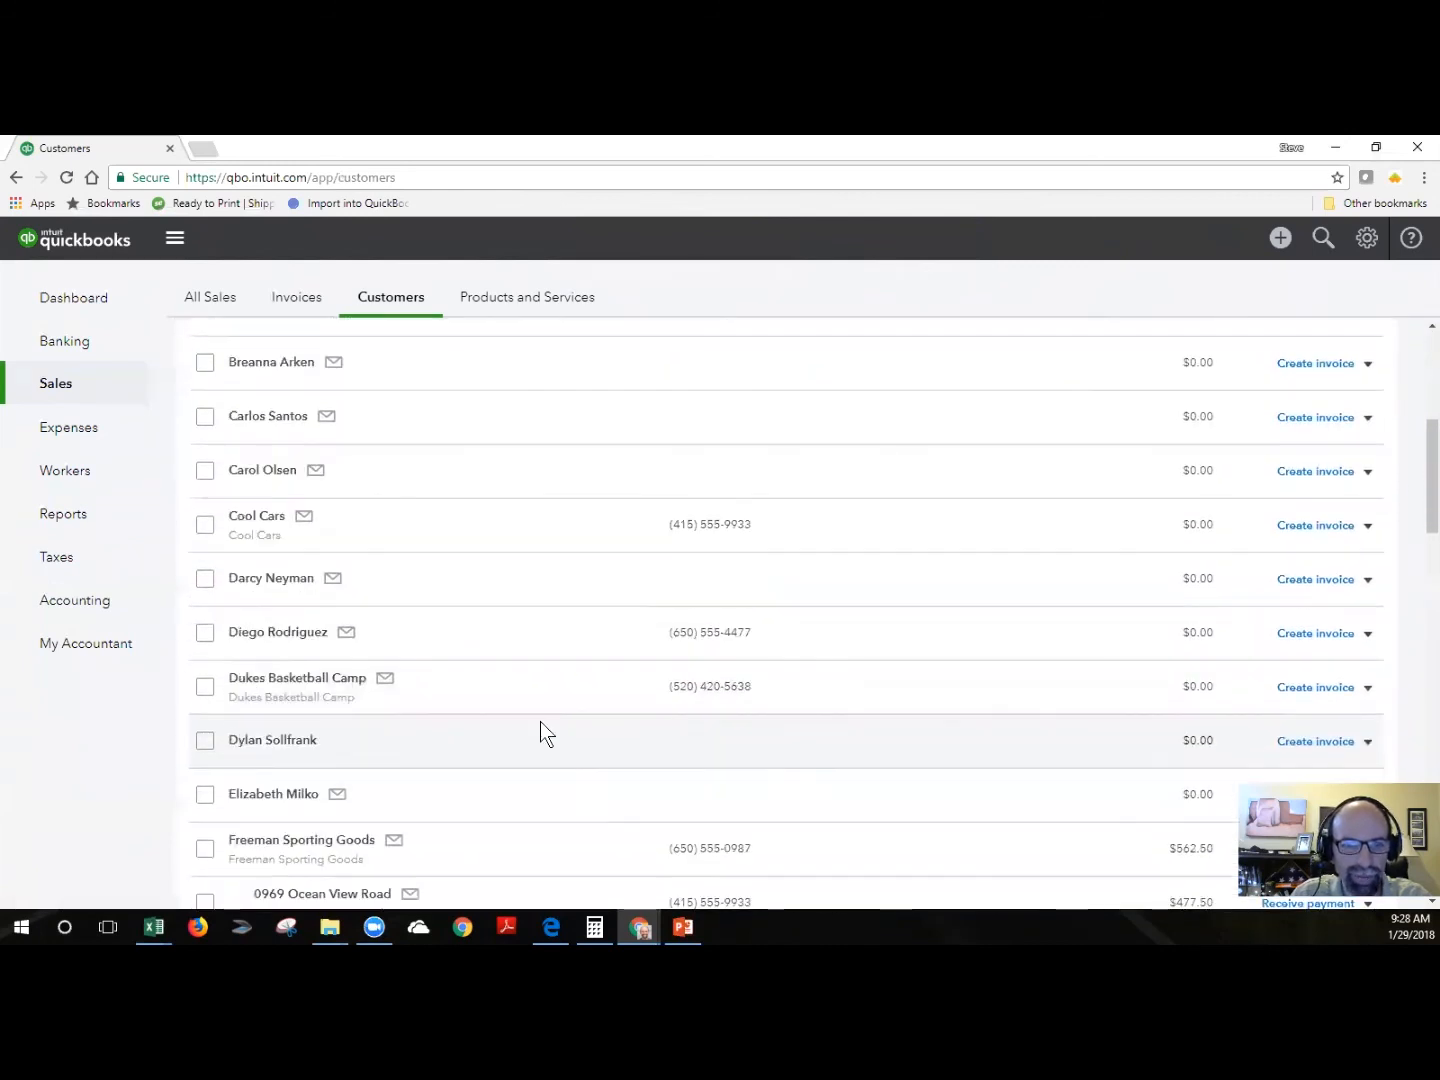
scroll("down", 3)
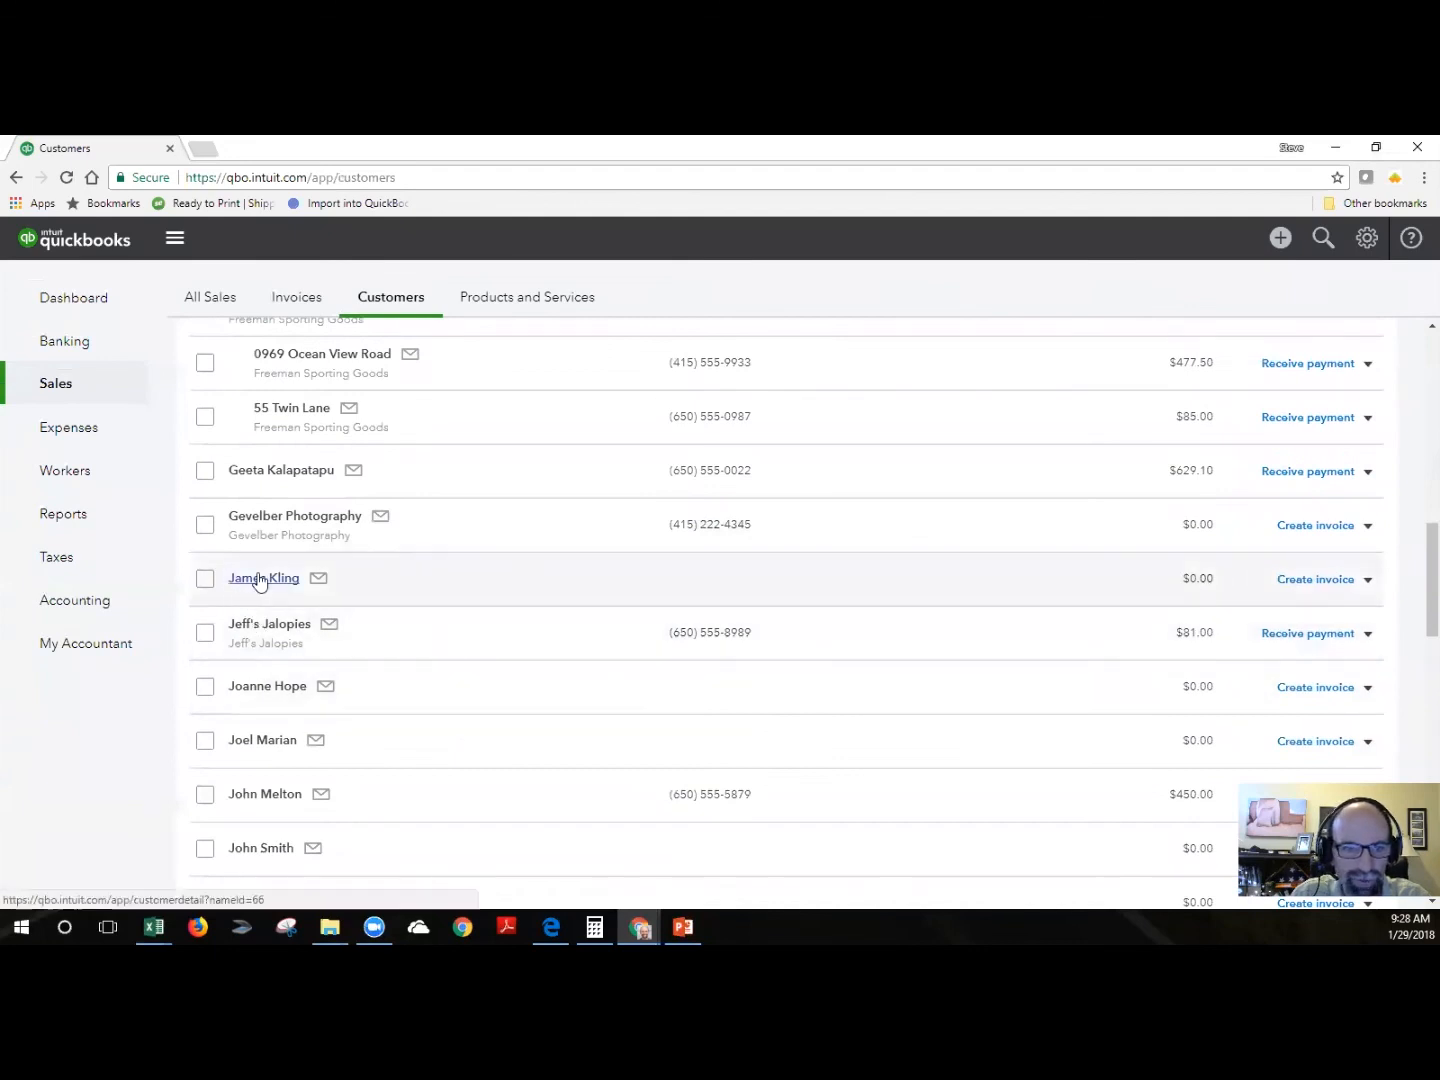
left_click(264, 578)
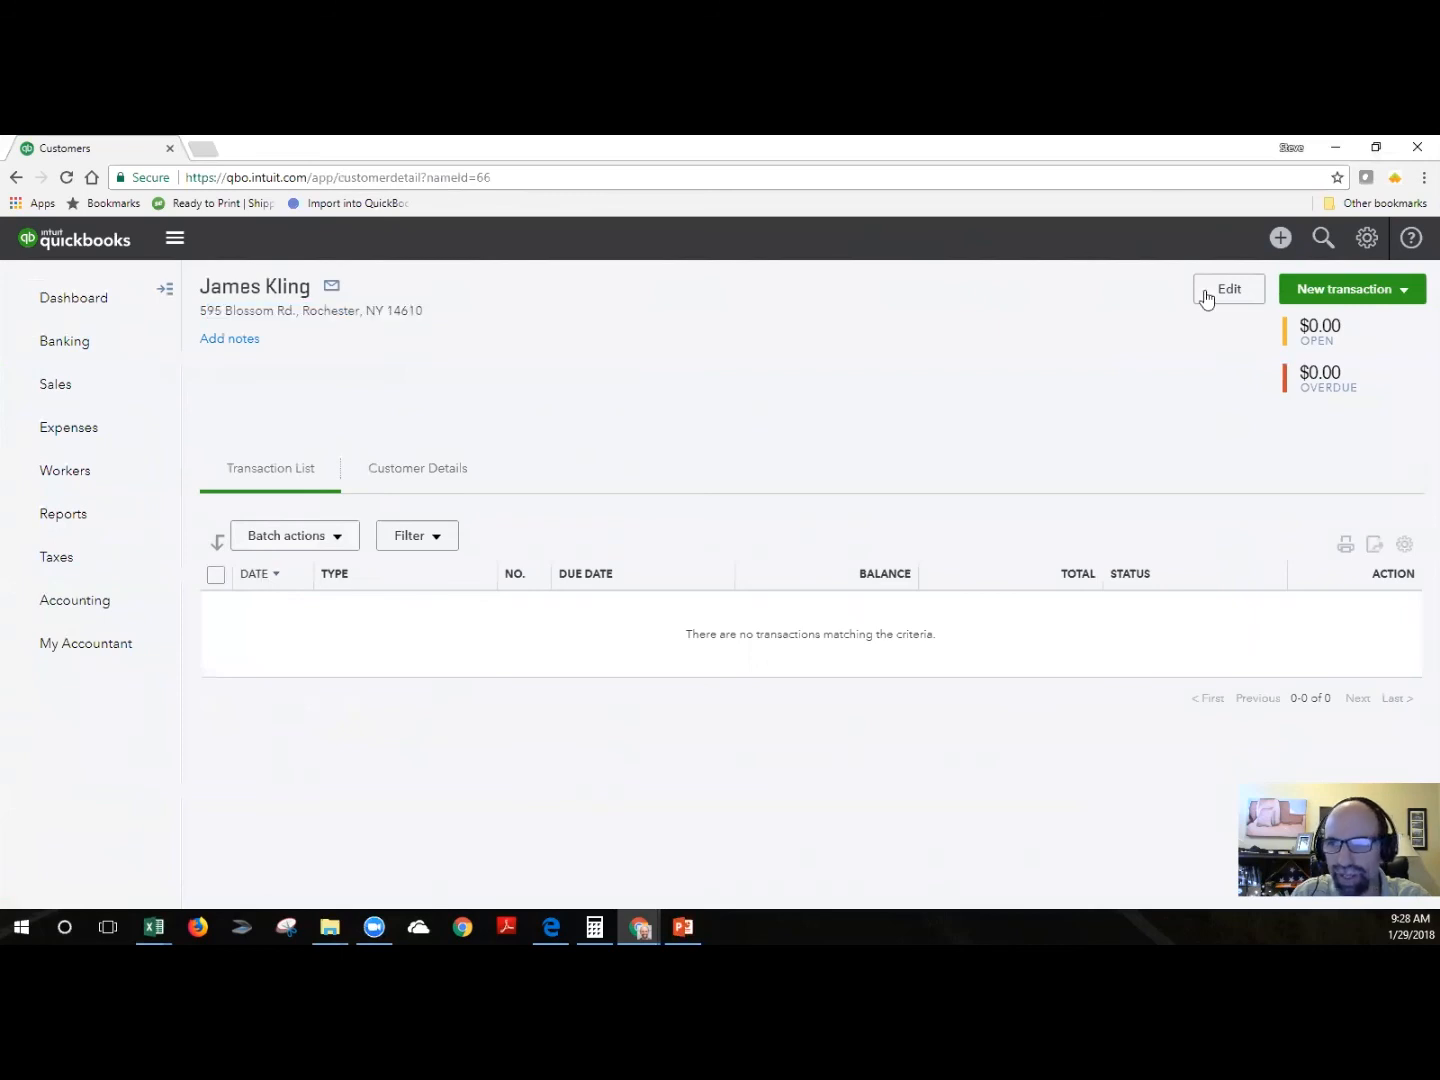
left_click(1228, 288)
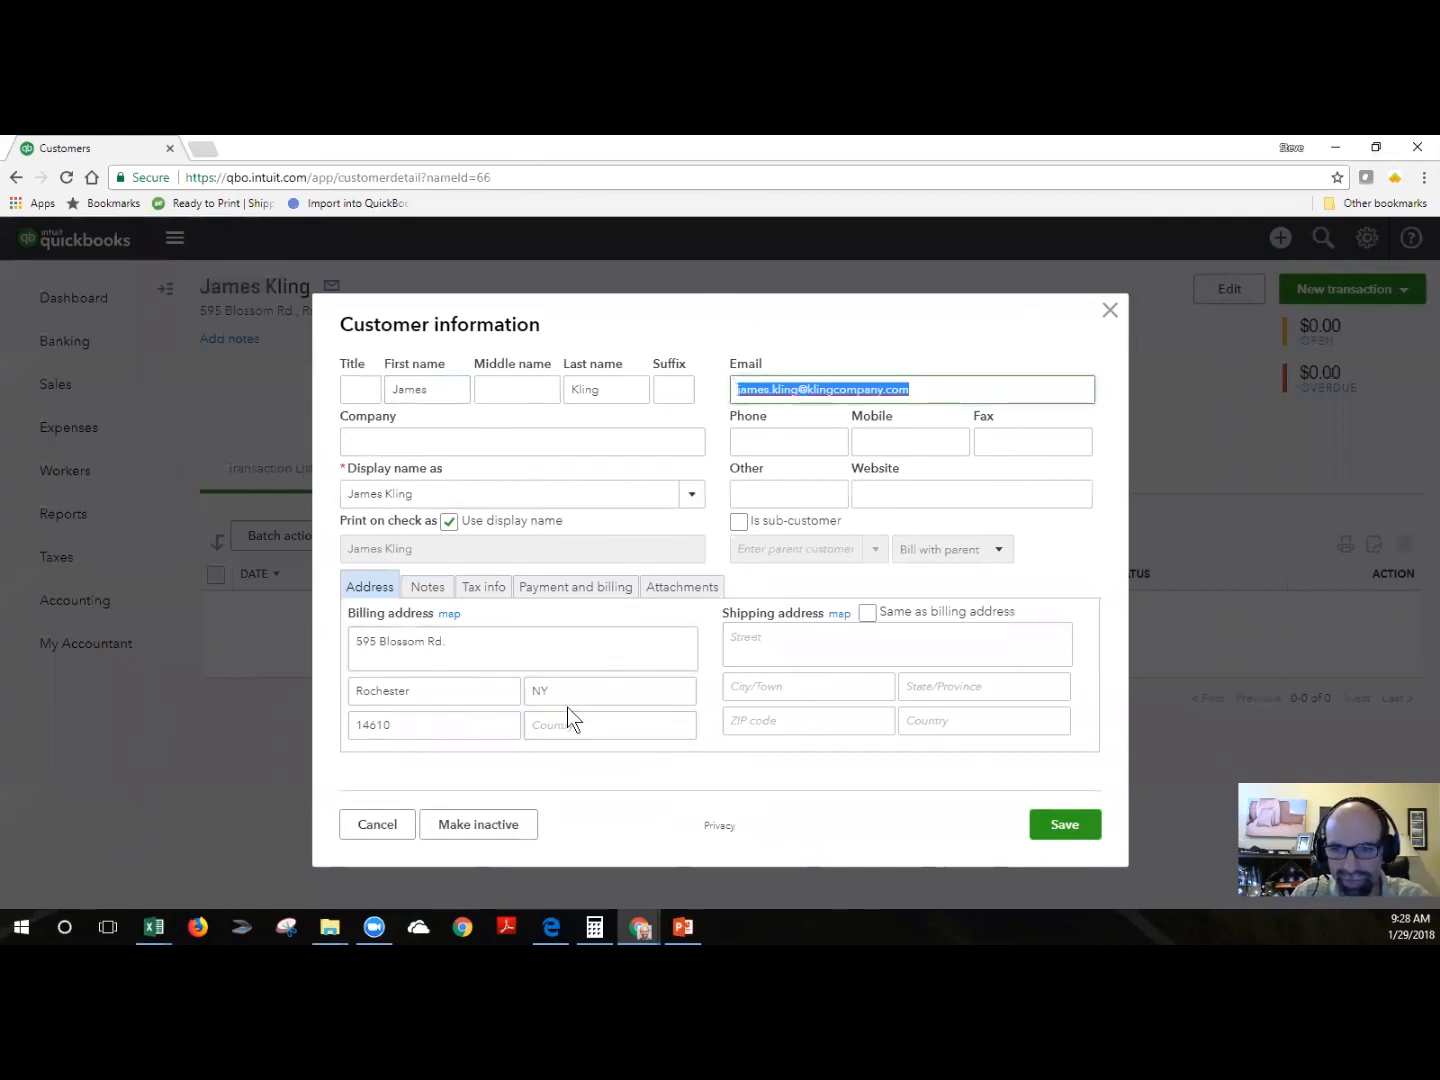
left_click(1064, 824)
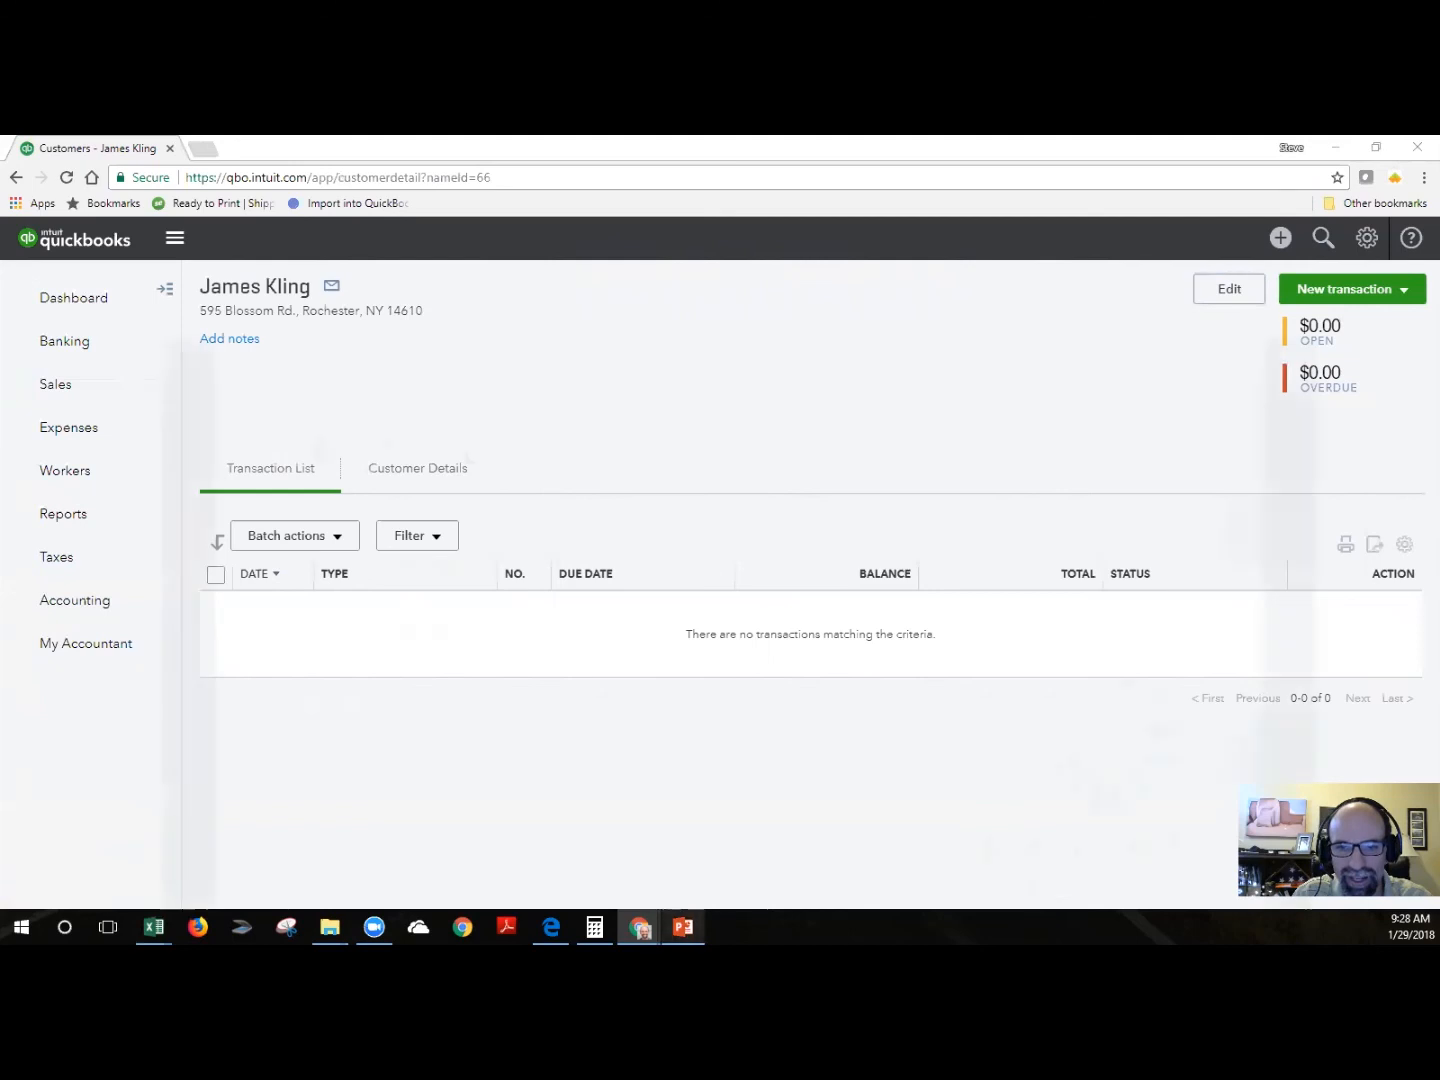
Leave the customer details and start the slideshow on the Resources slide
left_click(684, 928)
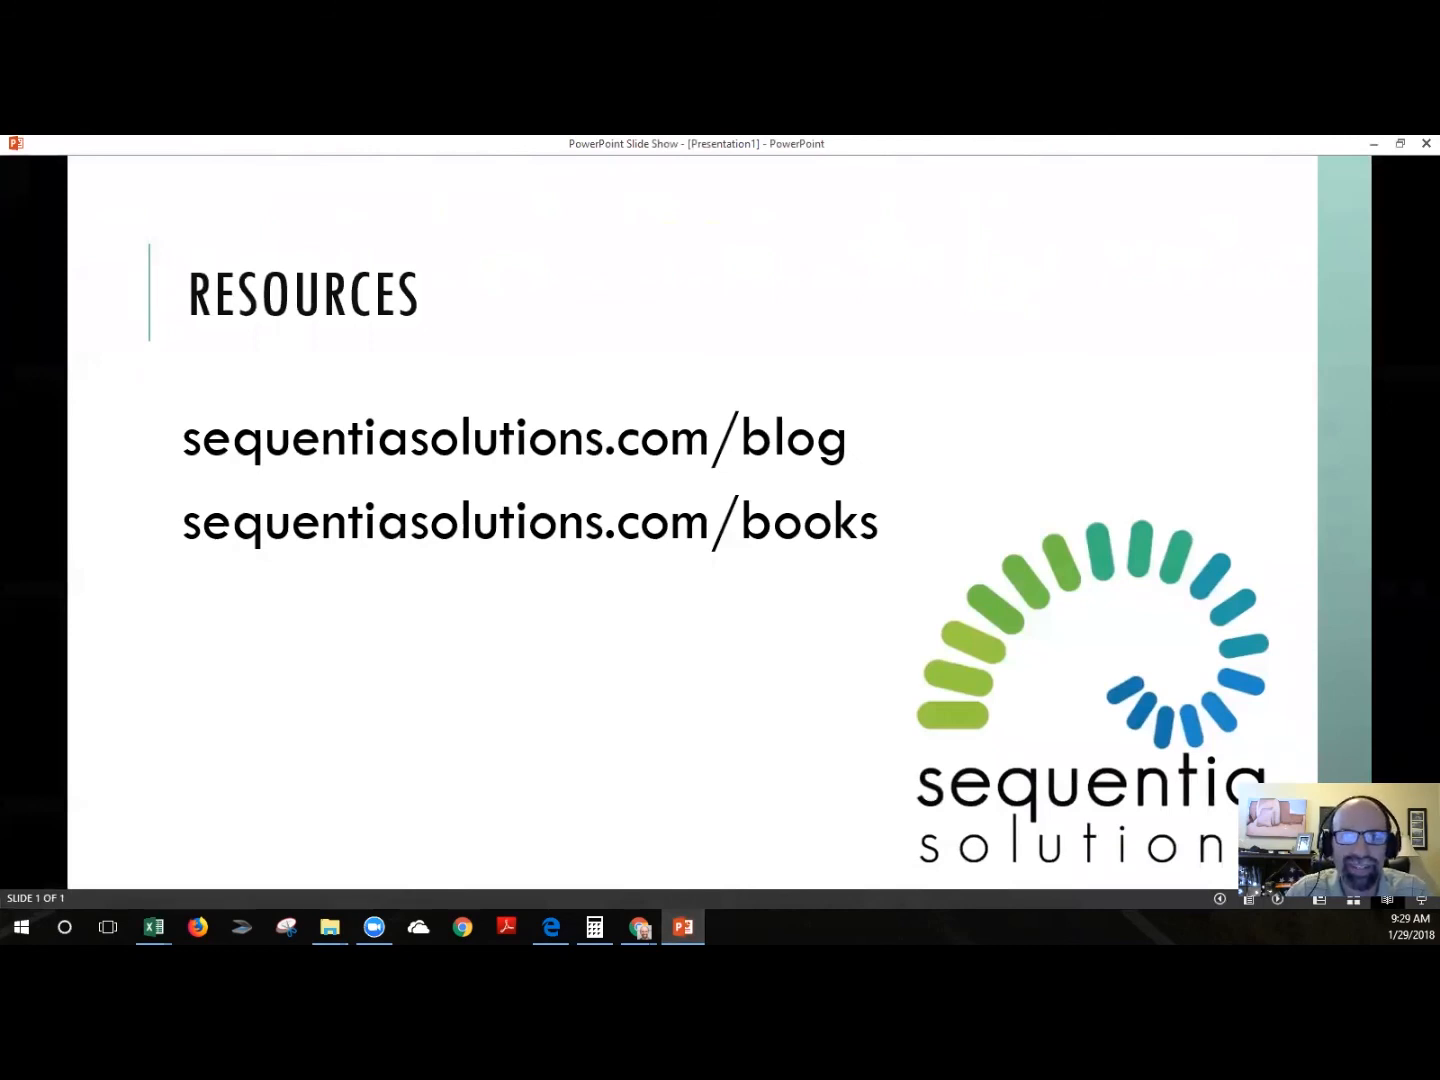
mouse_move(938, 416)
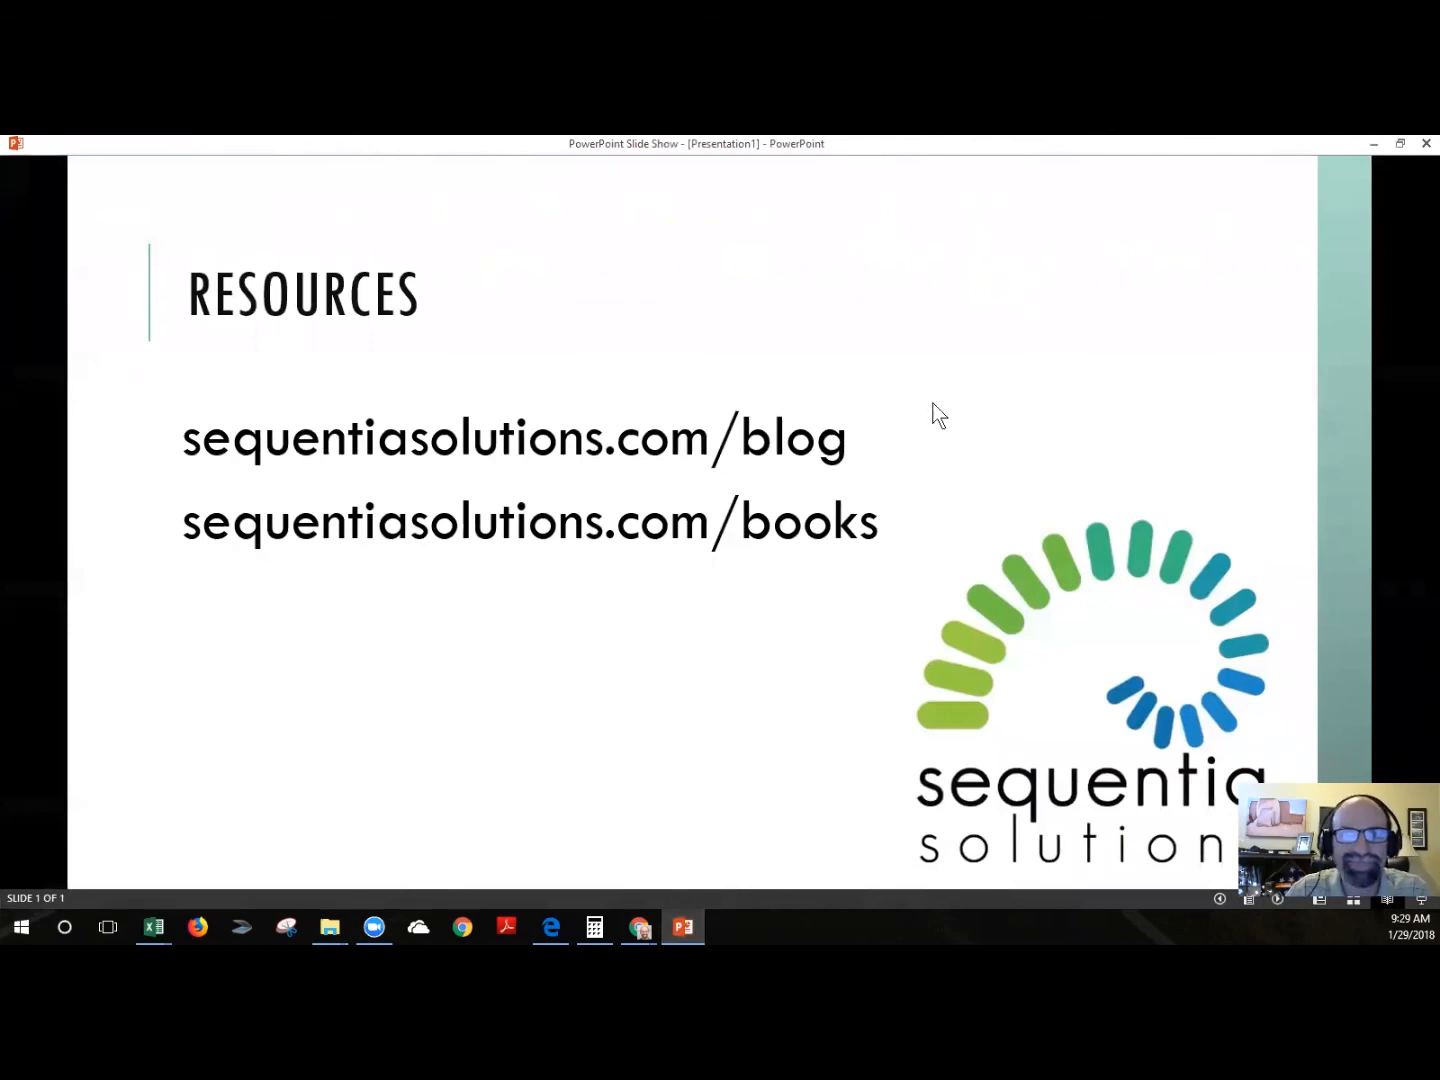